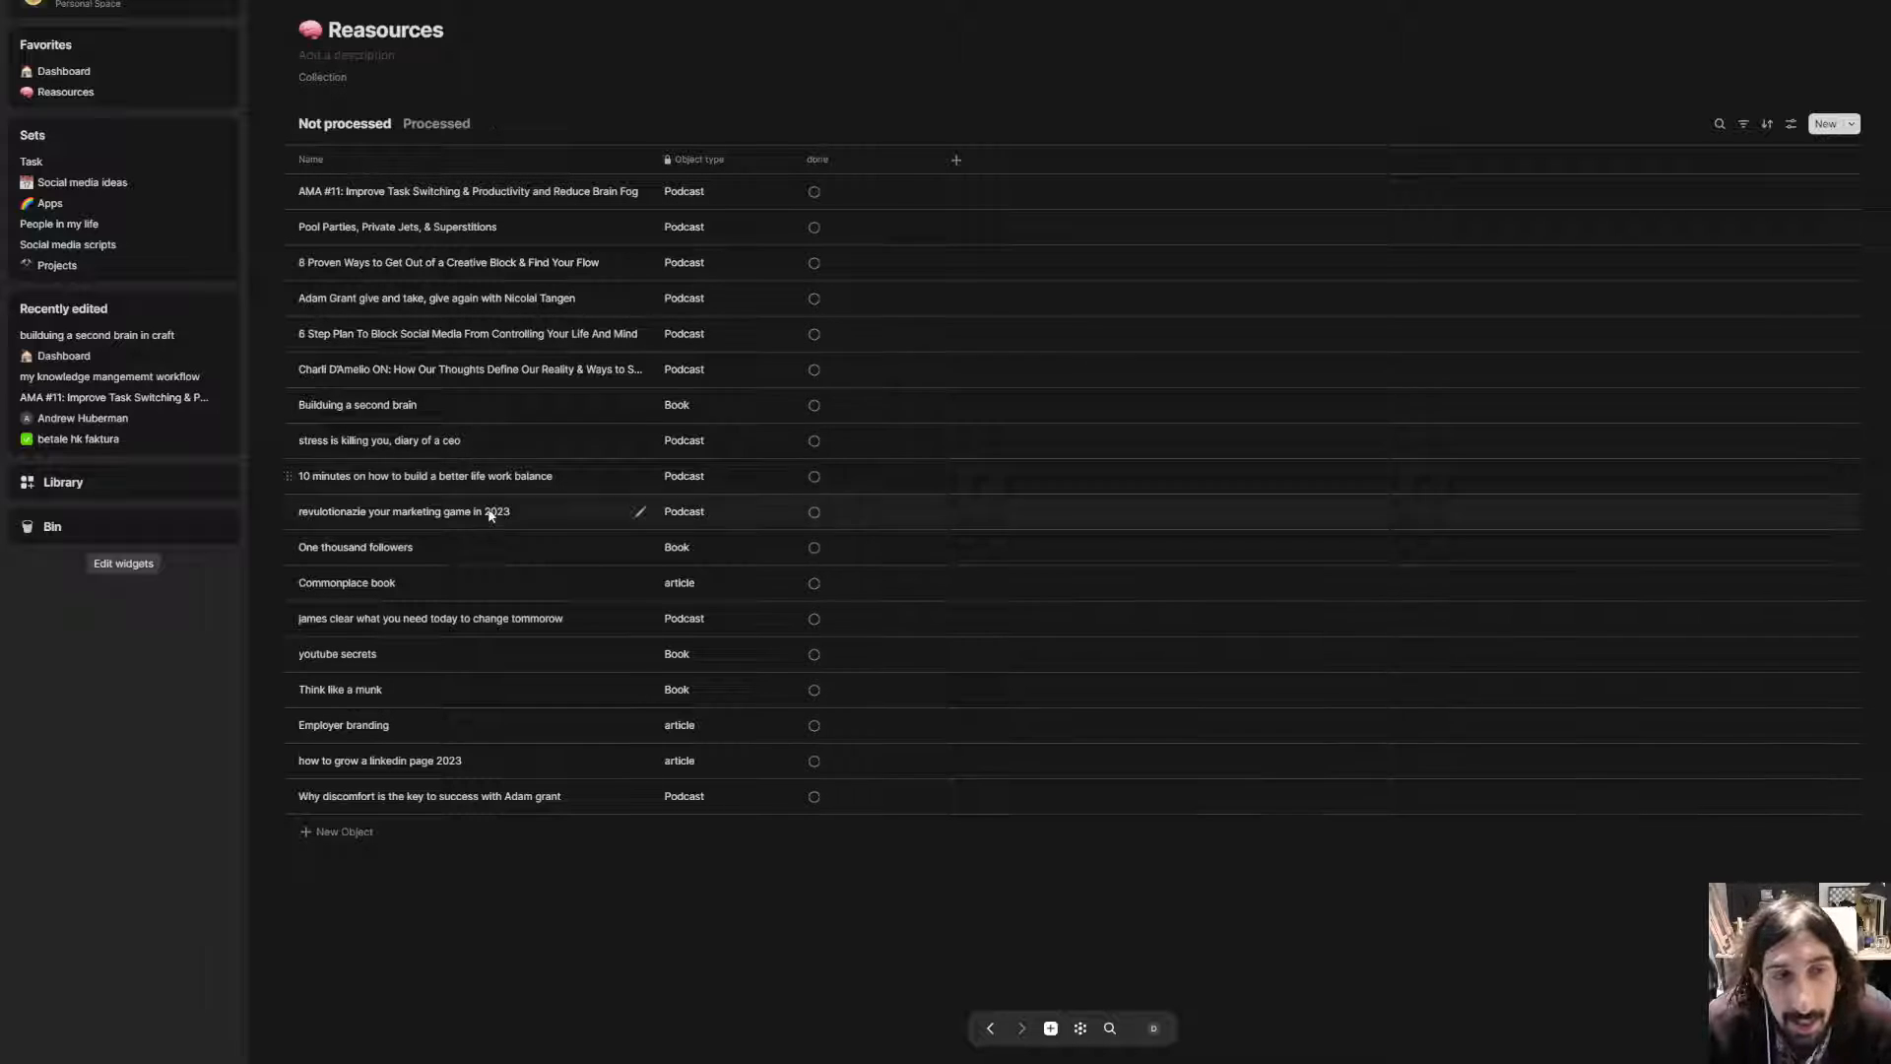
{"action": "mouse_move", "coordinate": [724, 526]}
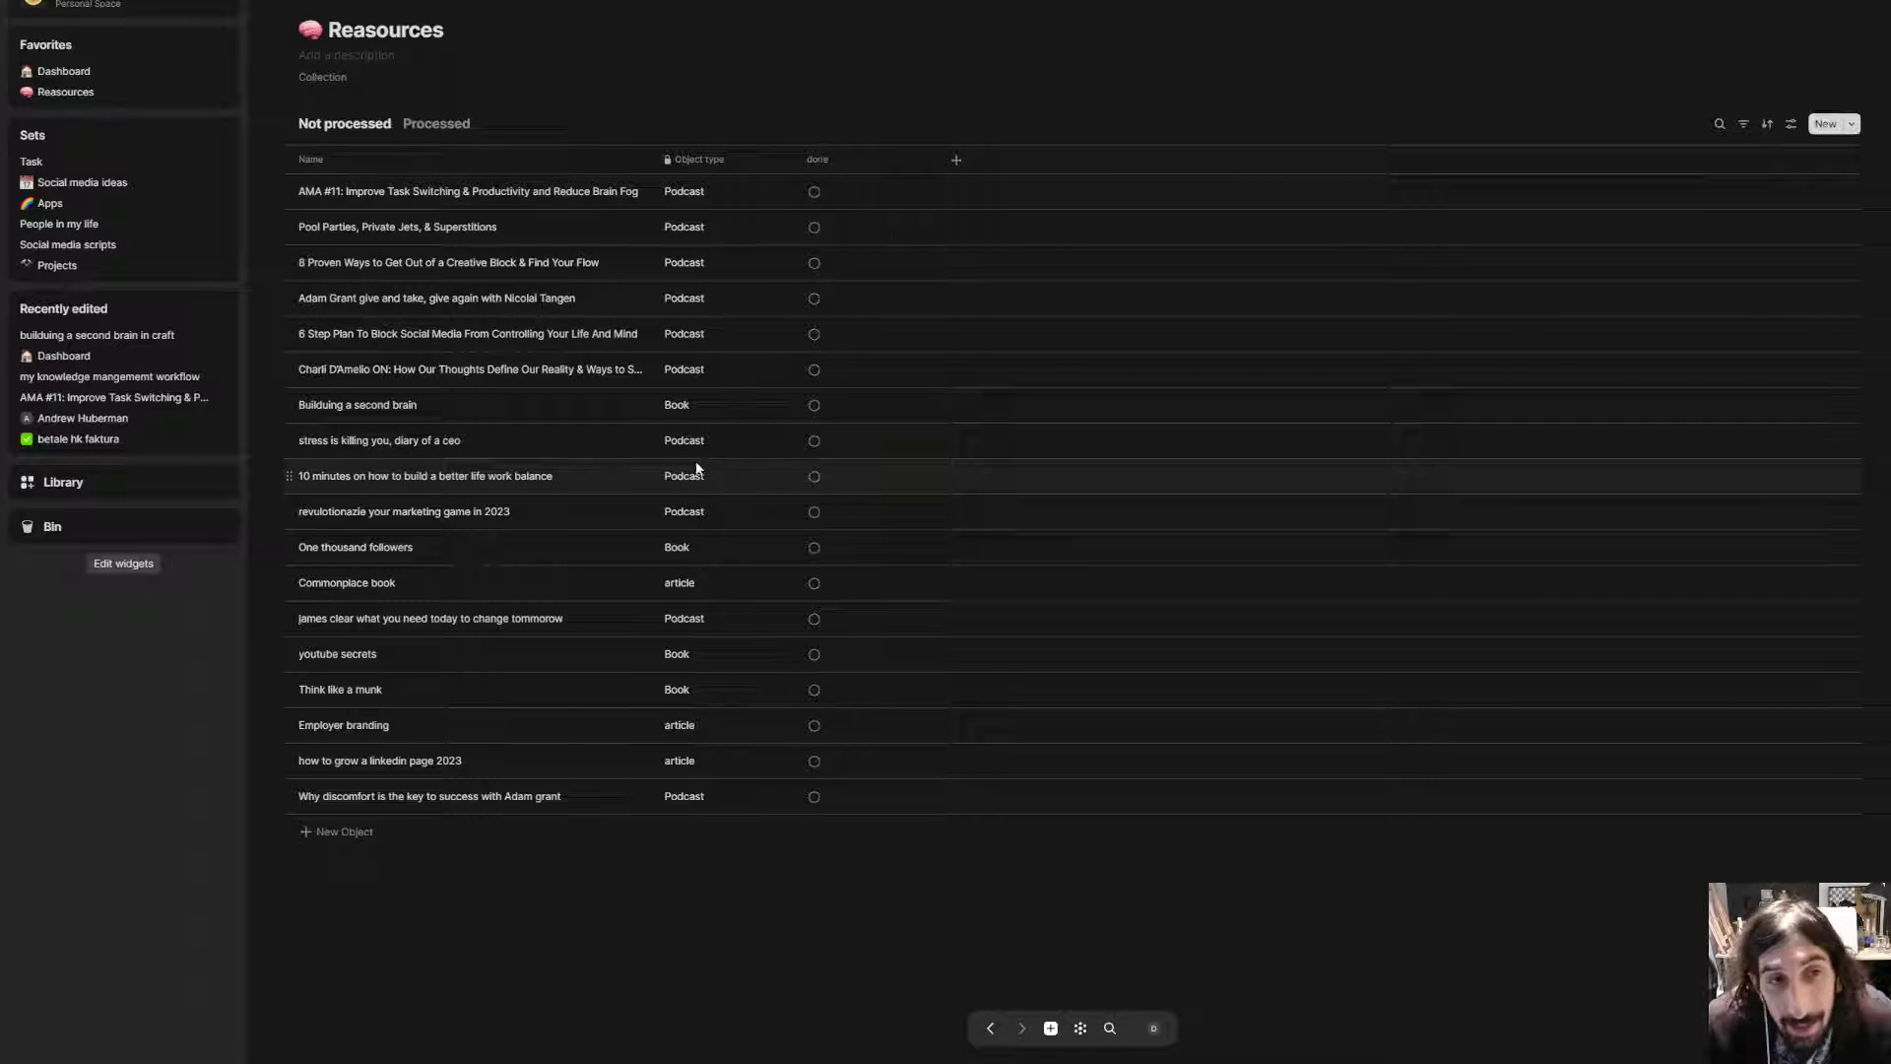
{"action": "mouse_move", "coordinate": [695, 469]}
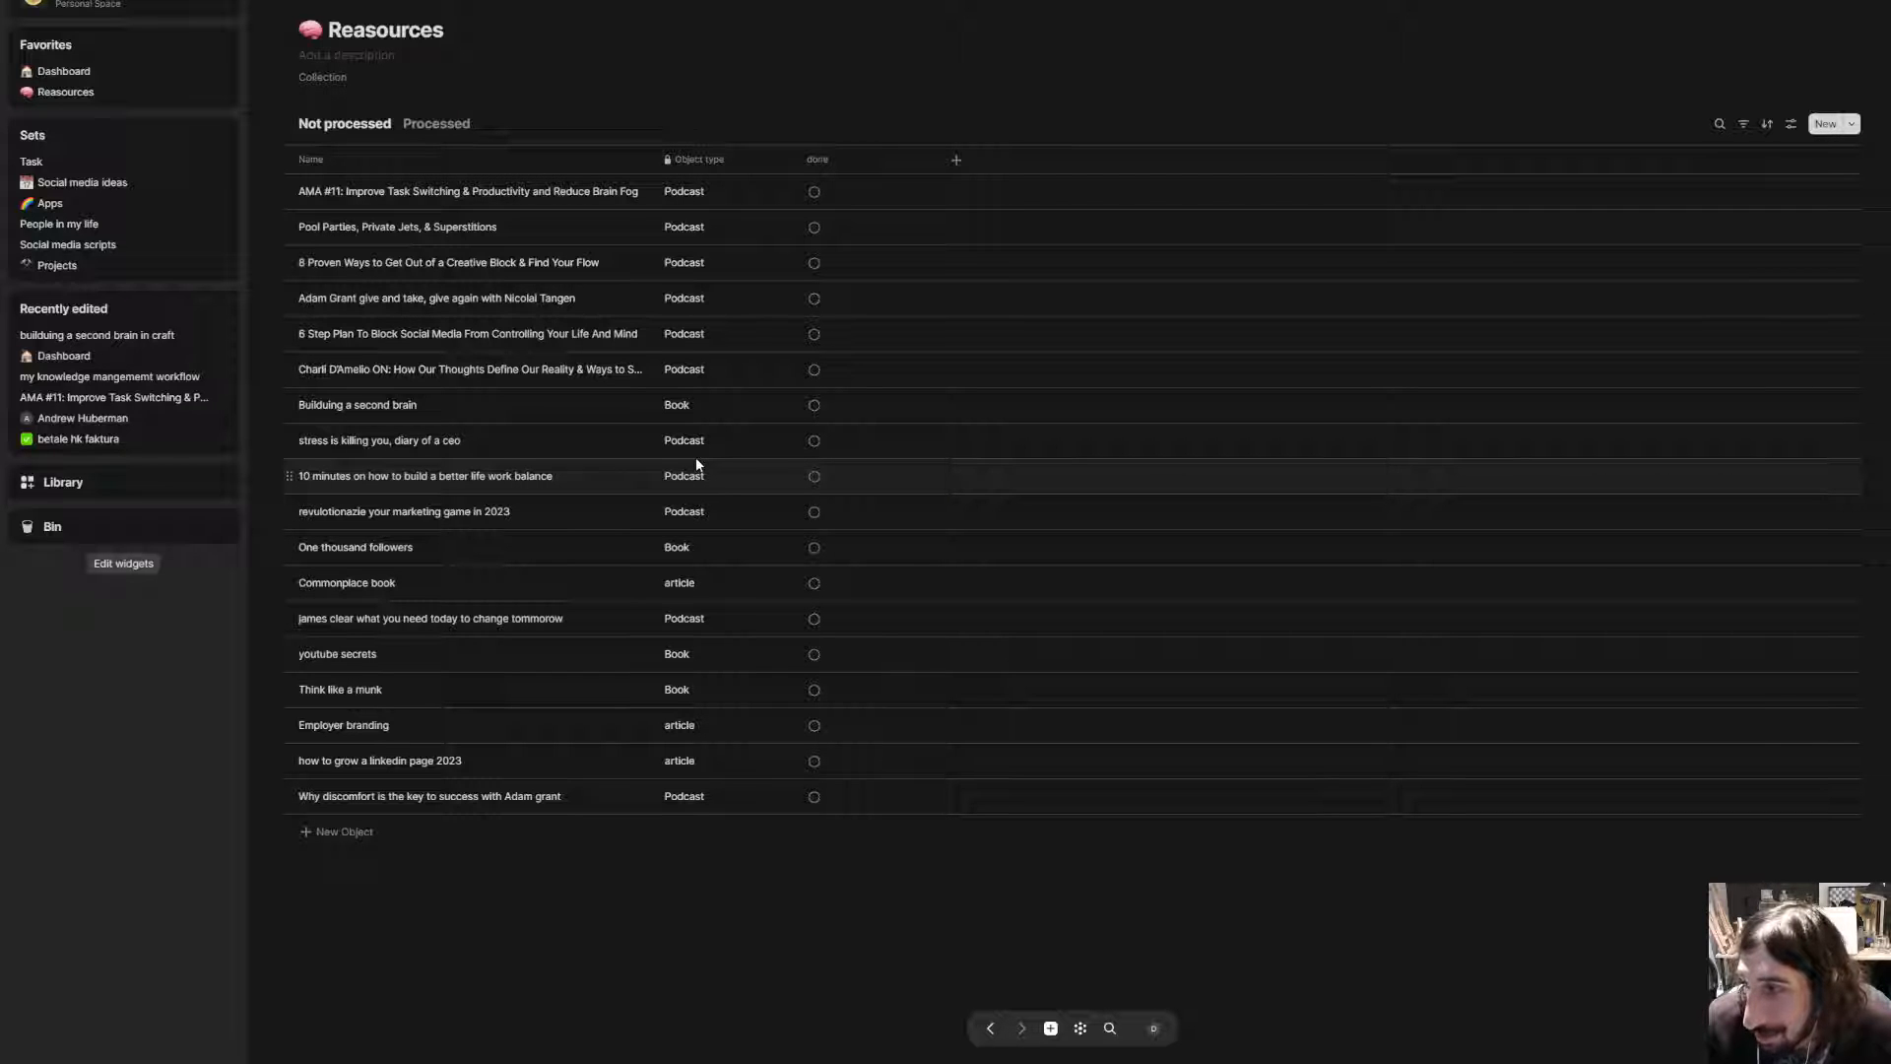
{"action": "mouse_move", "coordinate": [662, 453]}
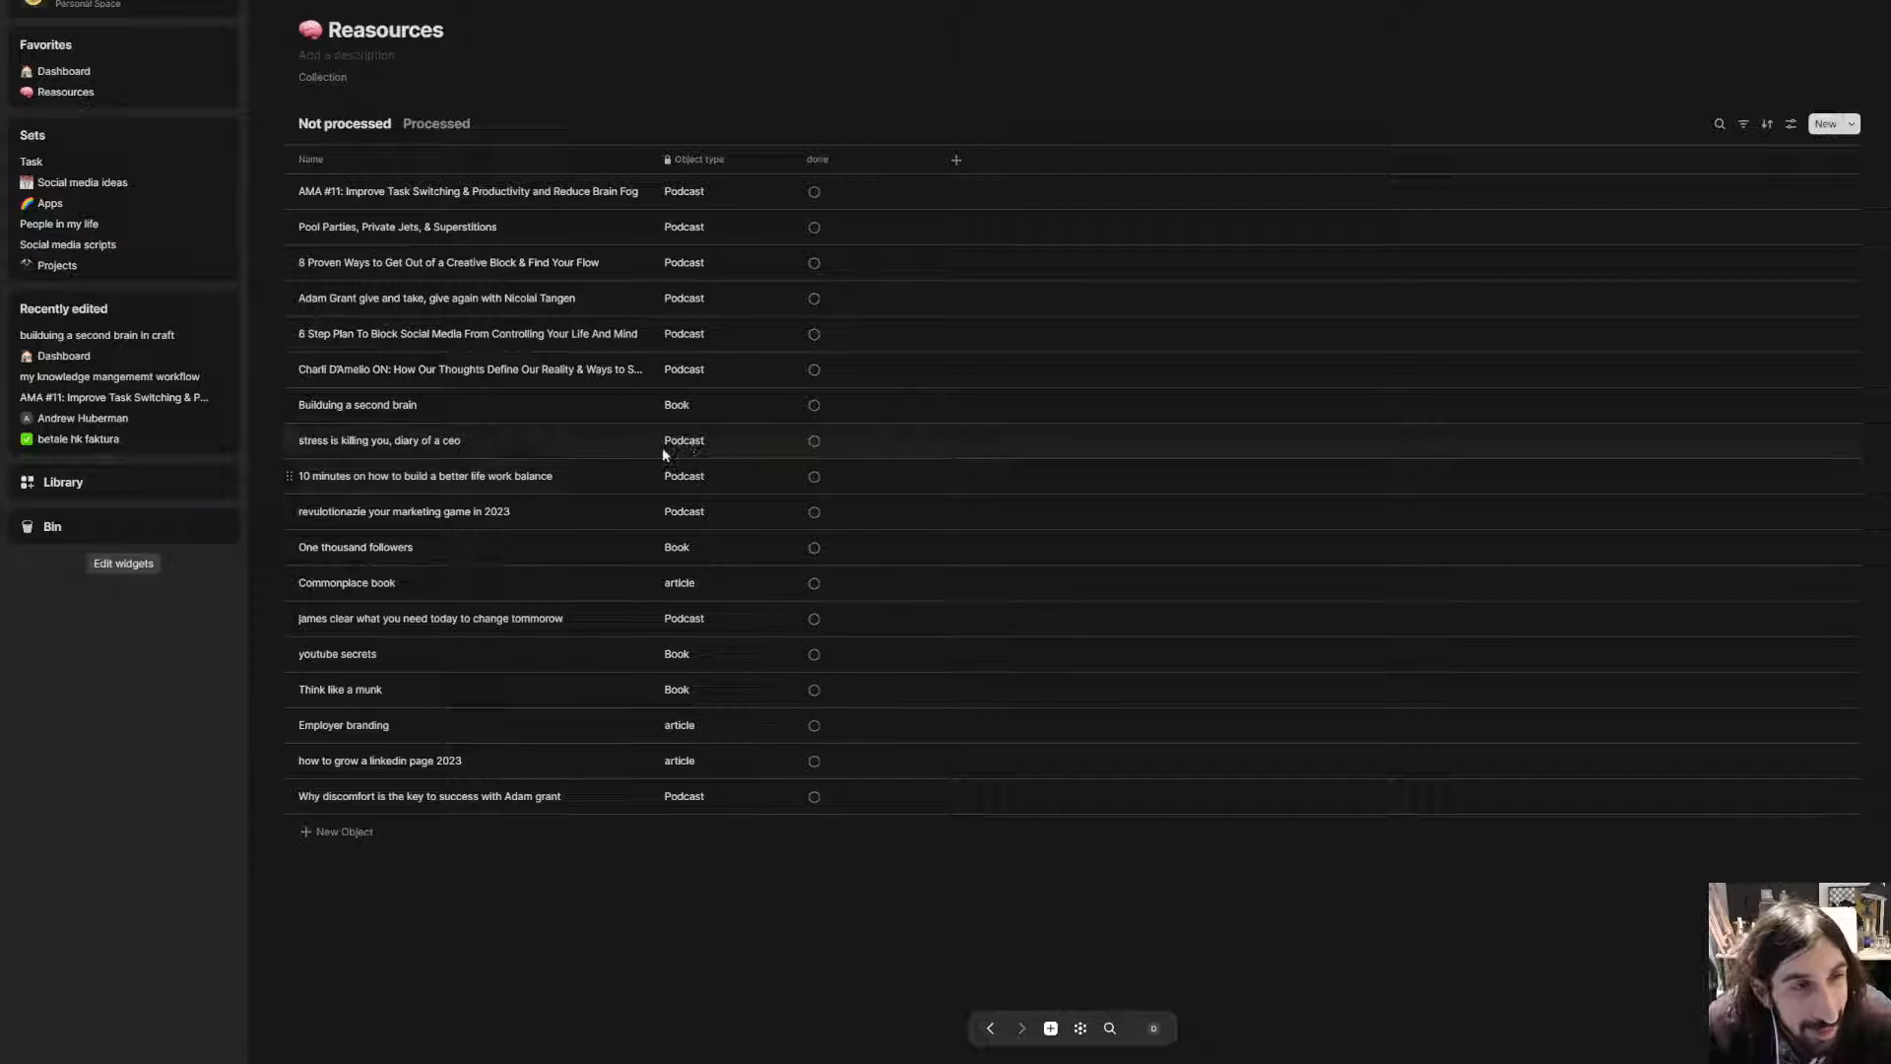
{"action": "mouse_move", "coordinate": [636, 191]}
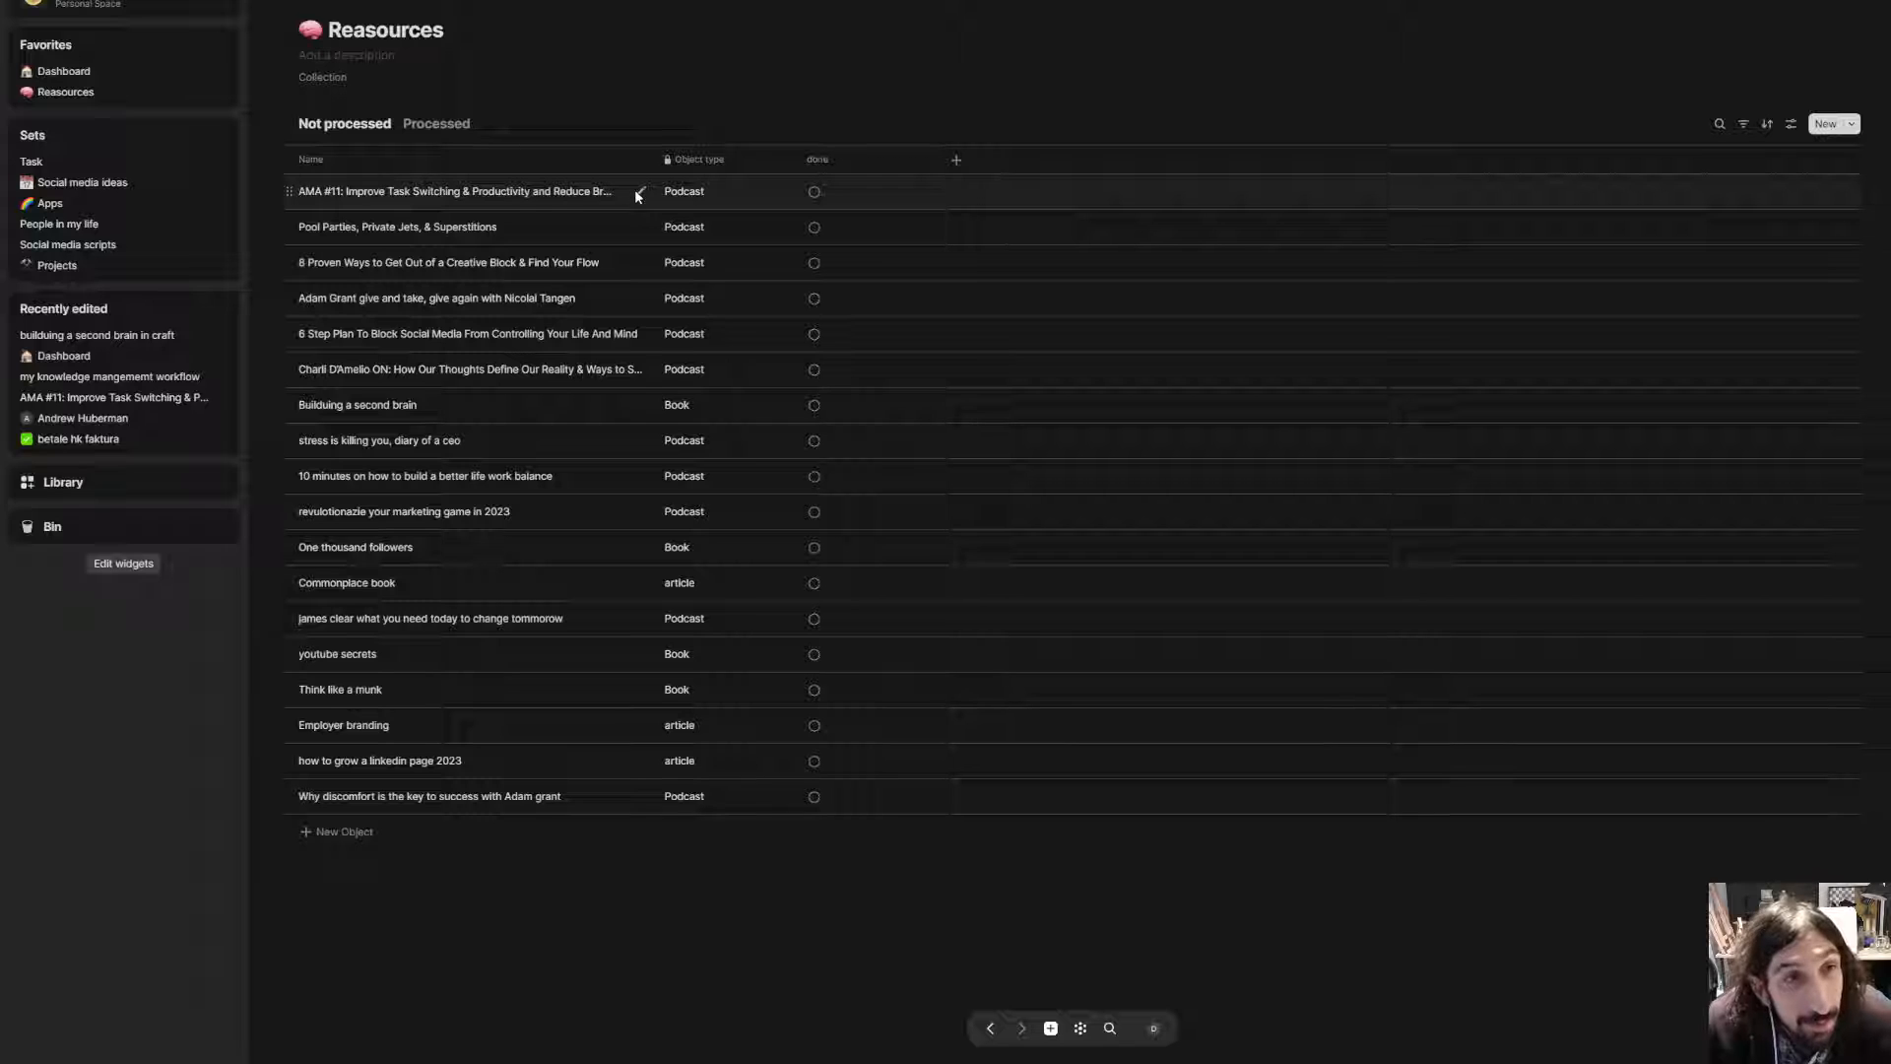
{"action": "mouse_move", "coordinate": [621, 191]}
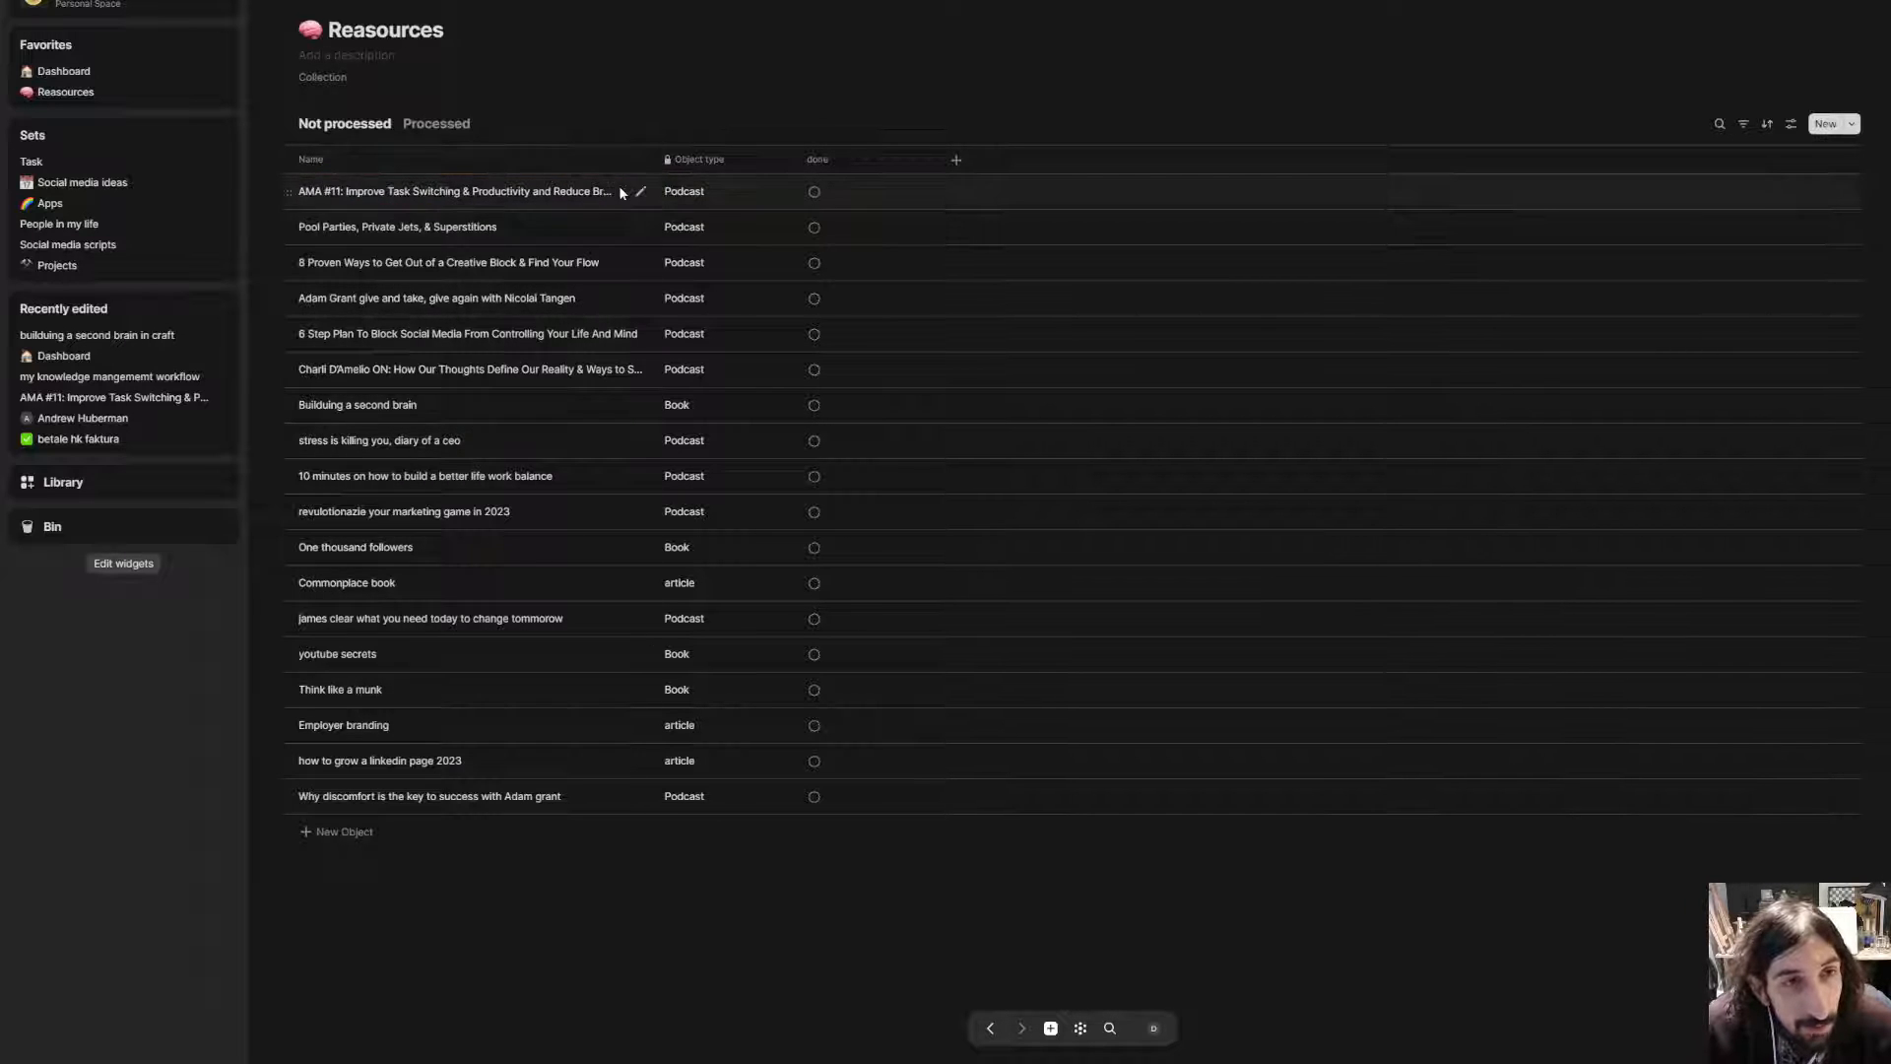
- Review the AMA #11 podcast note, scrolling back through its content
{"action": "left_click", "coordinate": [455, 191]}
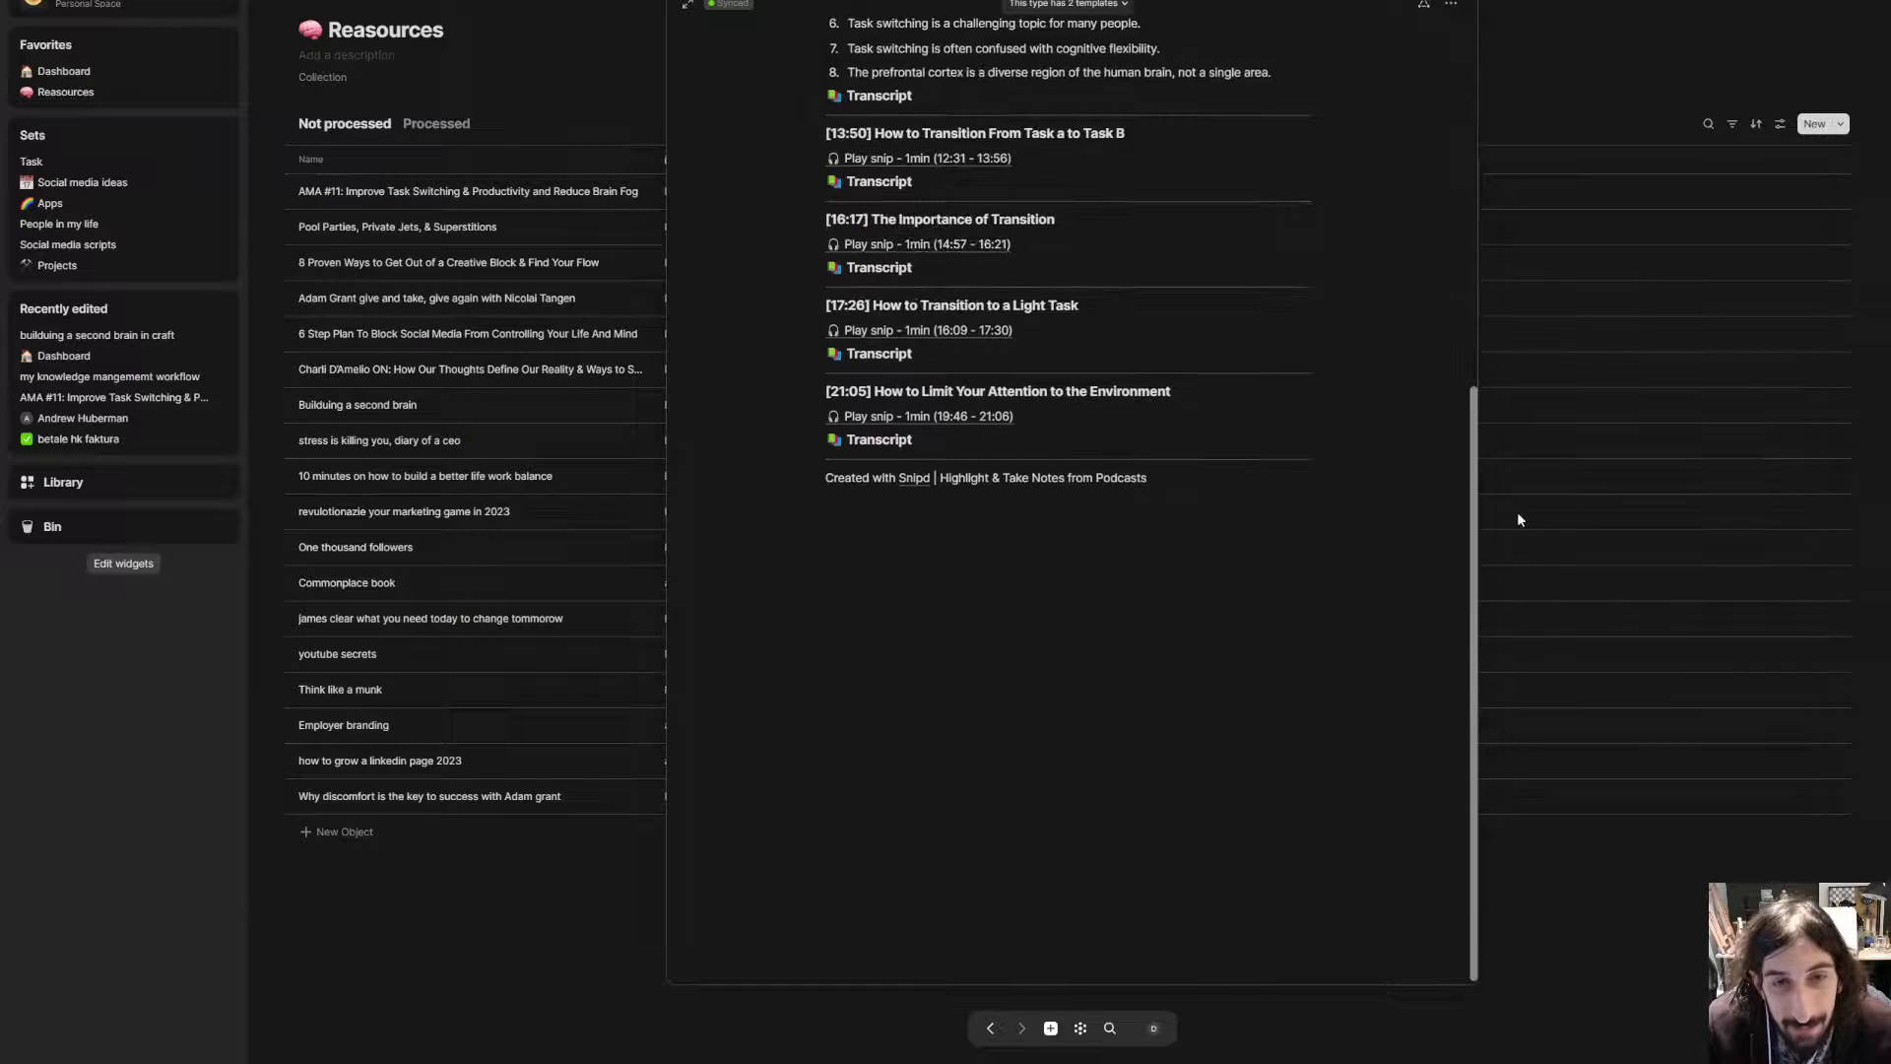
{"action": "scroll", "scroll_direction": "up", "scroll_amount": 3}
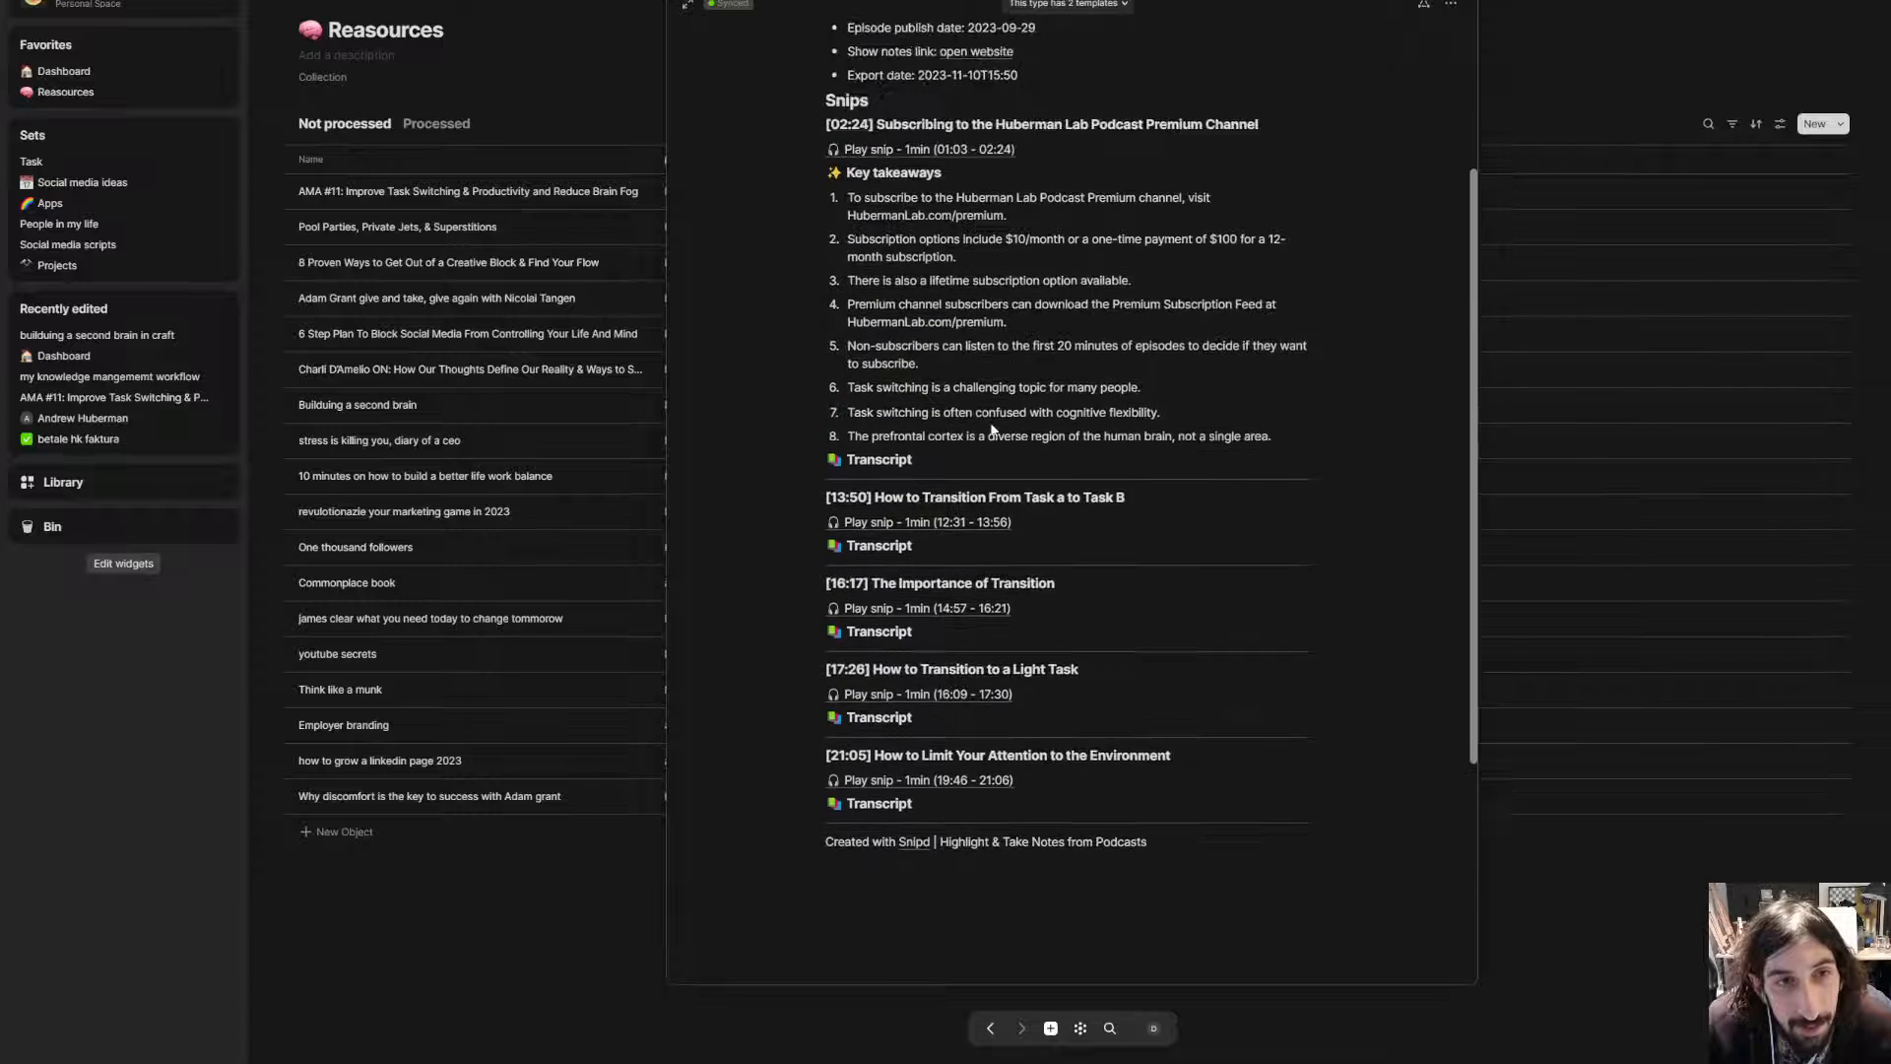
{"action": "scroll", "scroll_direction": "up", "scroll_amount": 3}
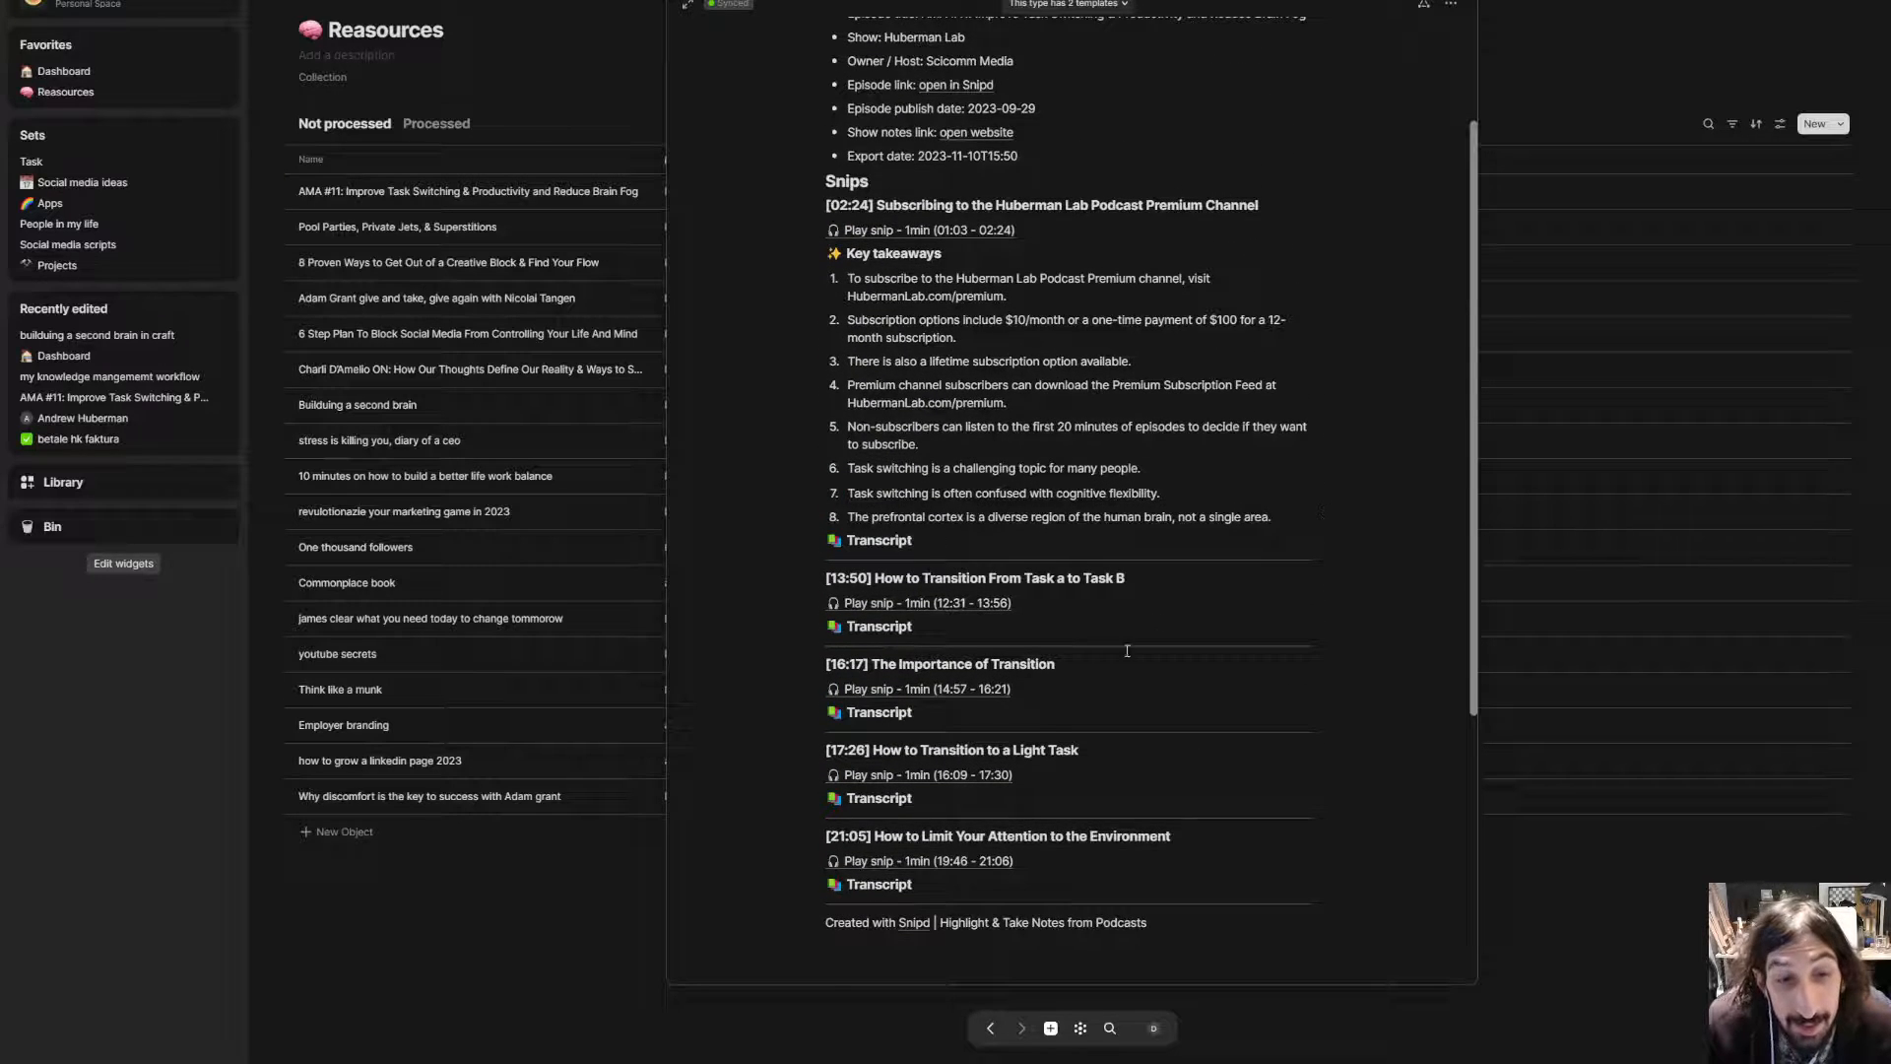
{"action": "scroll", "scroll_direction": "up", "scroll_amount": 3}
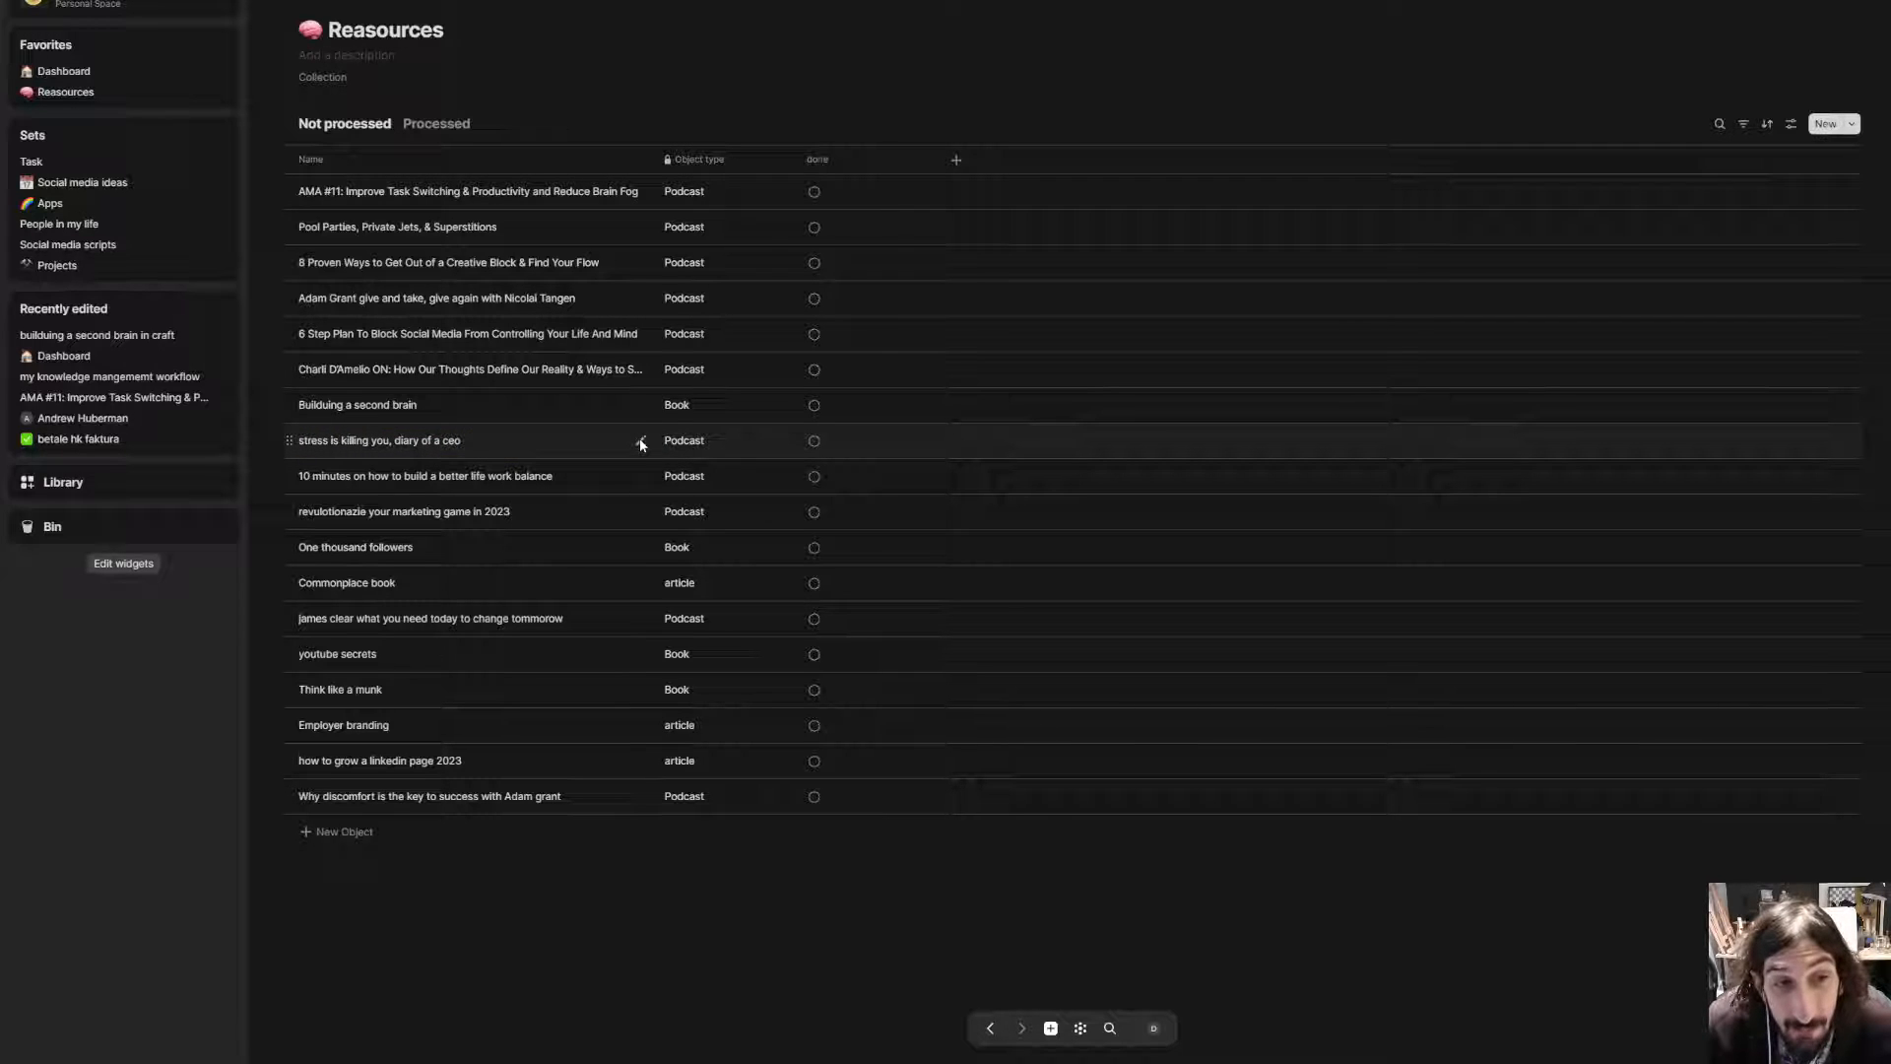
- Review the 'stress is killing you' note, then switch to the private space Homepage
{"action": "left_click", "coordinate": [378, 439]}
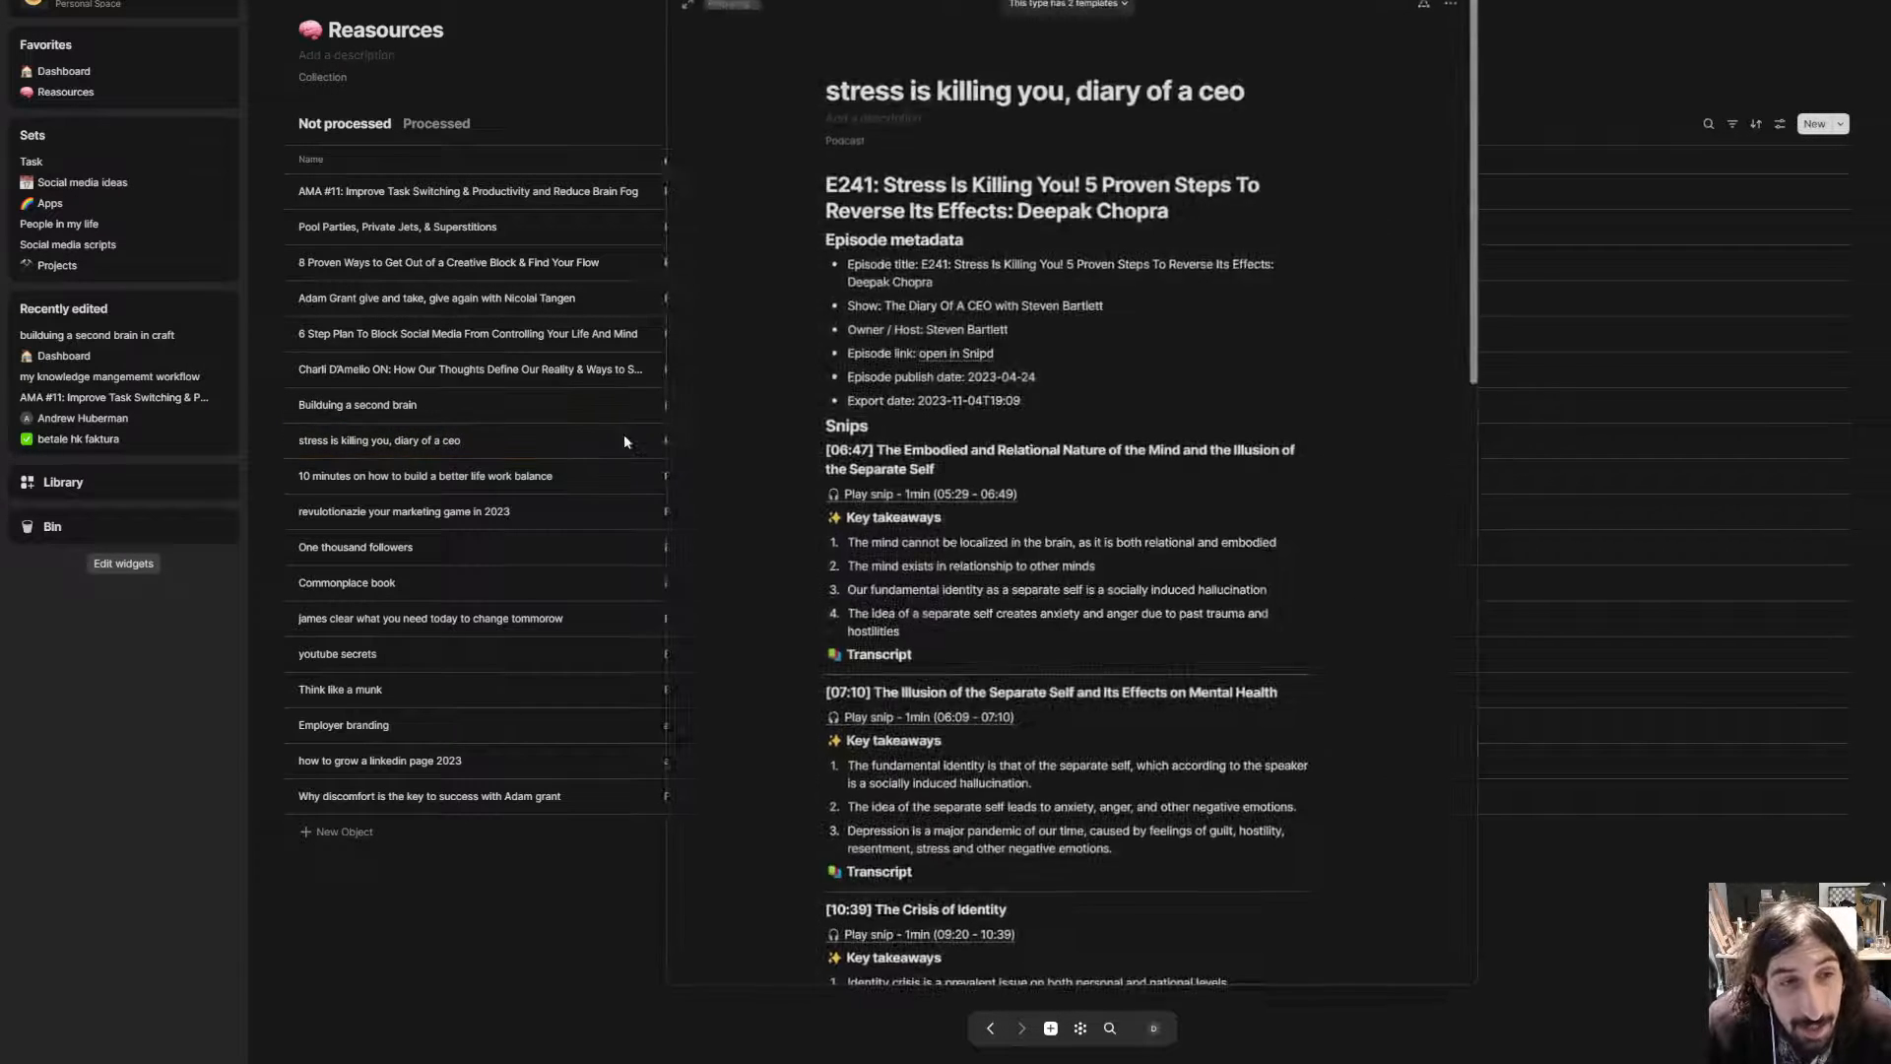
{"action": "scroll", "scroll_direction": "down", "scroll_amount": 3}
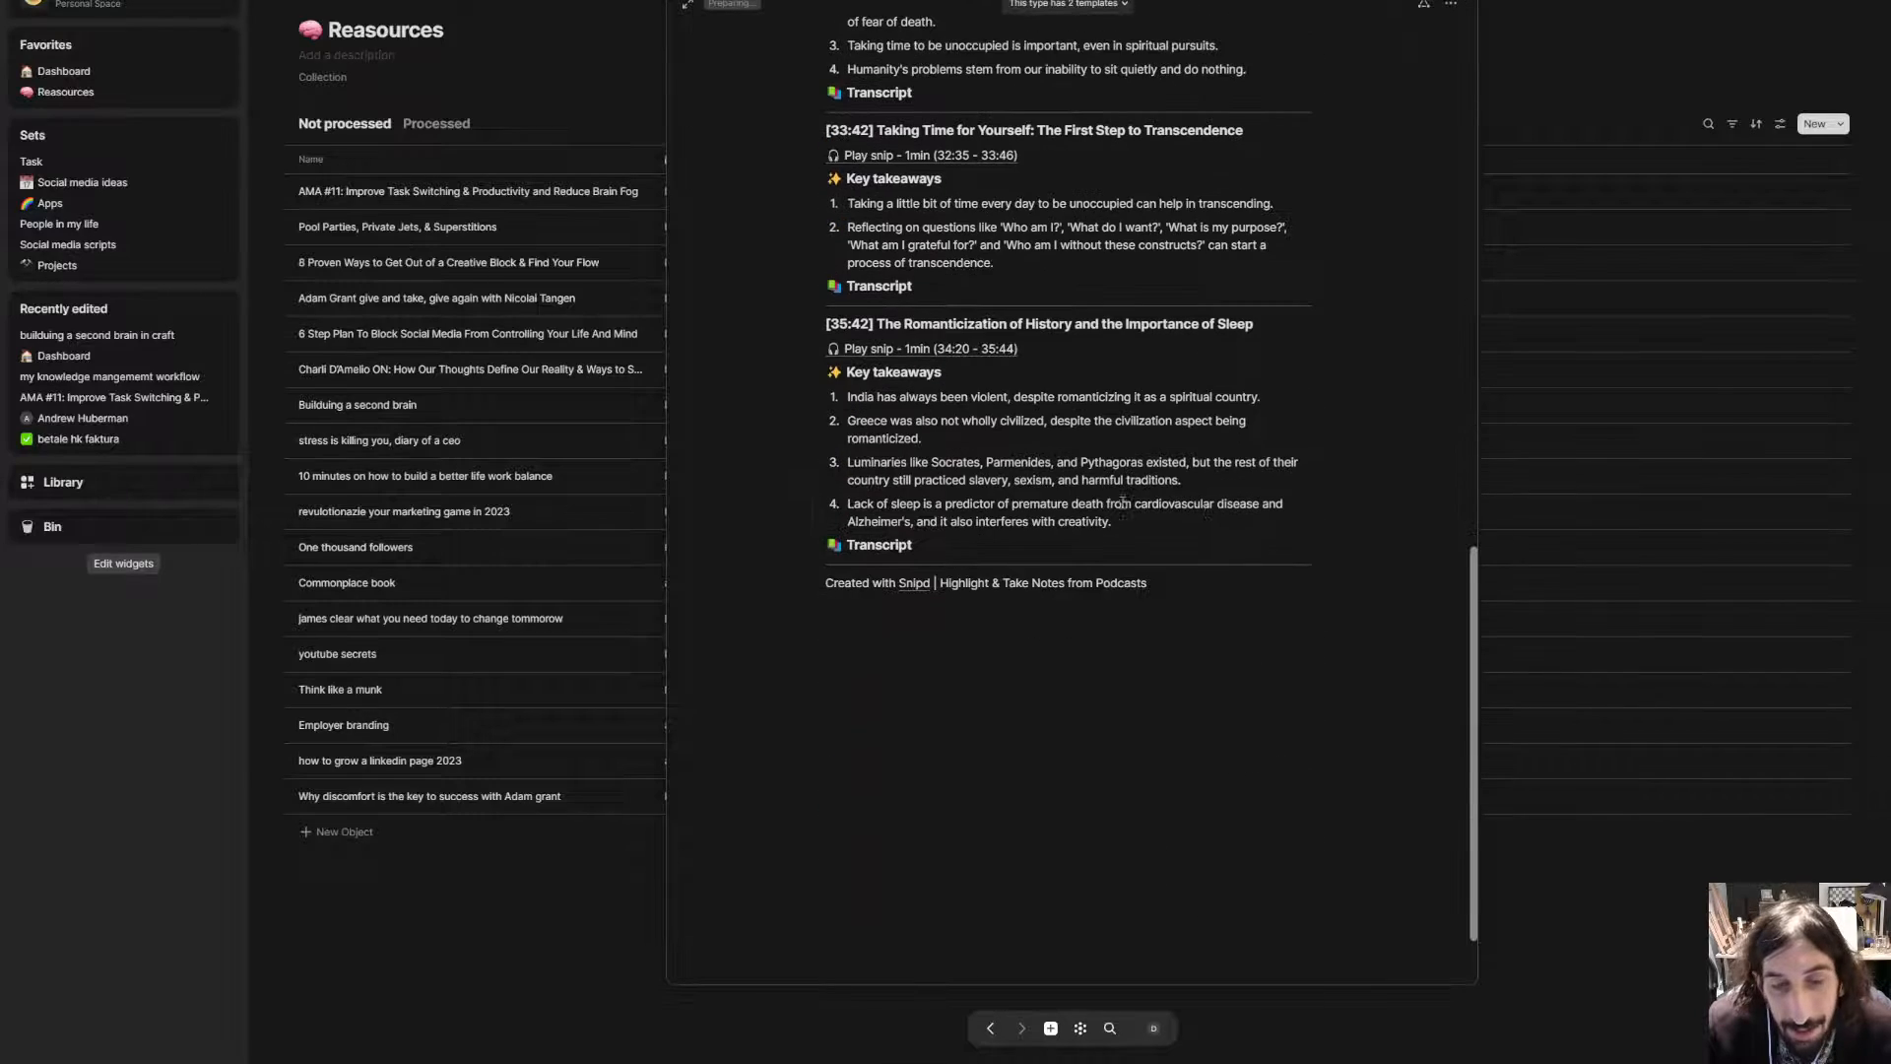
{"action": "left_click", "coordinate": [1152, 1028]}
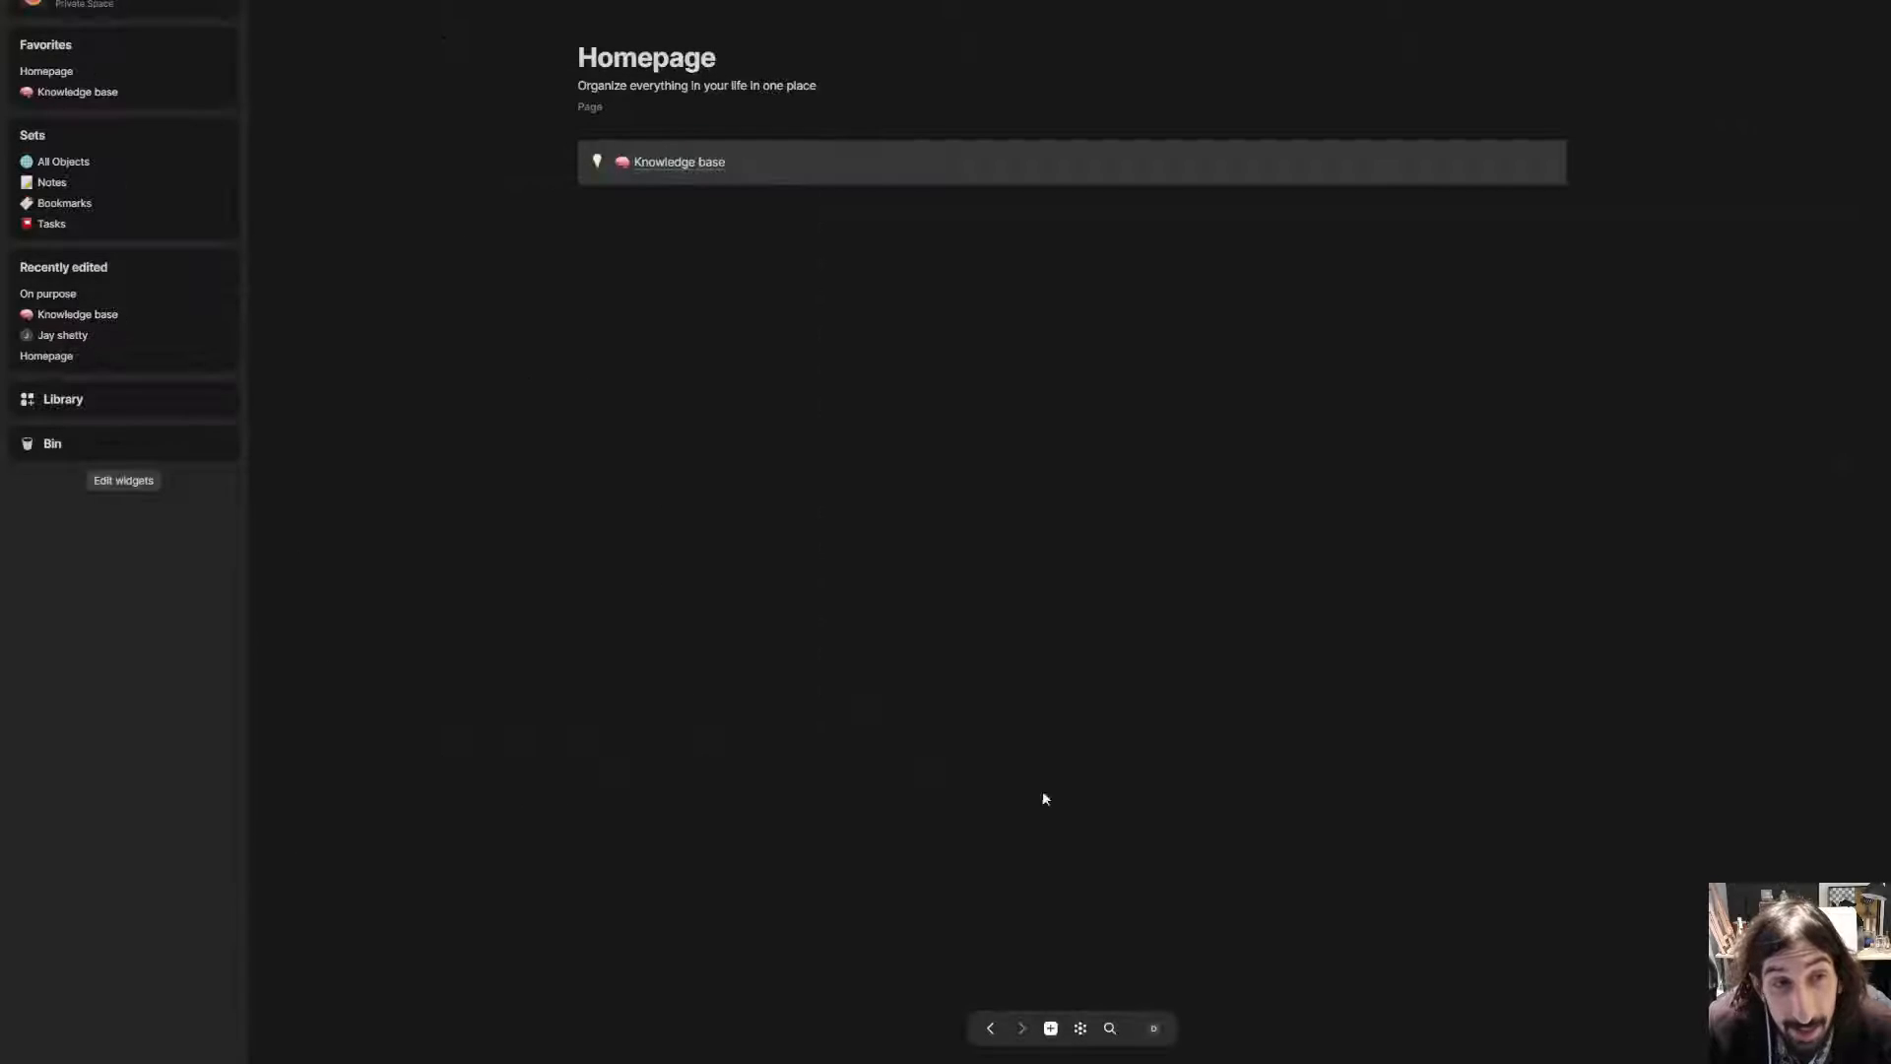
- Open the Knowledge base collection listing the On purpose podcast by Jay Shetty
{"action": "left_click", "coordinate": [678, 160]}
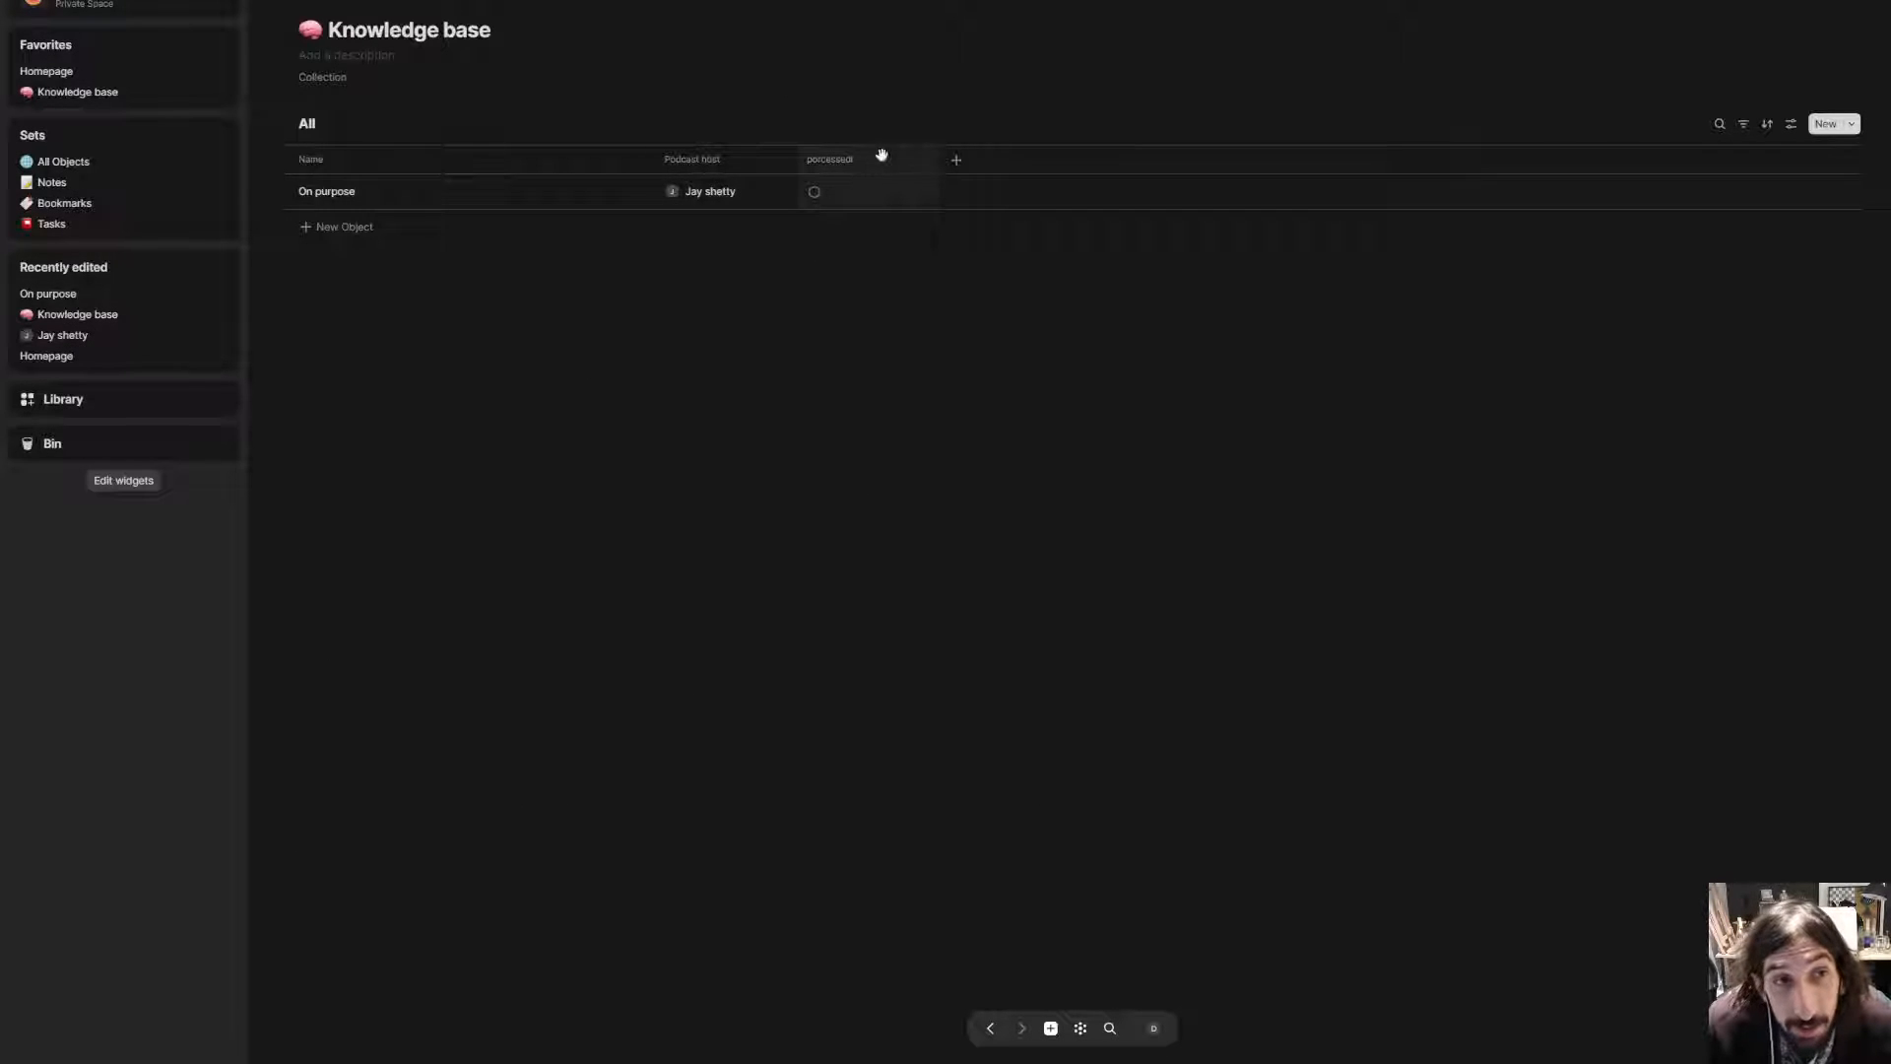
{"action": "mouse_move", "coordinate": [859, 593]}
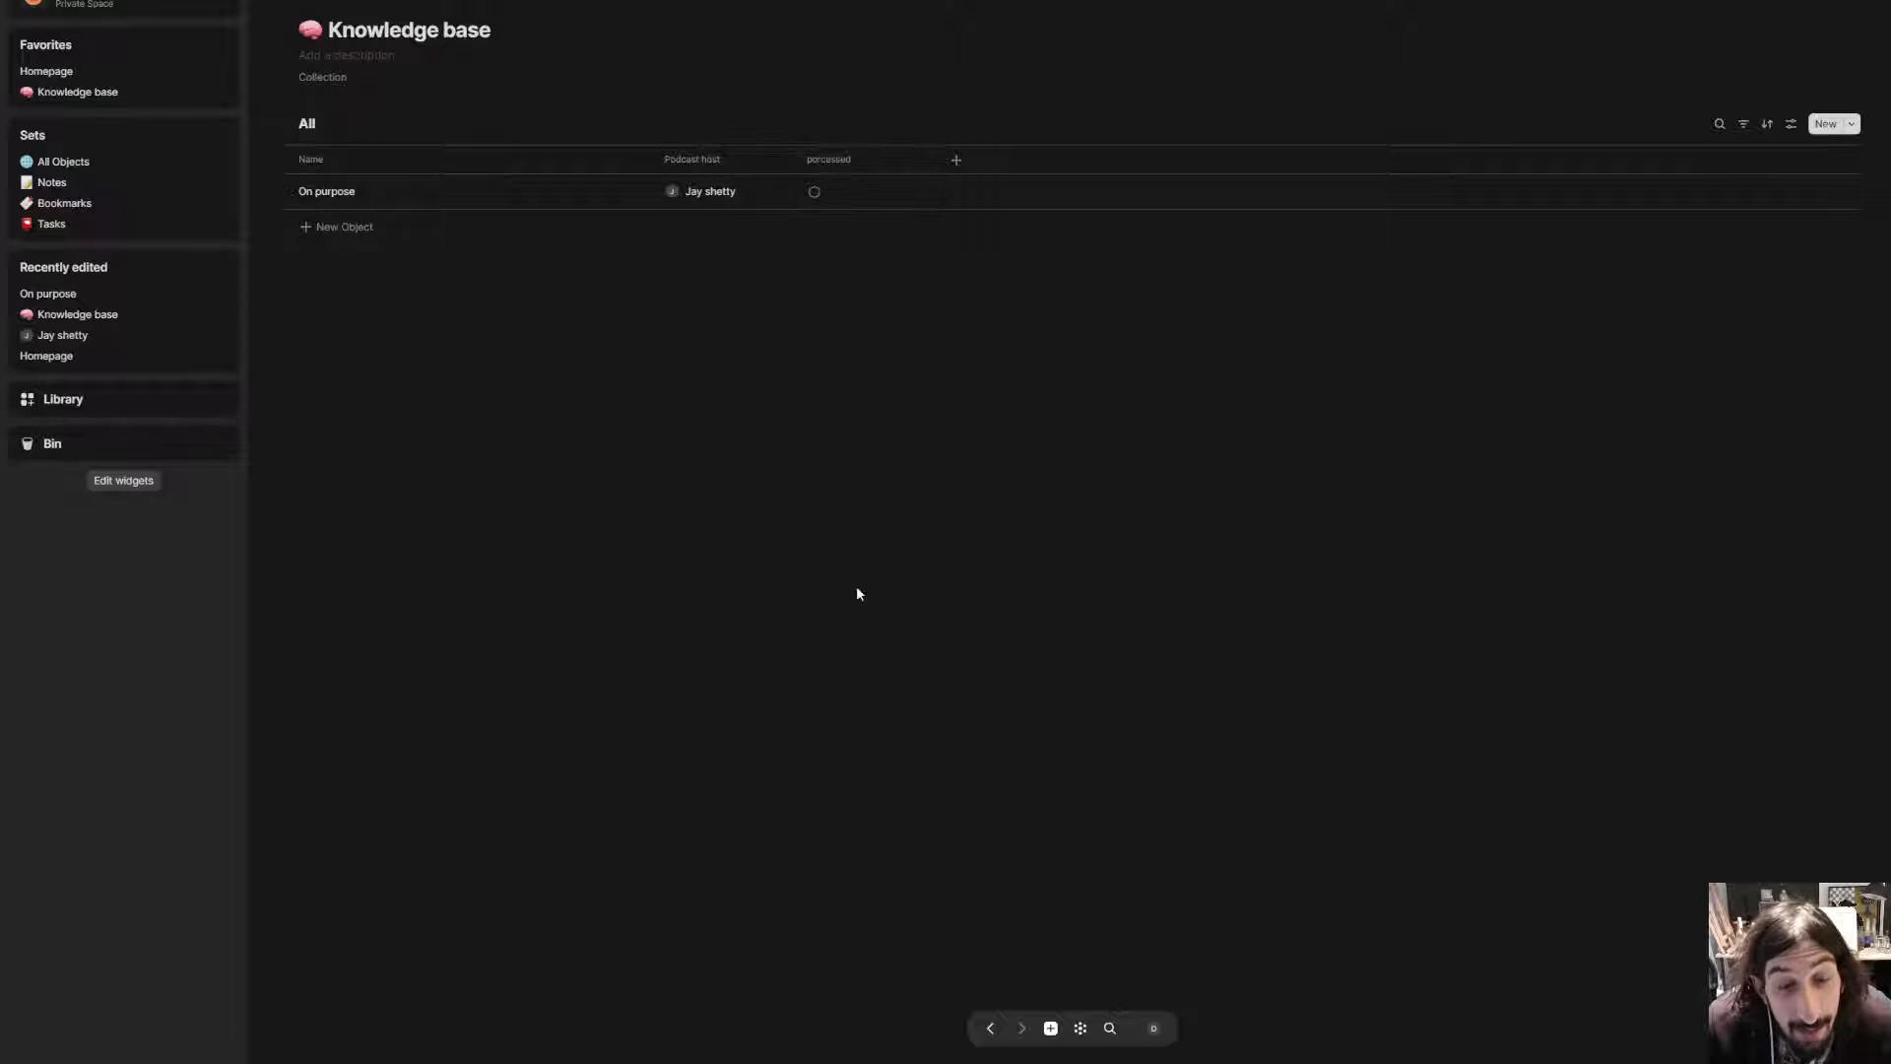
{"action": "mouse_move", "coordinate": [300, 140]}
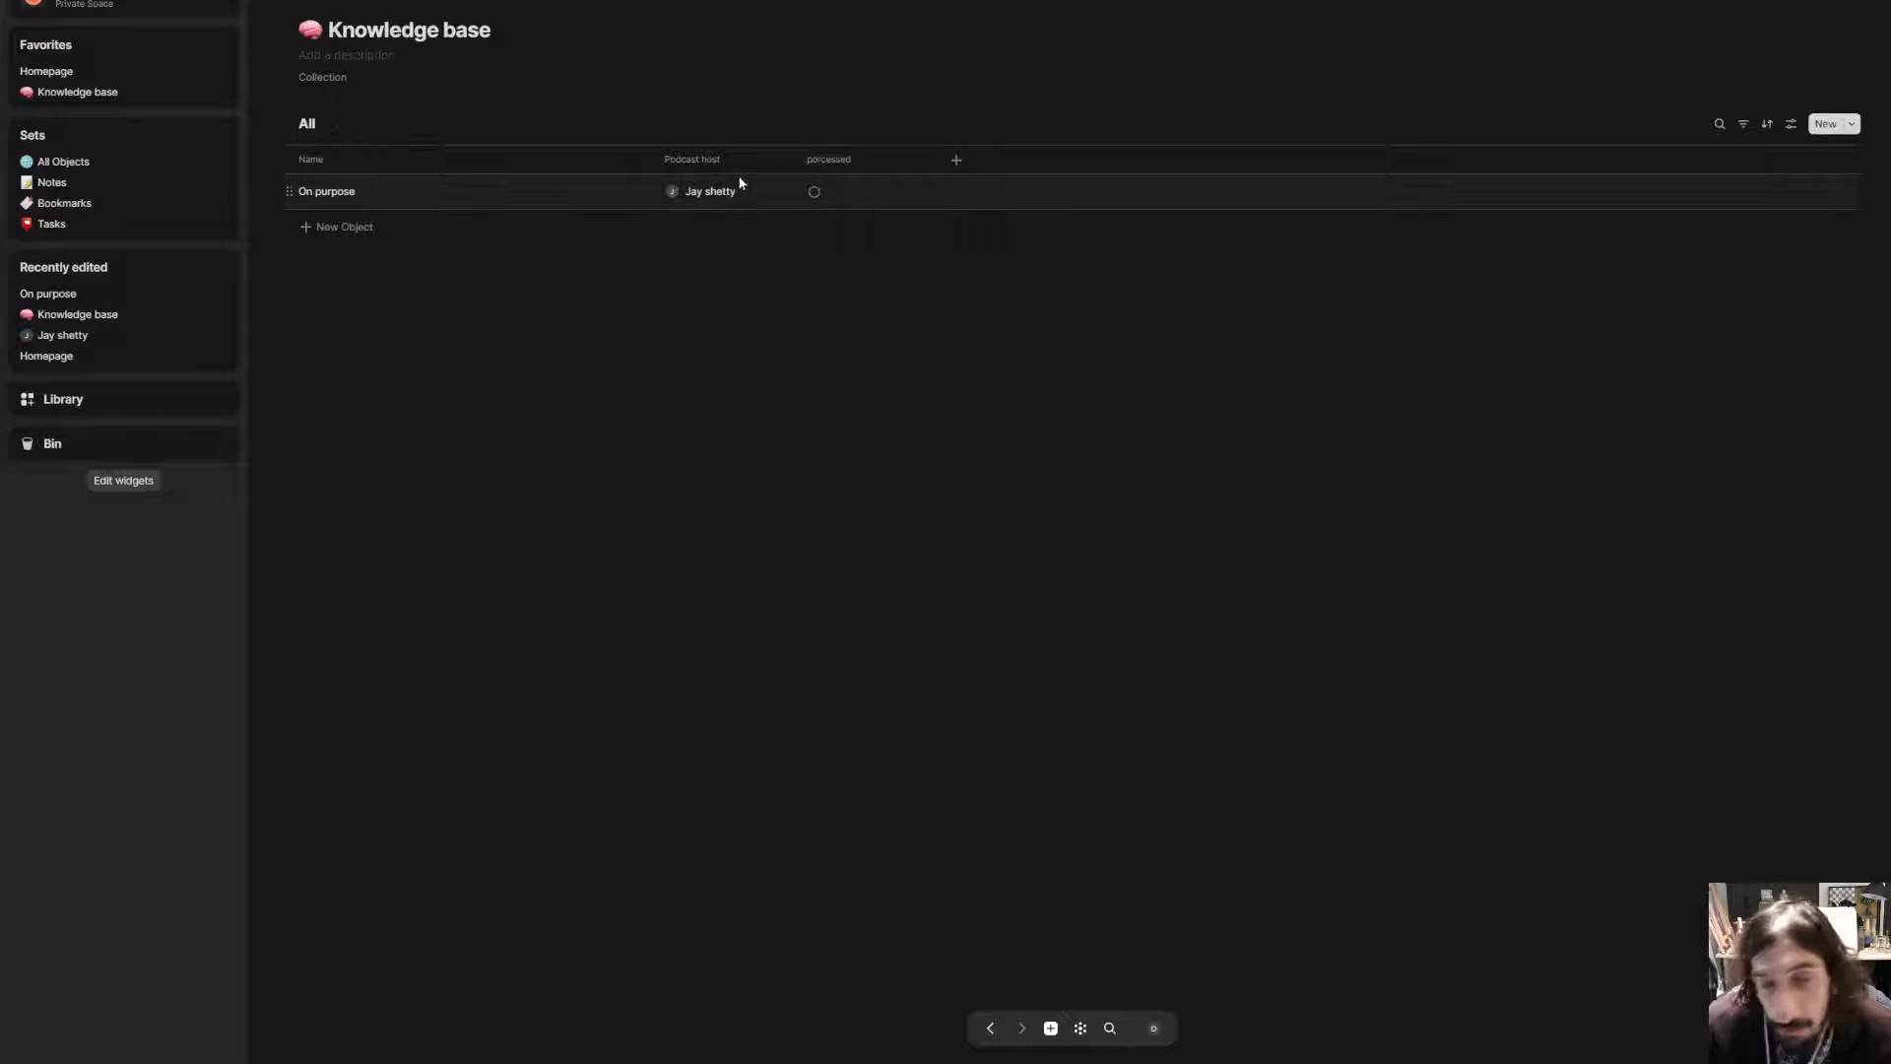
{"action": "mouse_move", "coordinate": [648, 201]}
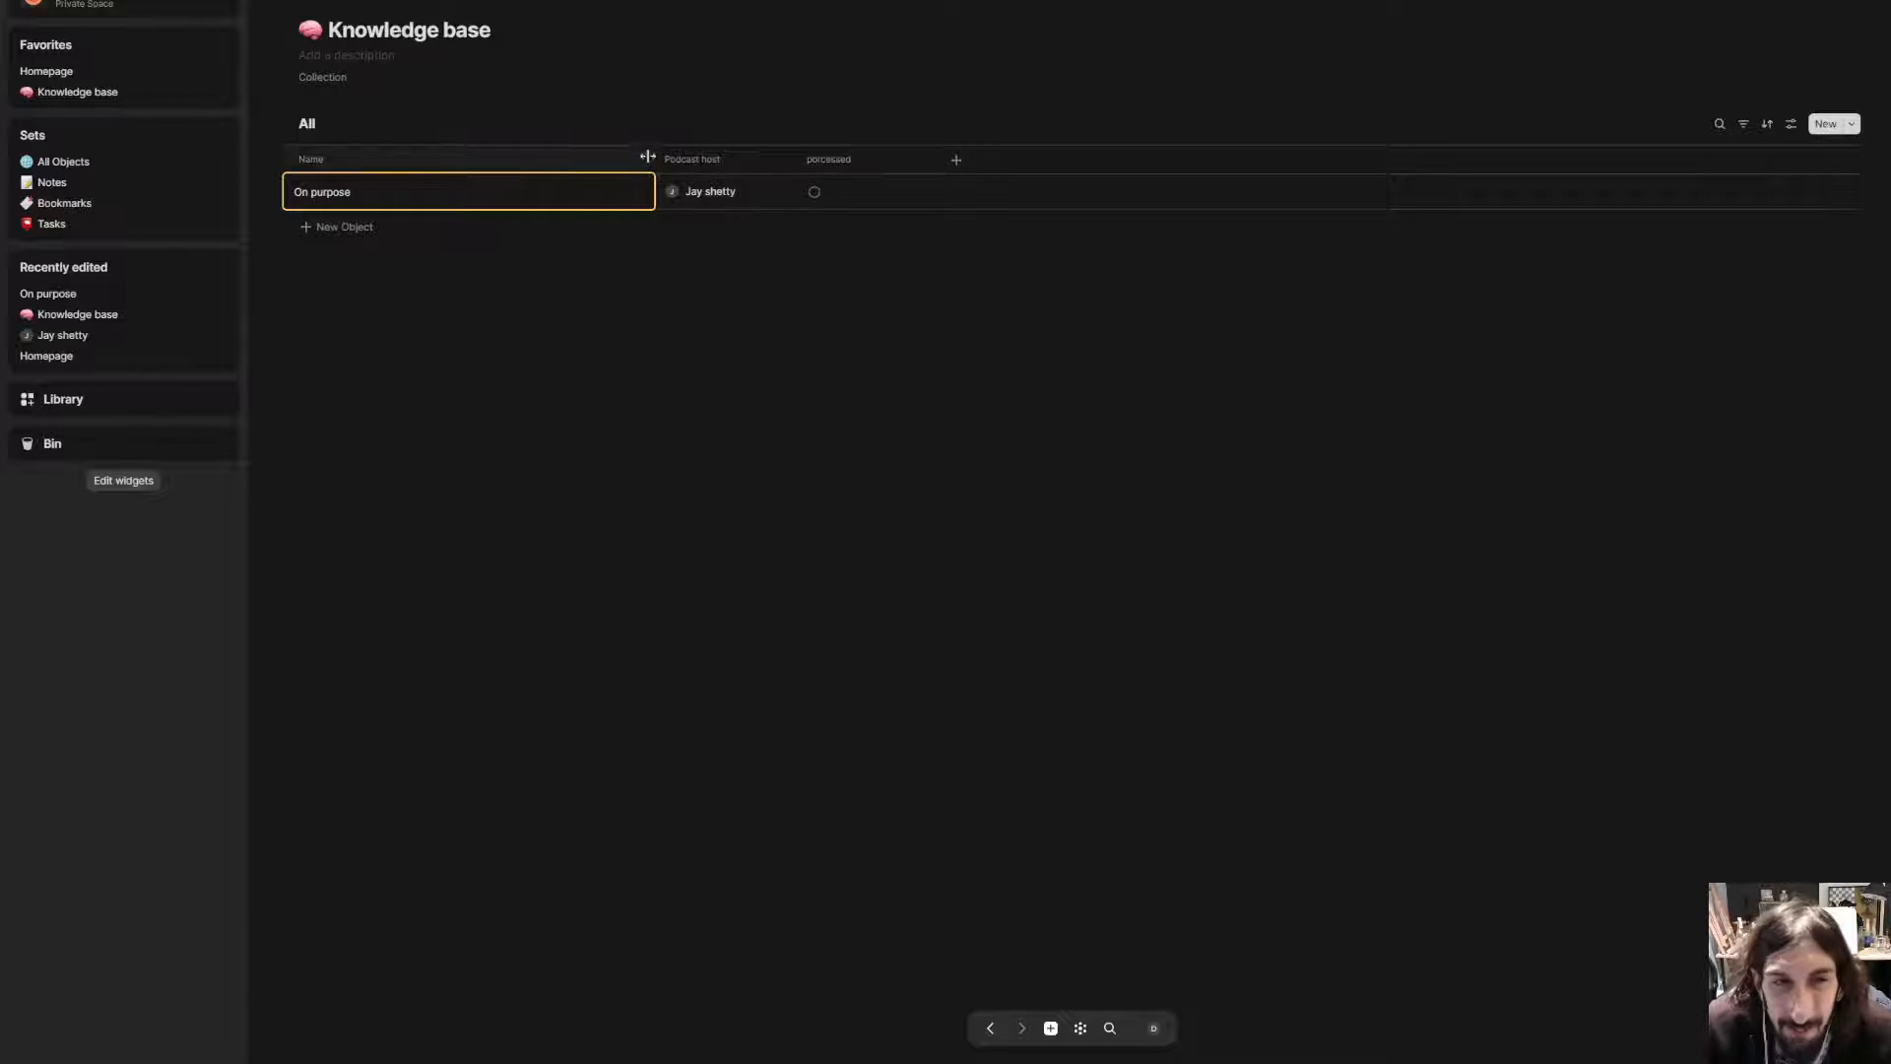
- In the On purpose note, give the shutting-down-creativity takeaway a red background
{"action": "left_click", "coordinate": [321, 191]}
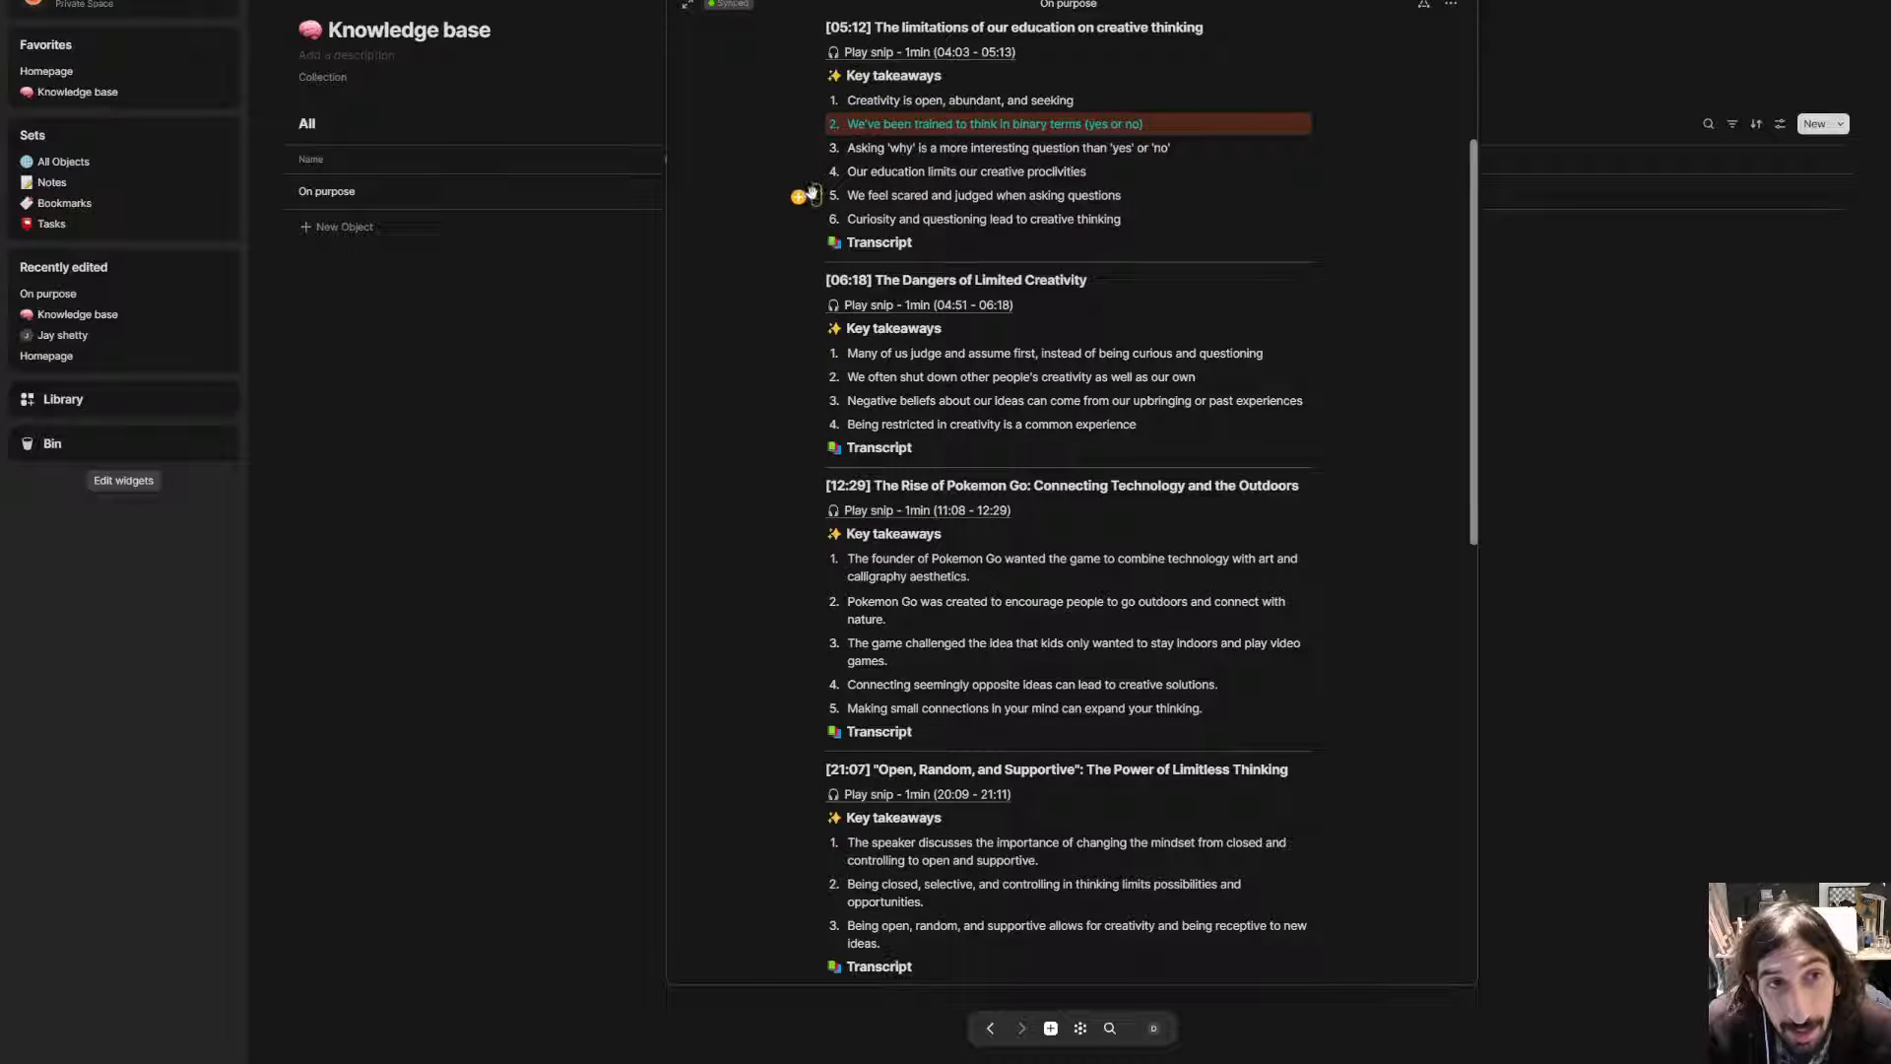
{"action": "mouse_move", "coordinate": [814, 375]}
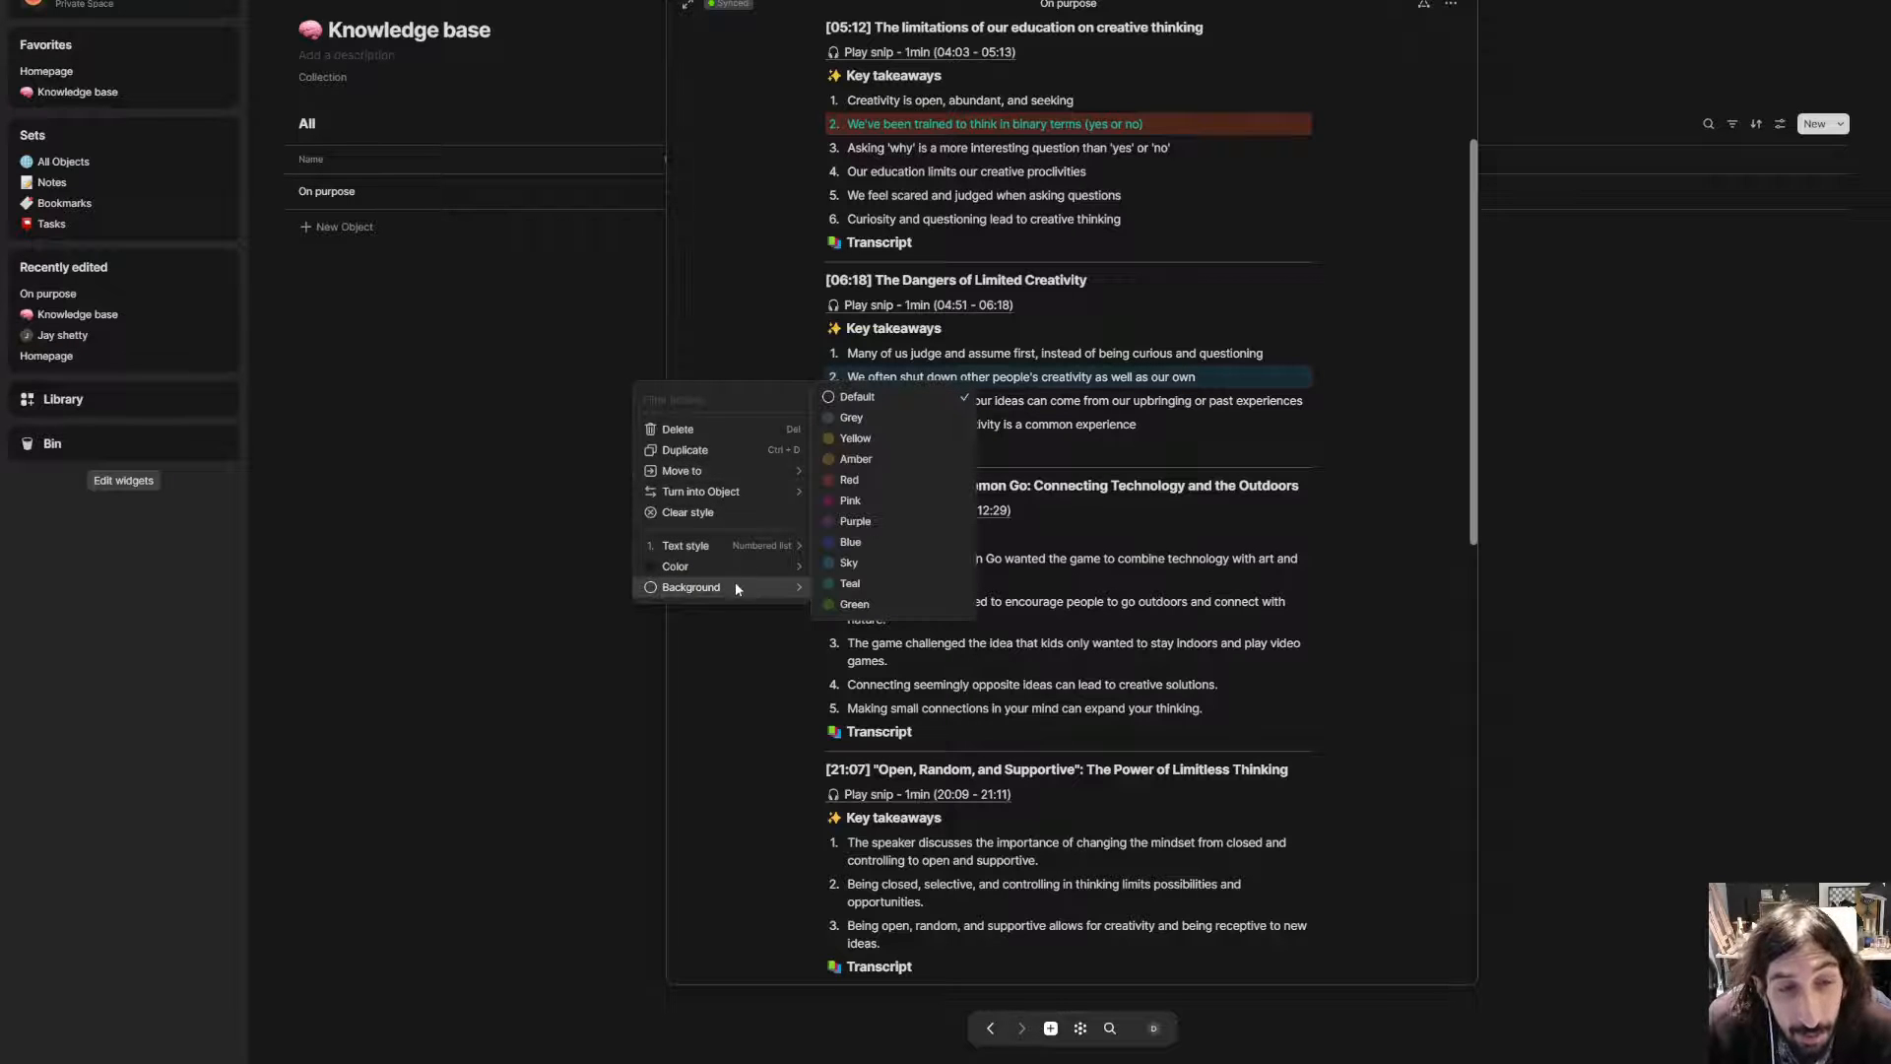
{"action": "mouse_move", "coordinate": [857, 479]}
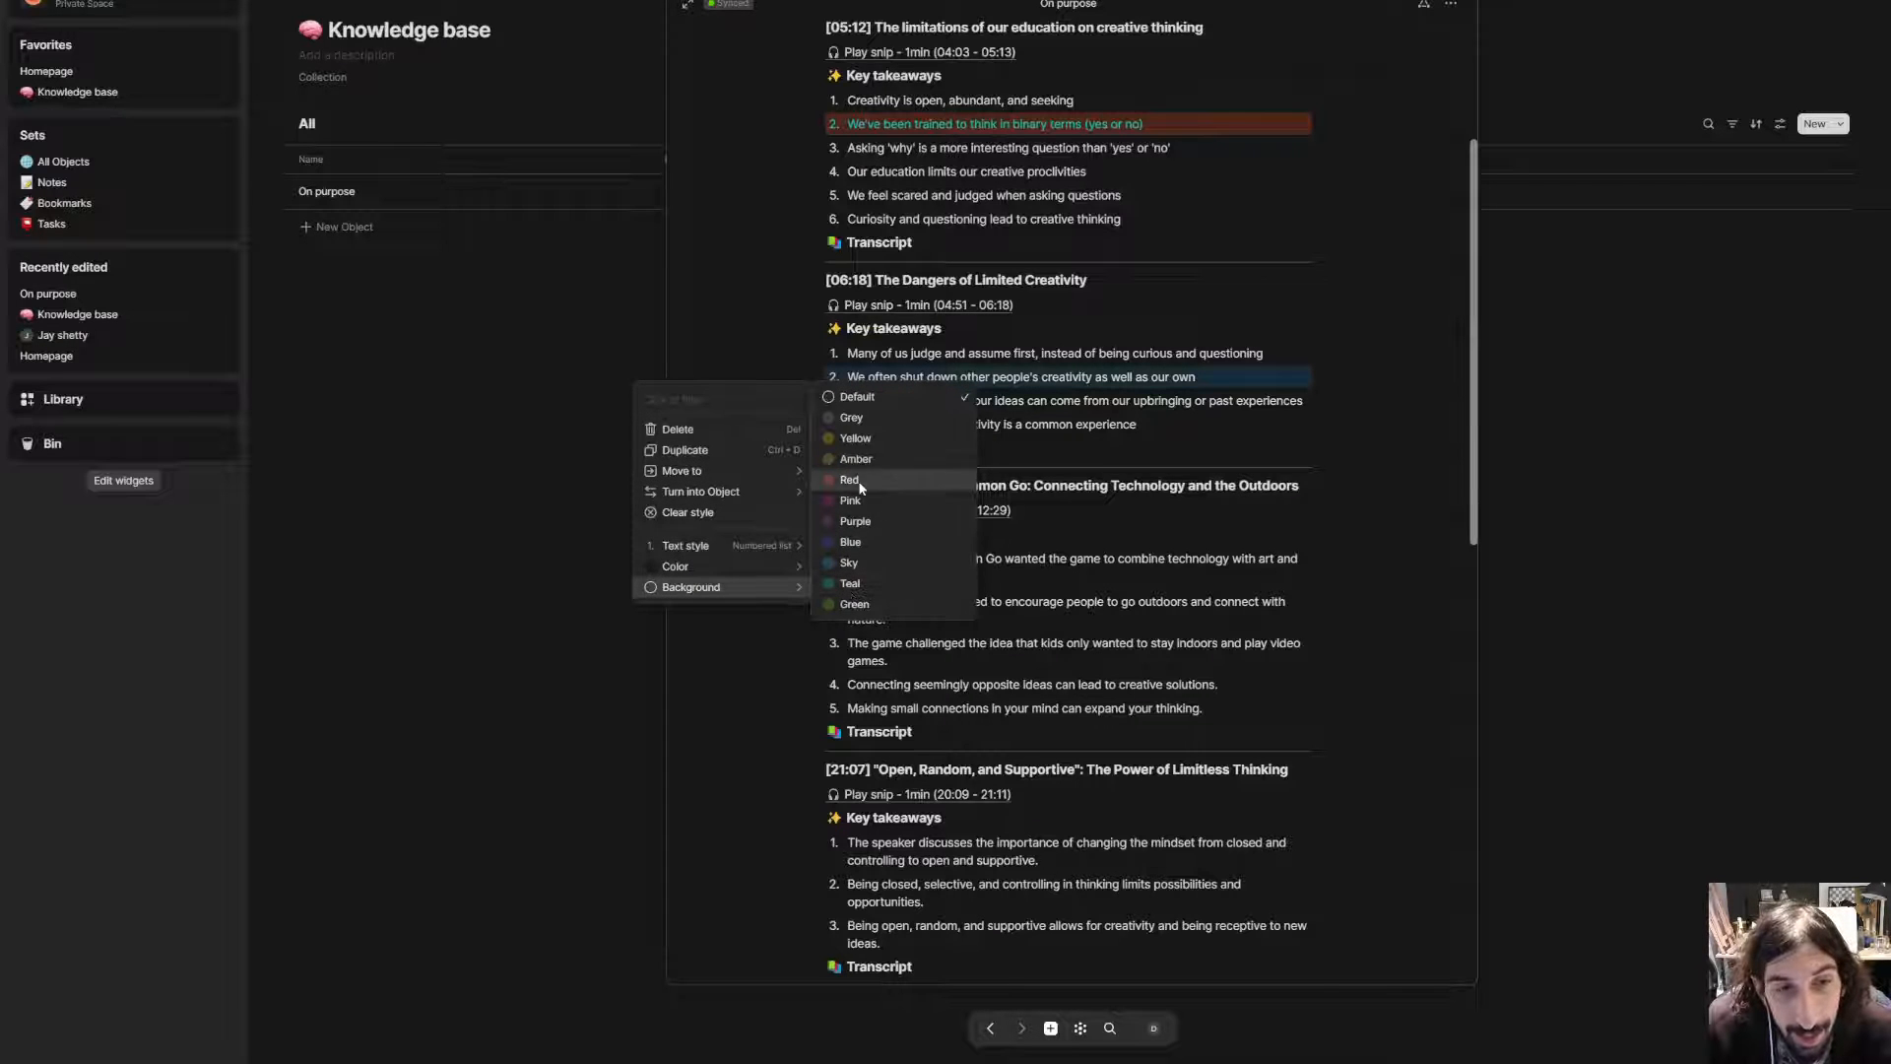
{"action": "left_click", "coordinate": [847, 479]}
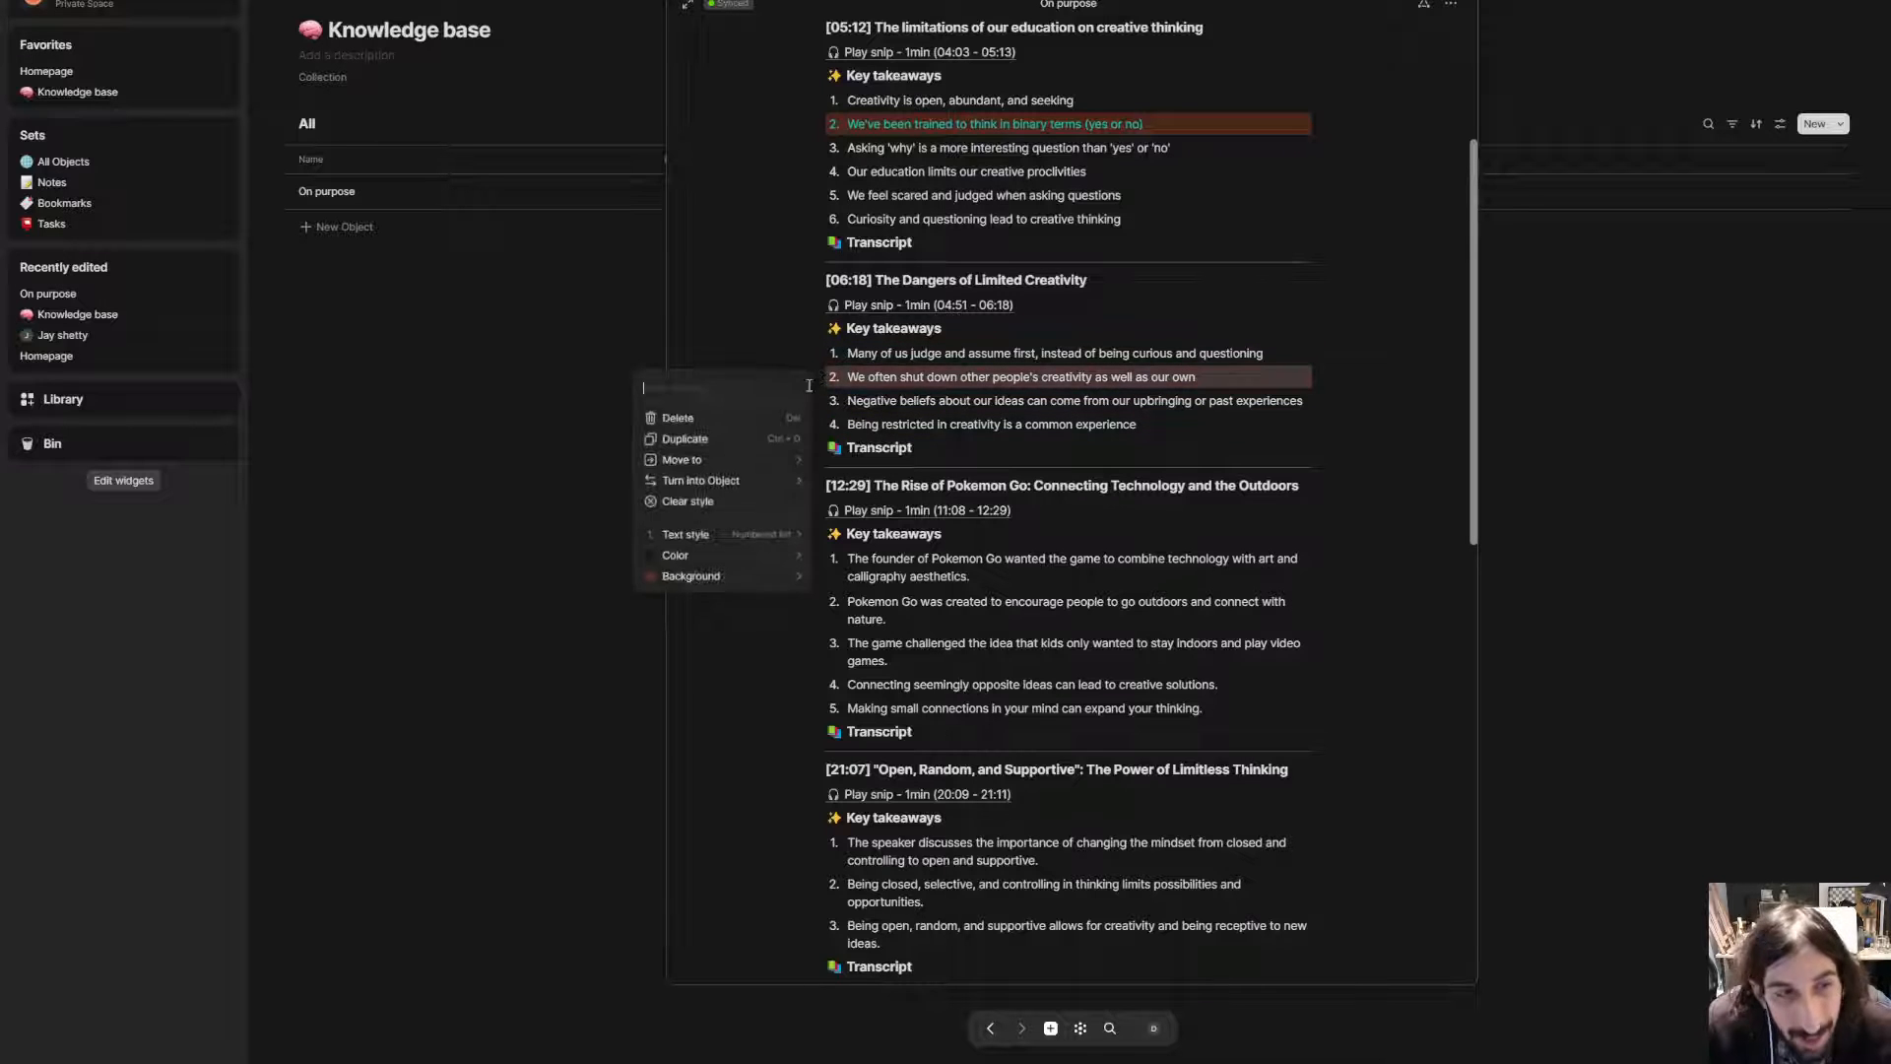
{"action": "left_click", "coordinate": [674, 554]}
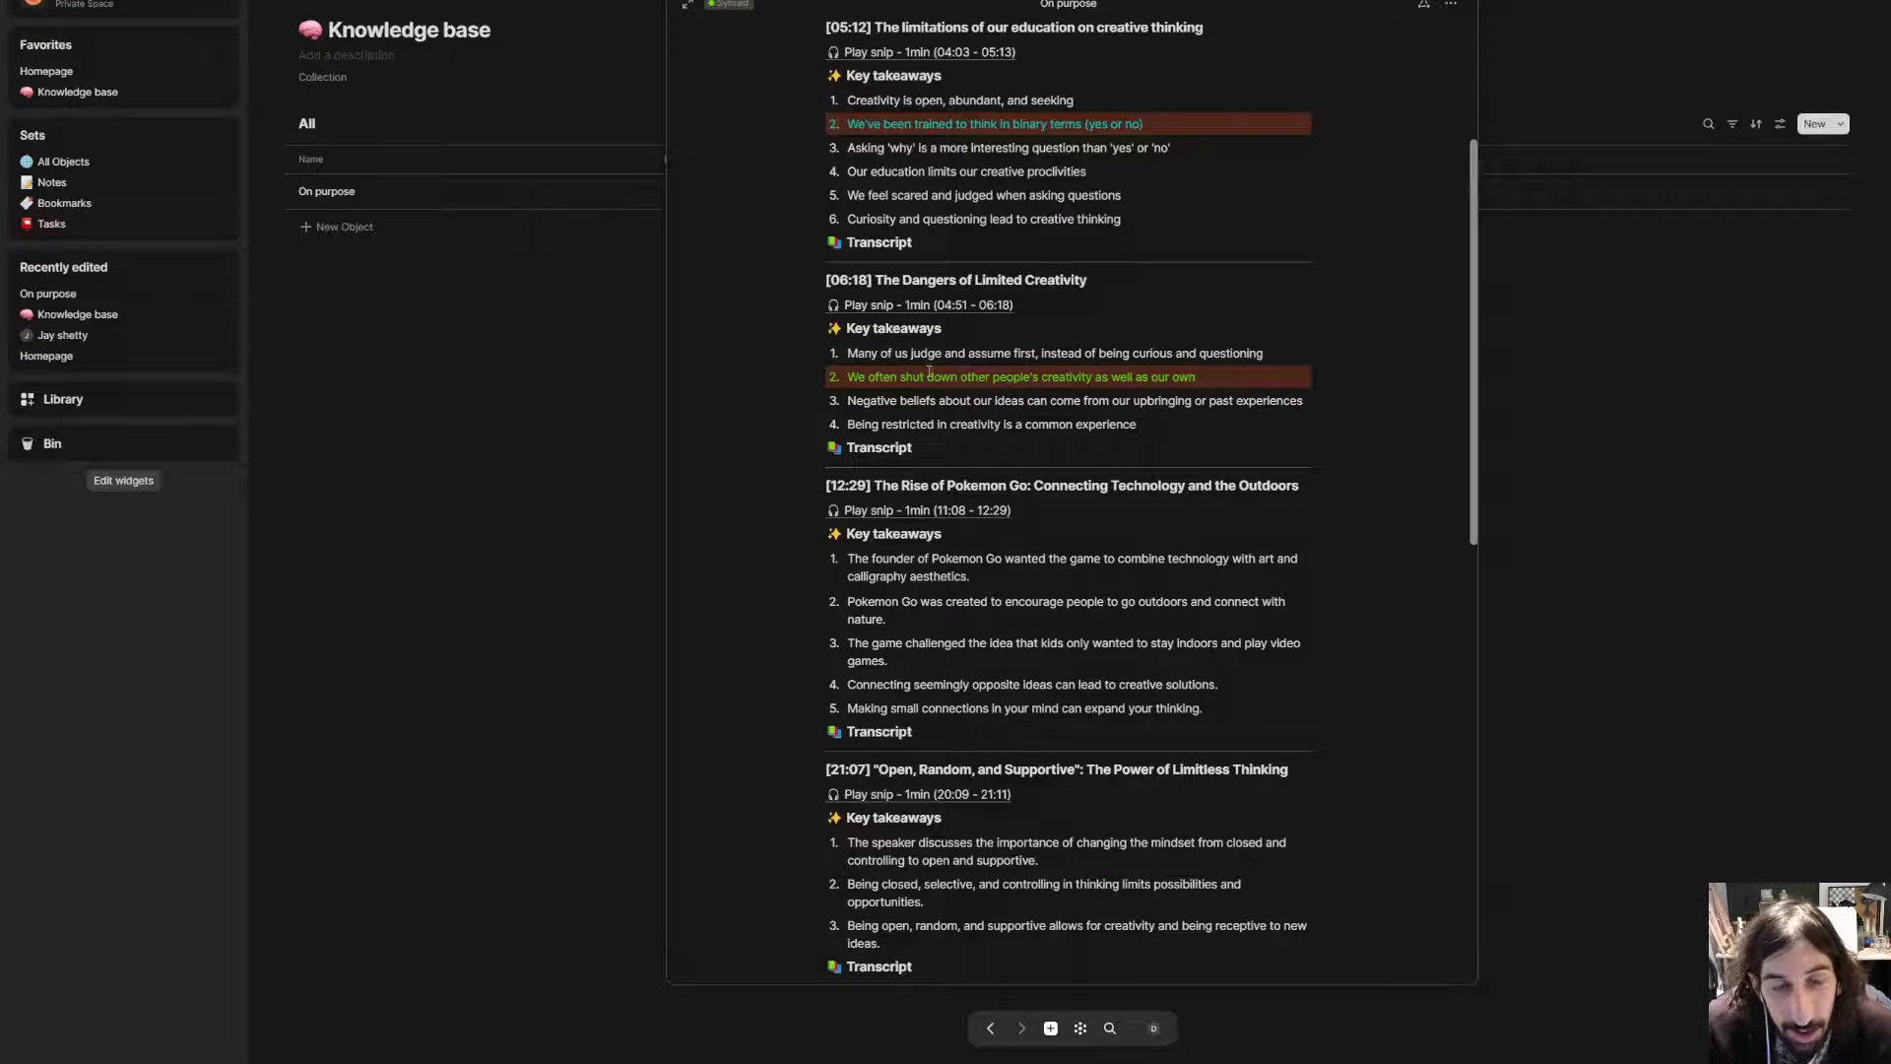
- Highlight the Pokémon Go connecting-opposite-ideas takeaway in green and return to the Knowledge base
{"action": "scroll", "scroll_direction": "down", "scroll_amount": 3}
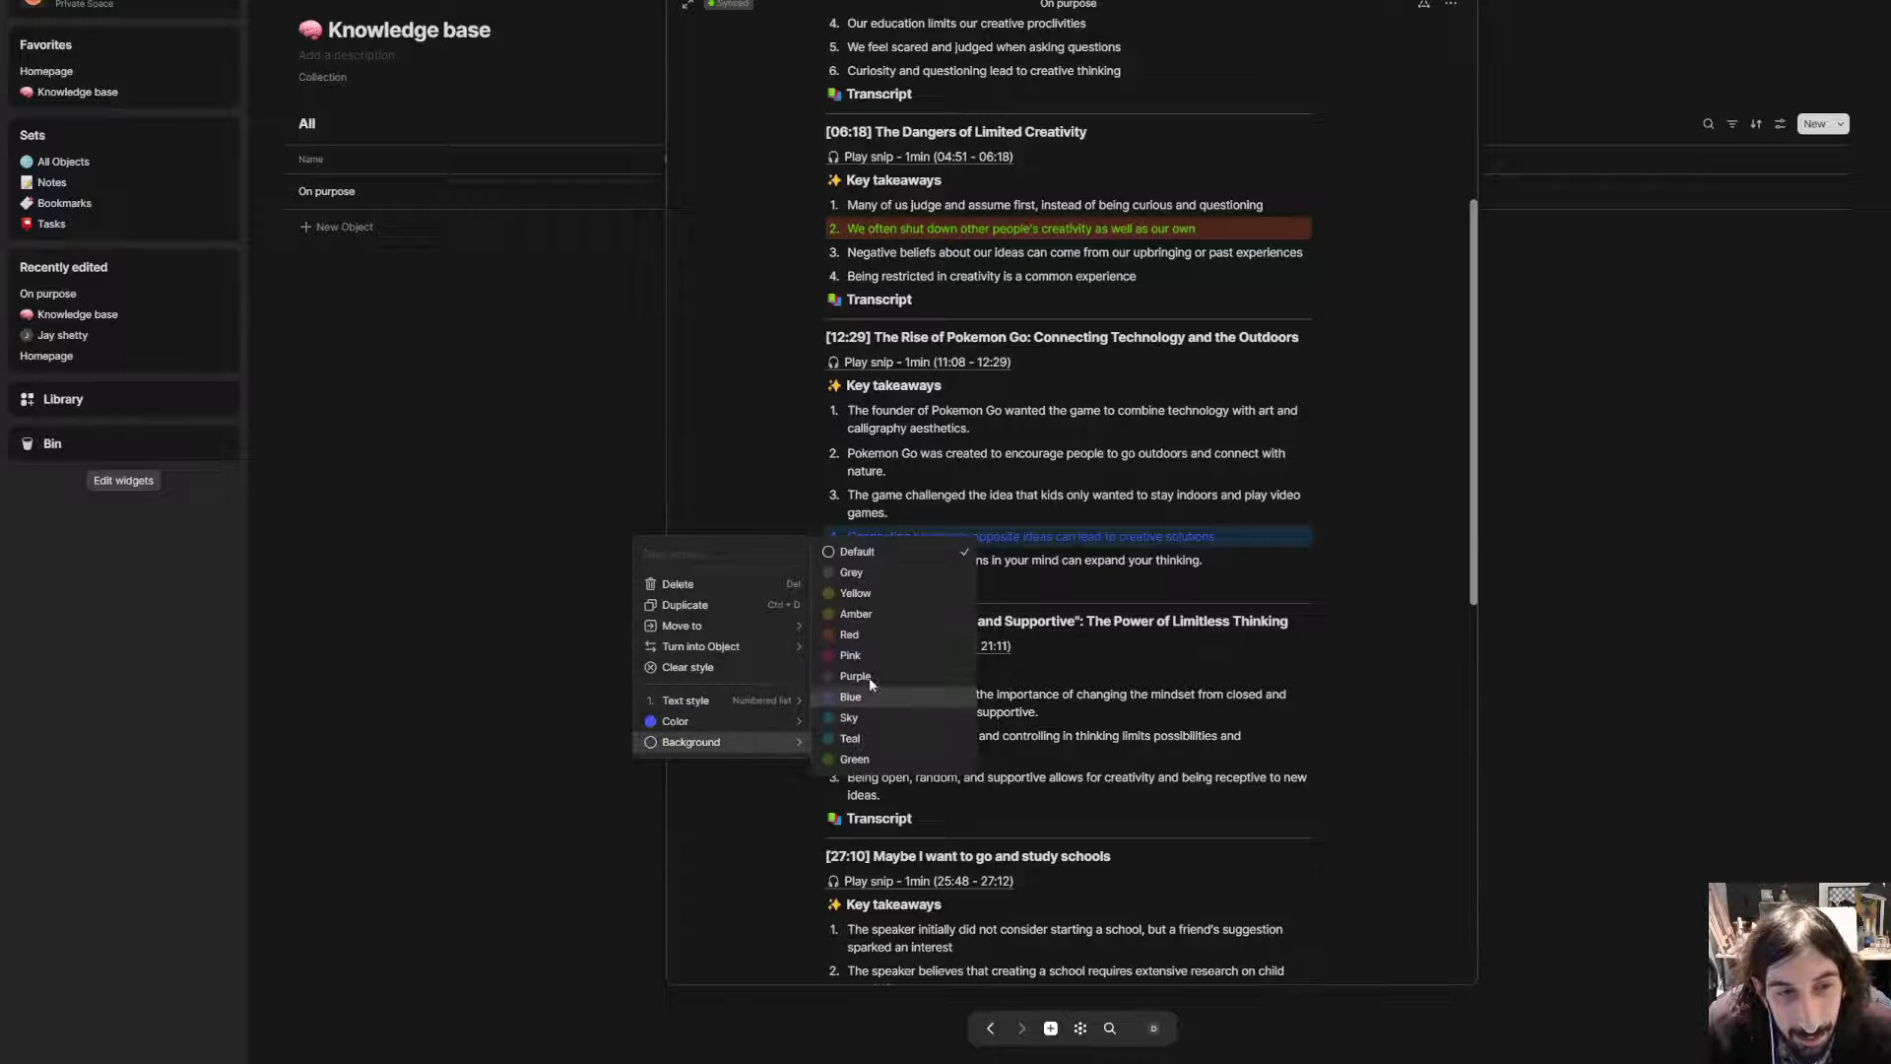
{"action": "mouse_move", "coordinate": [875, 738]}
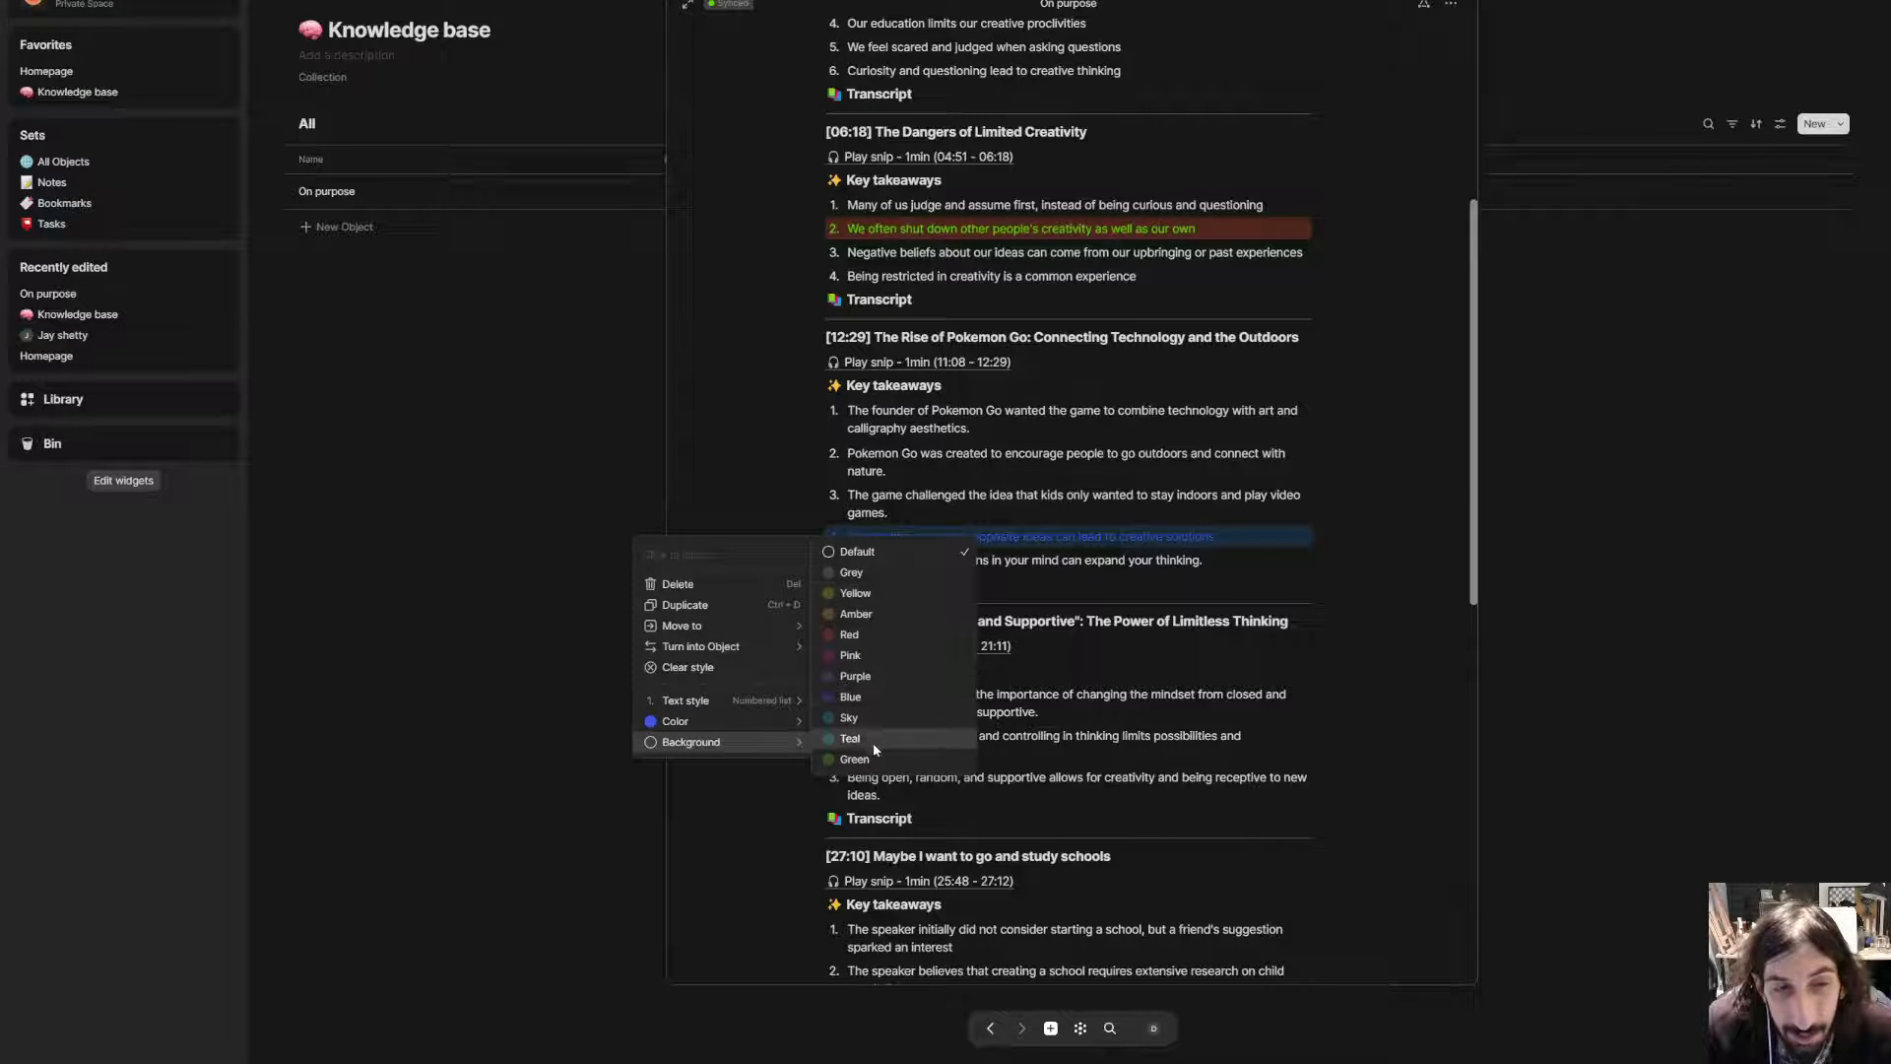
{"action": "left_click", "coordinate": [853, 759]}
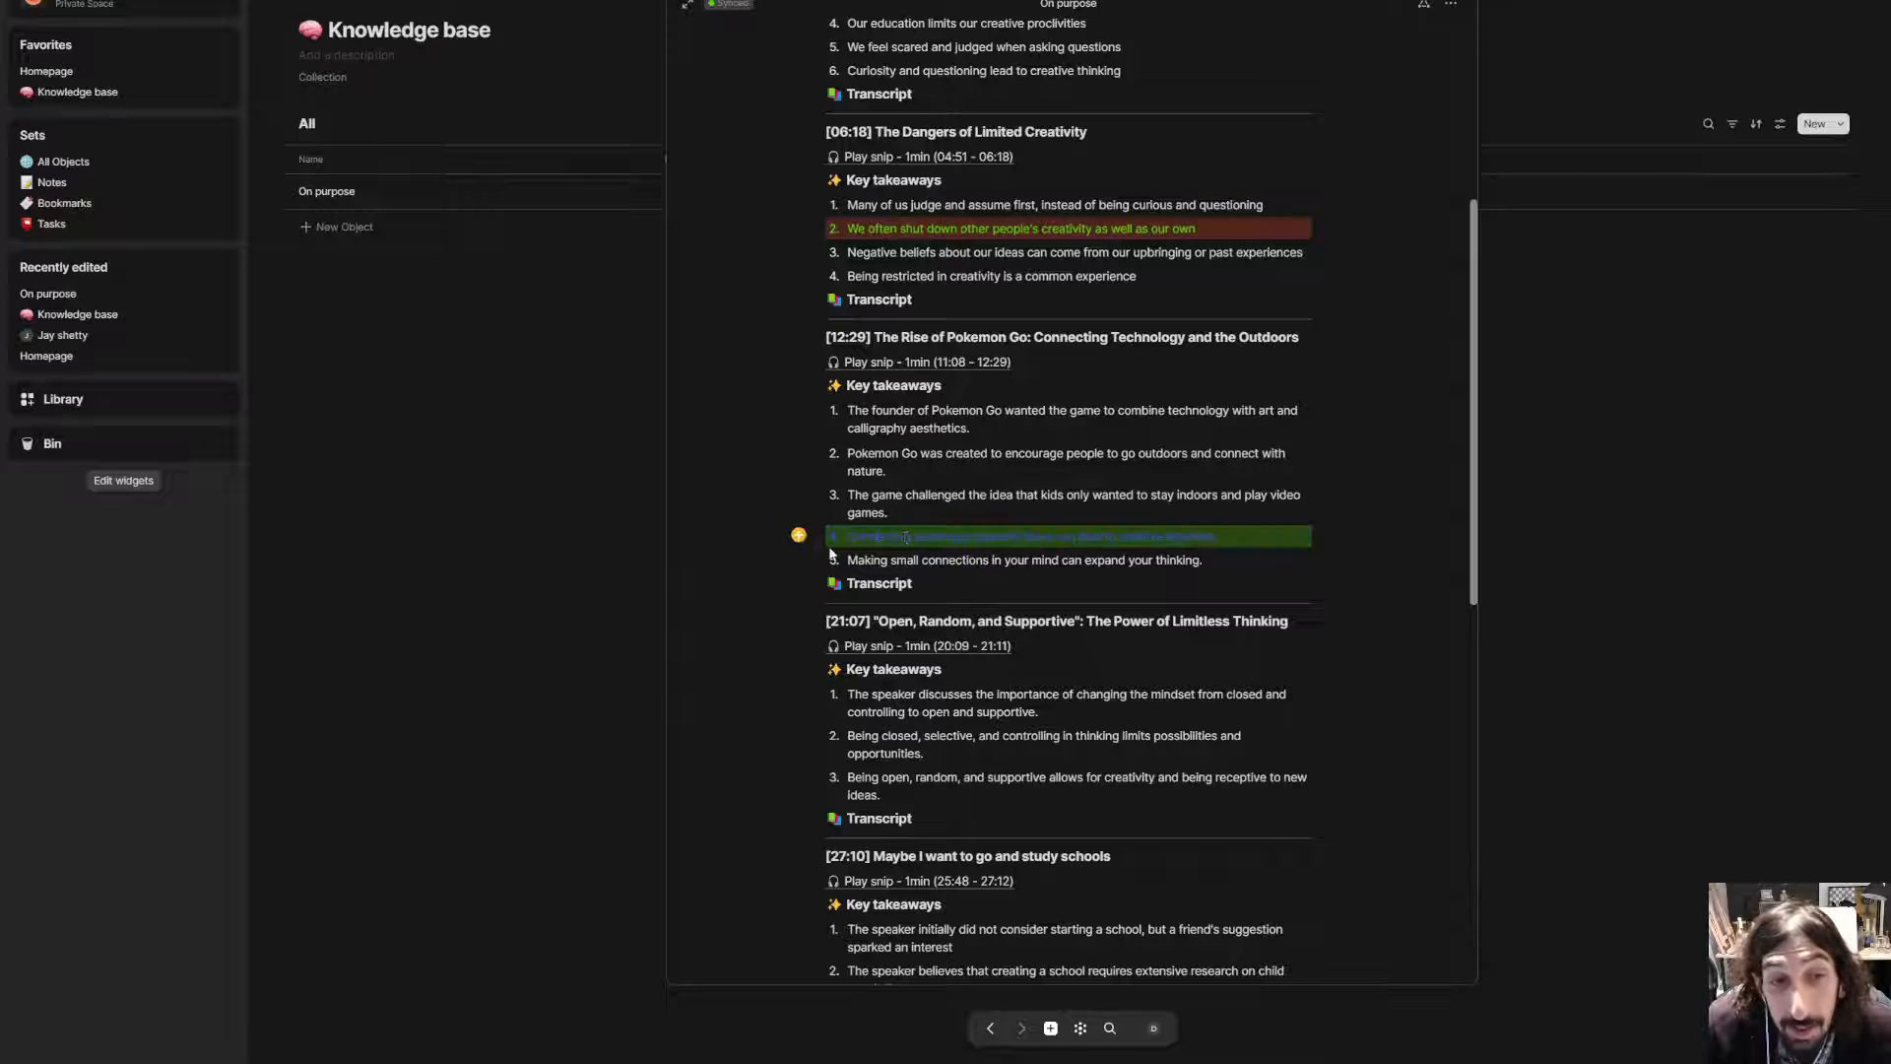
{"action": "scroll", "scroll_direction": "up", "scroll_amount": 3}
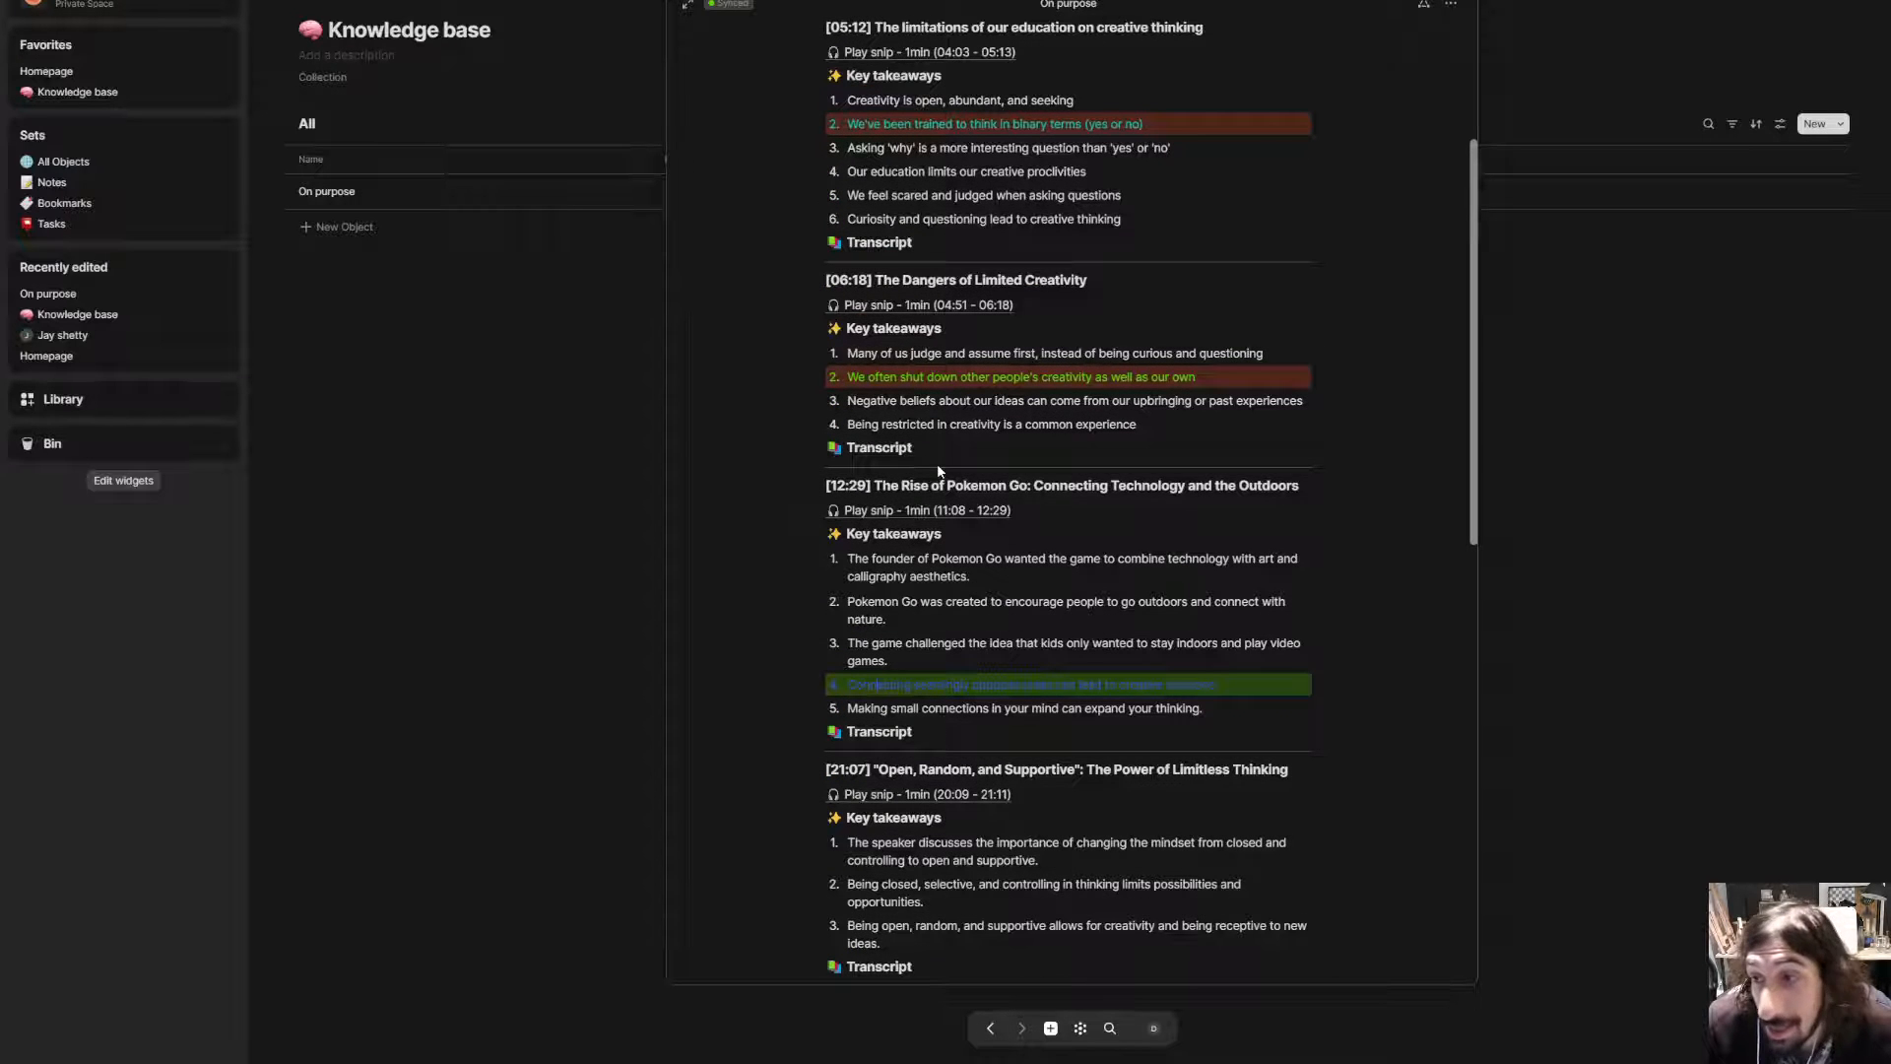
{"action": "scroll", "scroll_direction": "up", "scroll_amount": 3}
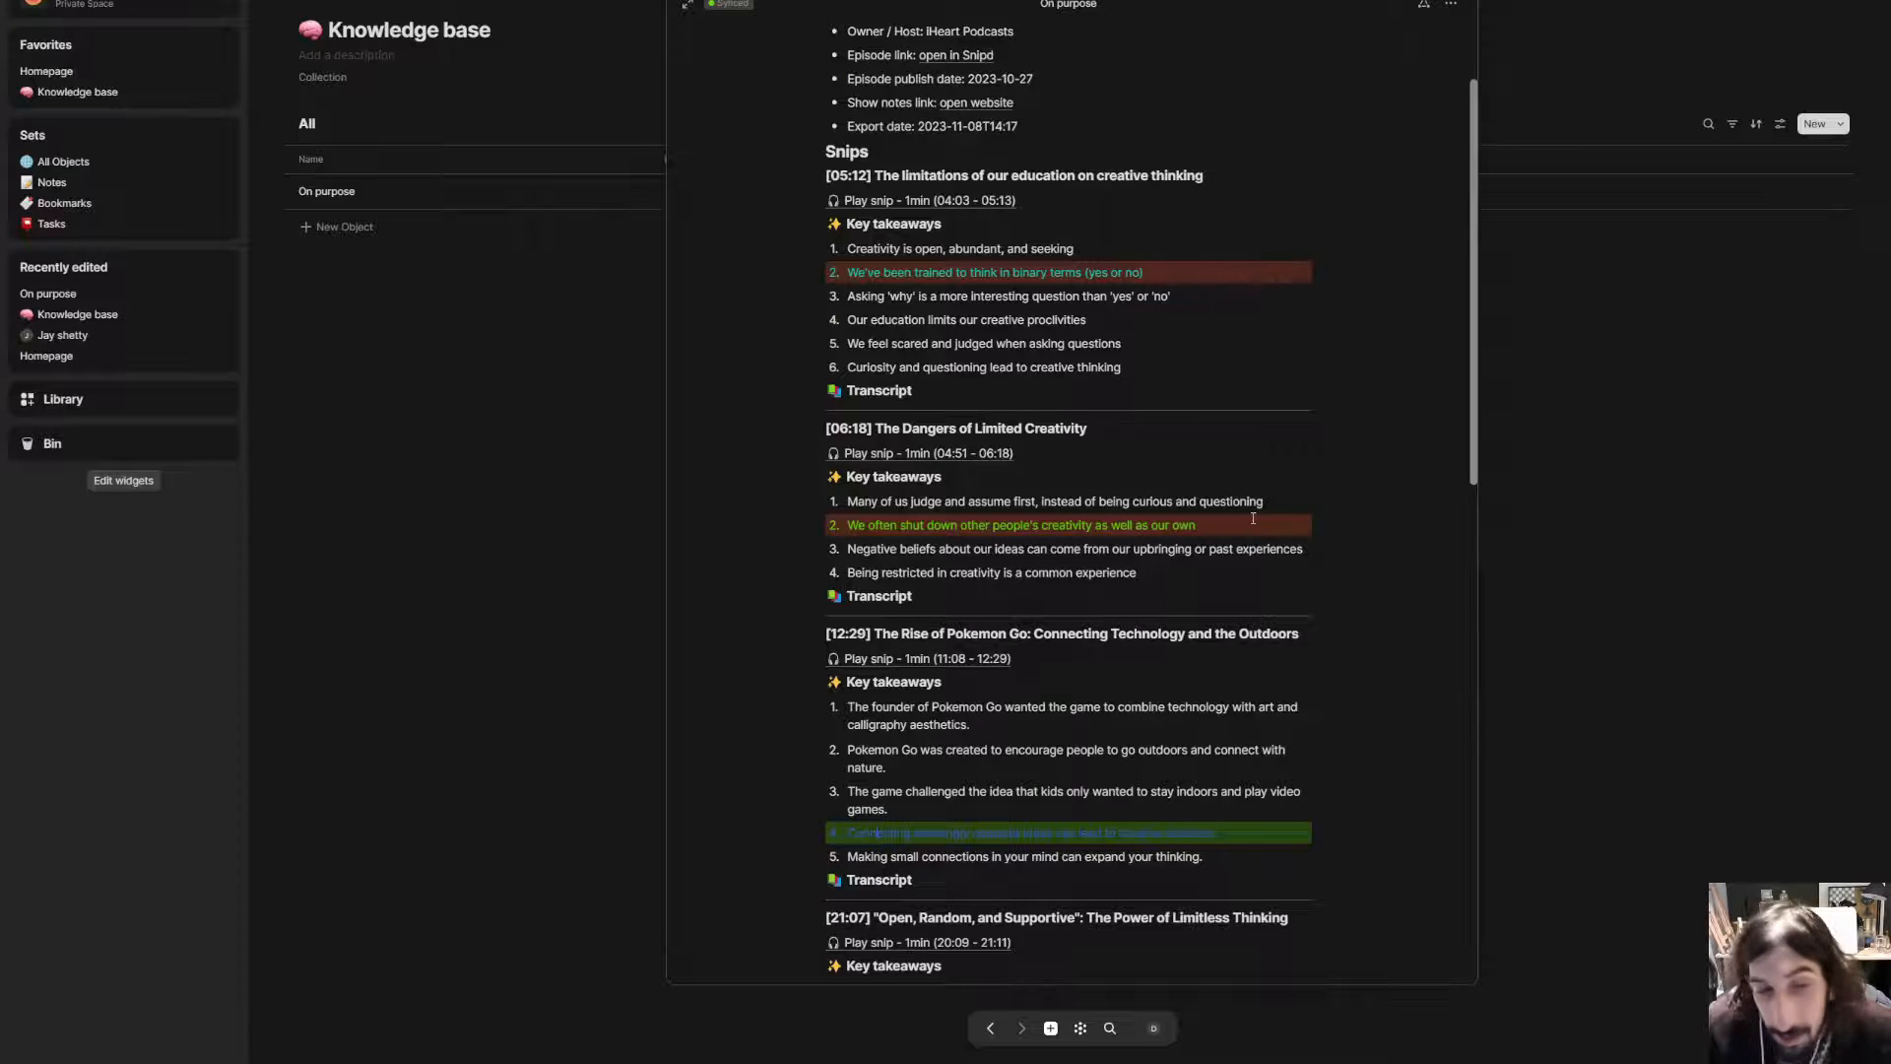
{"action": "scroll", "scroll_direction": "down", "scroll_amount": 3}
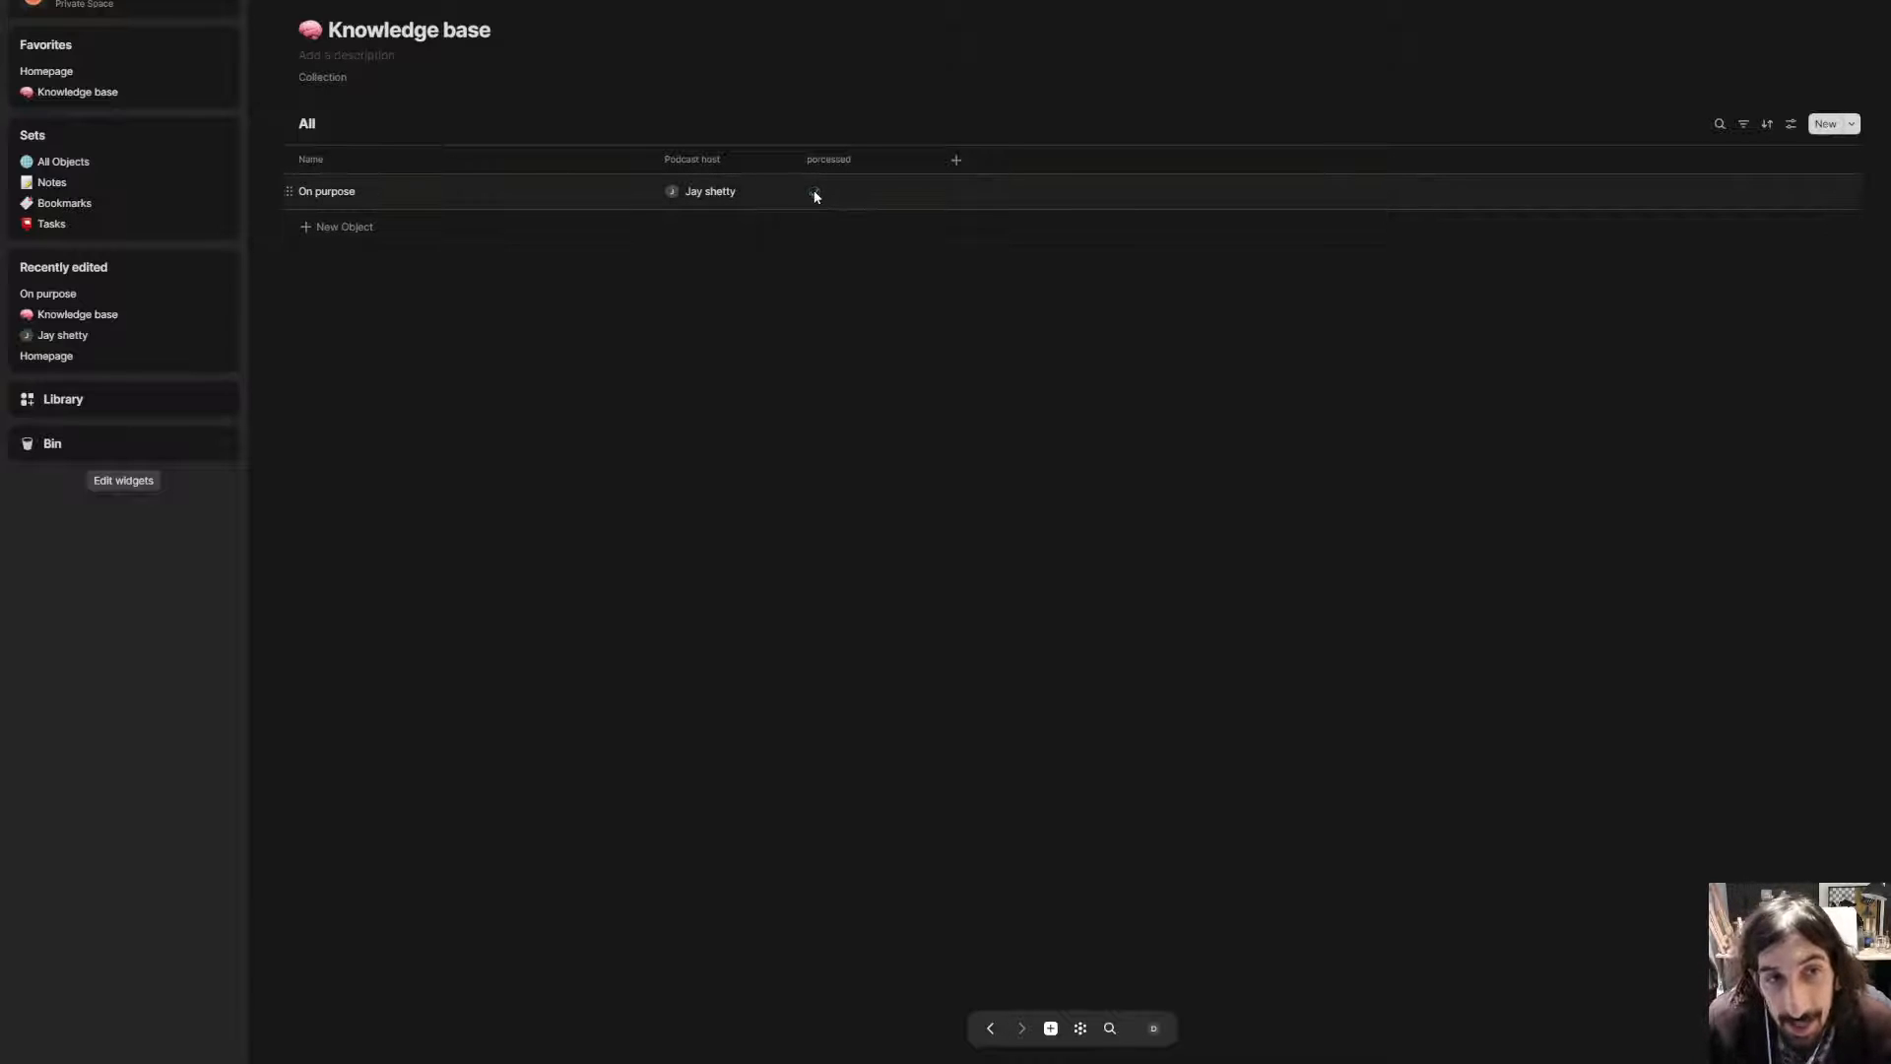
- Mark On purpose as processed, then show the Processed view of Reasources in the personal space
{"action": "left_click", "coordinate": [813, 191]}
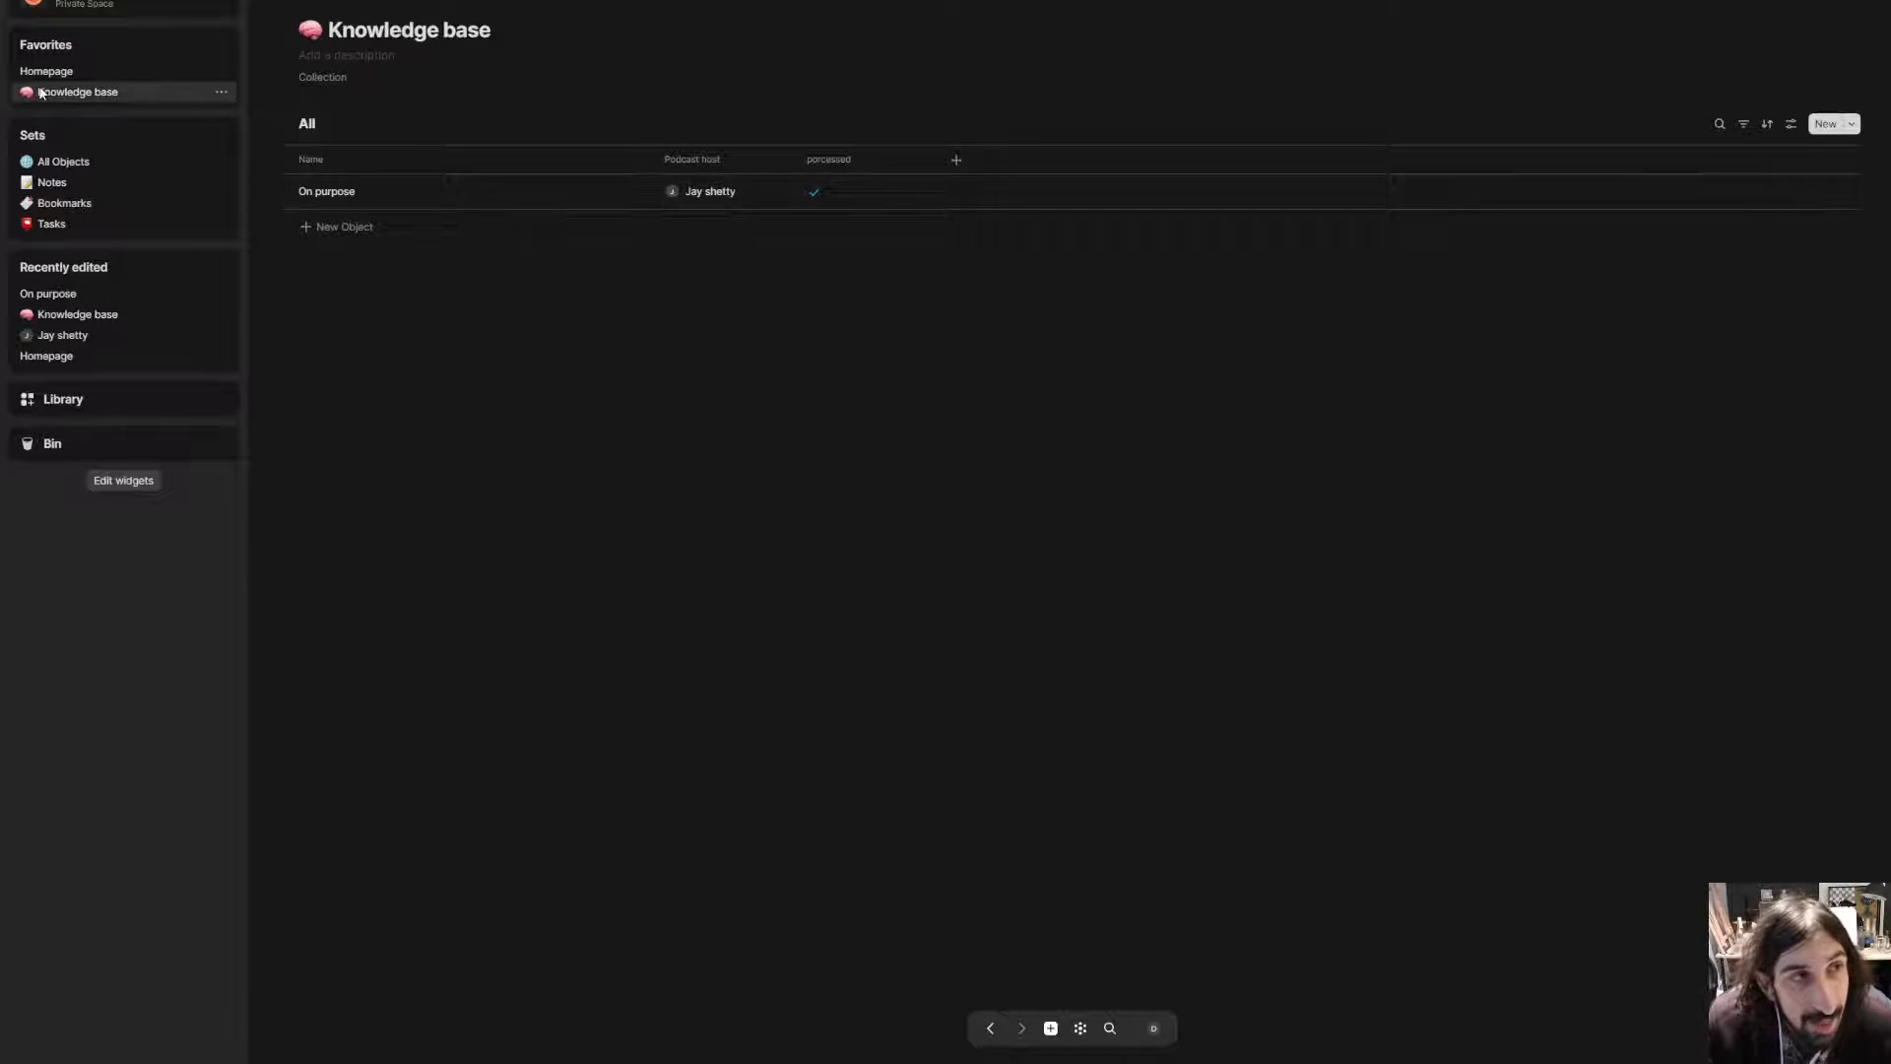
{"action": "left_click", "coordinate": [1152, 1029]}
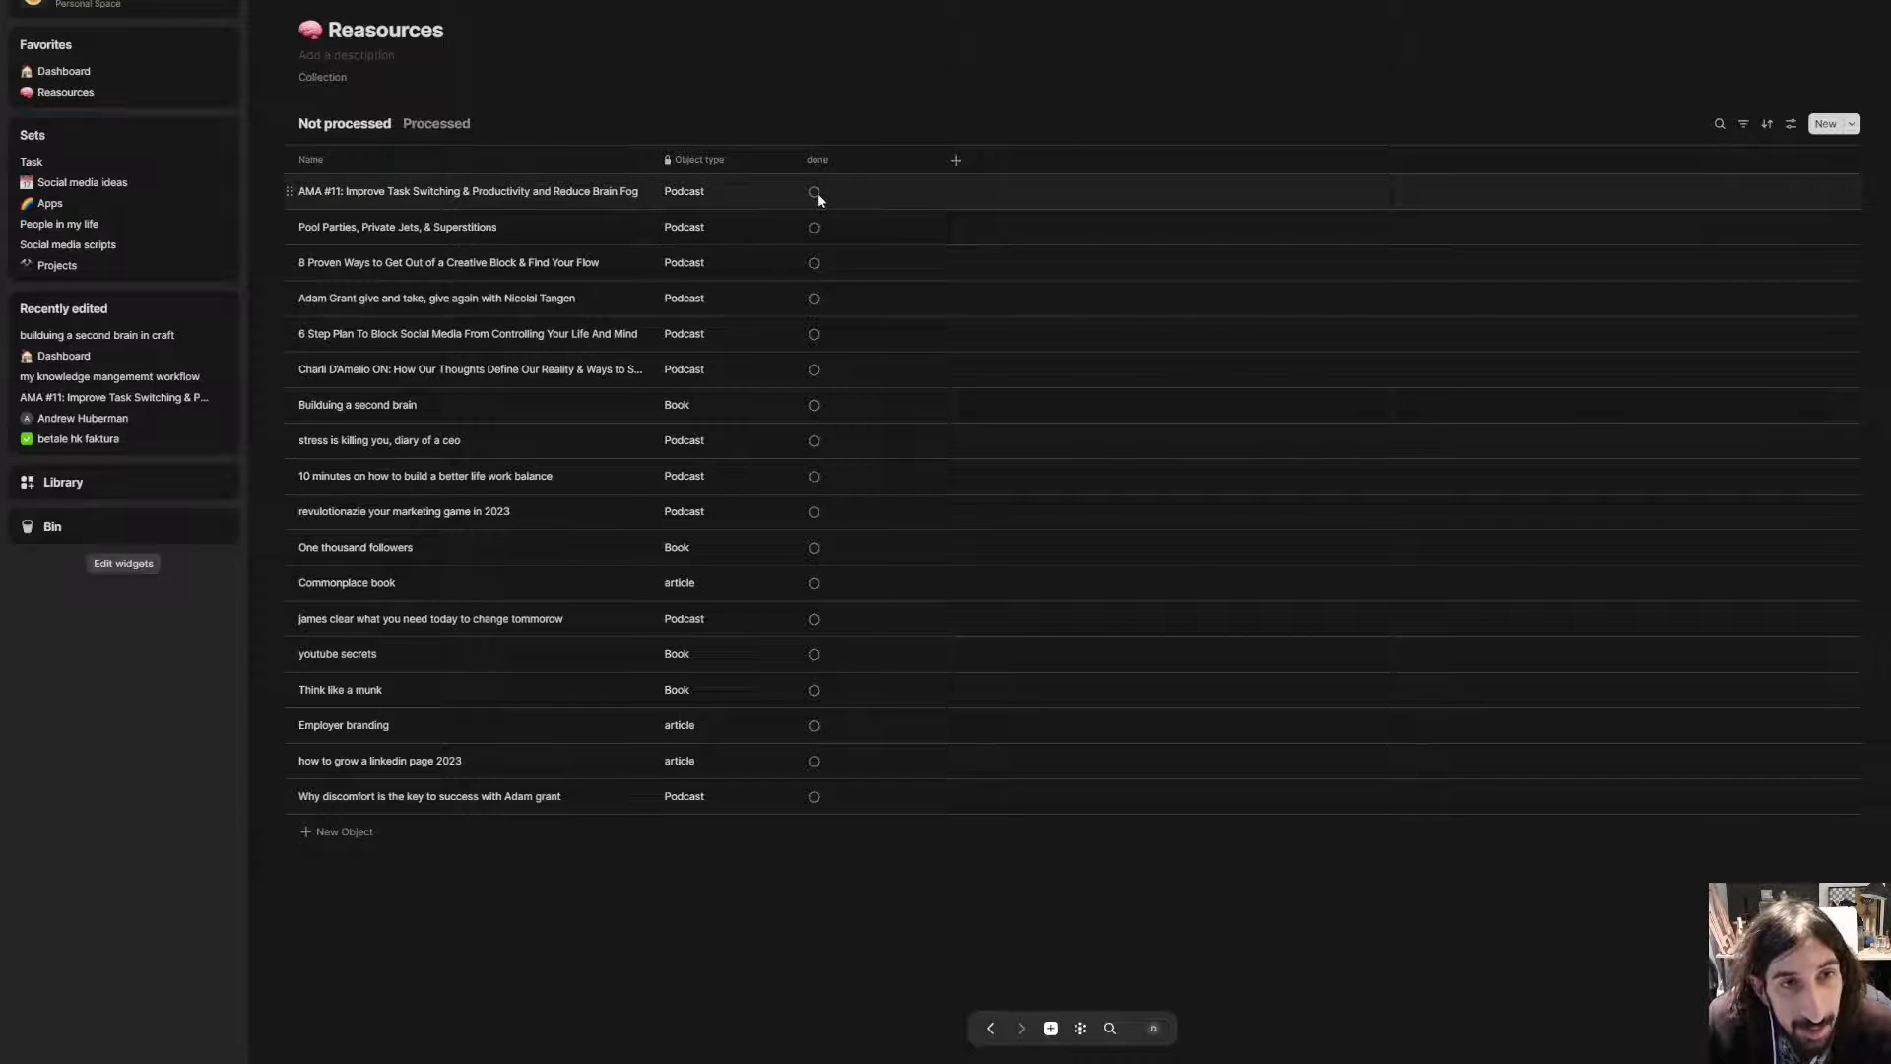
{"action": "left_click", "coordinate": [435, 123]}
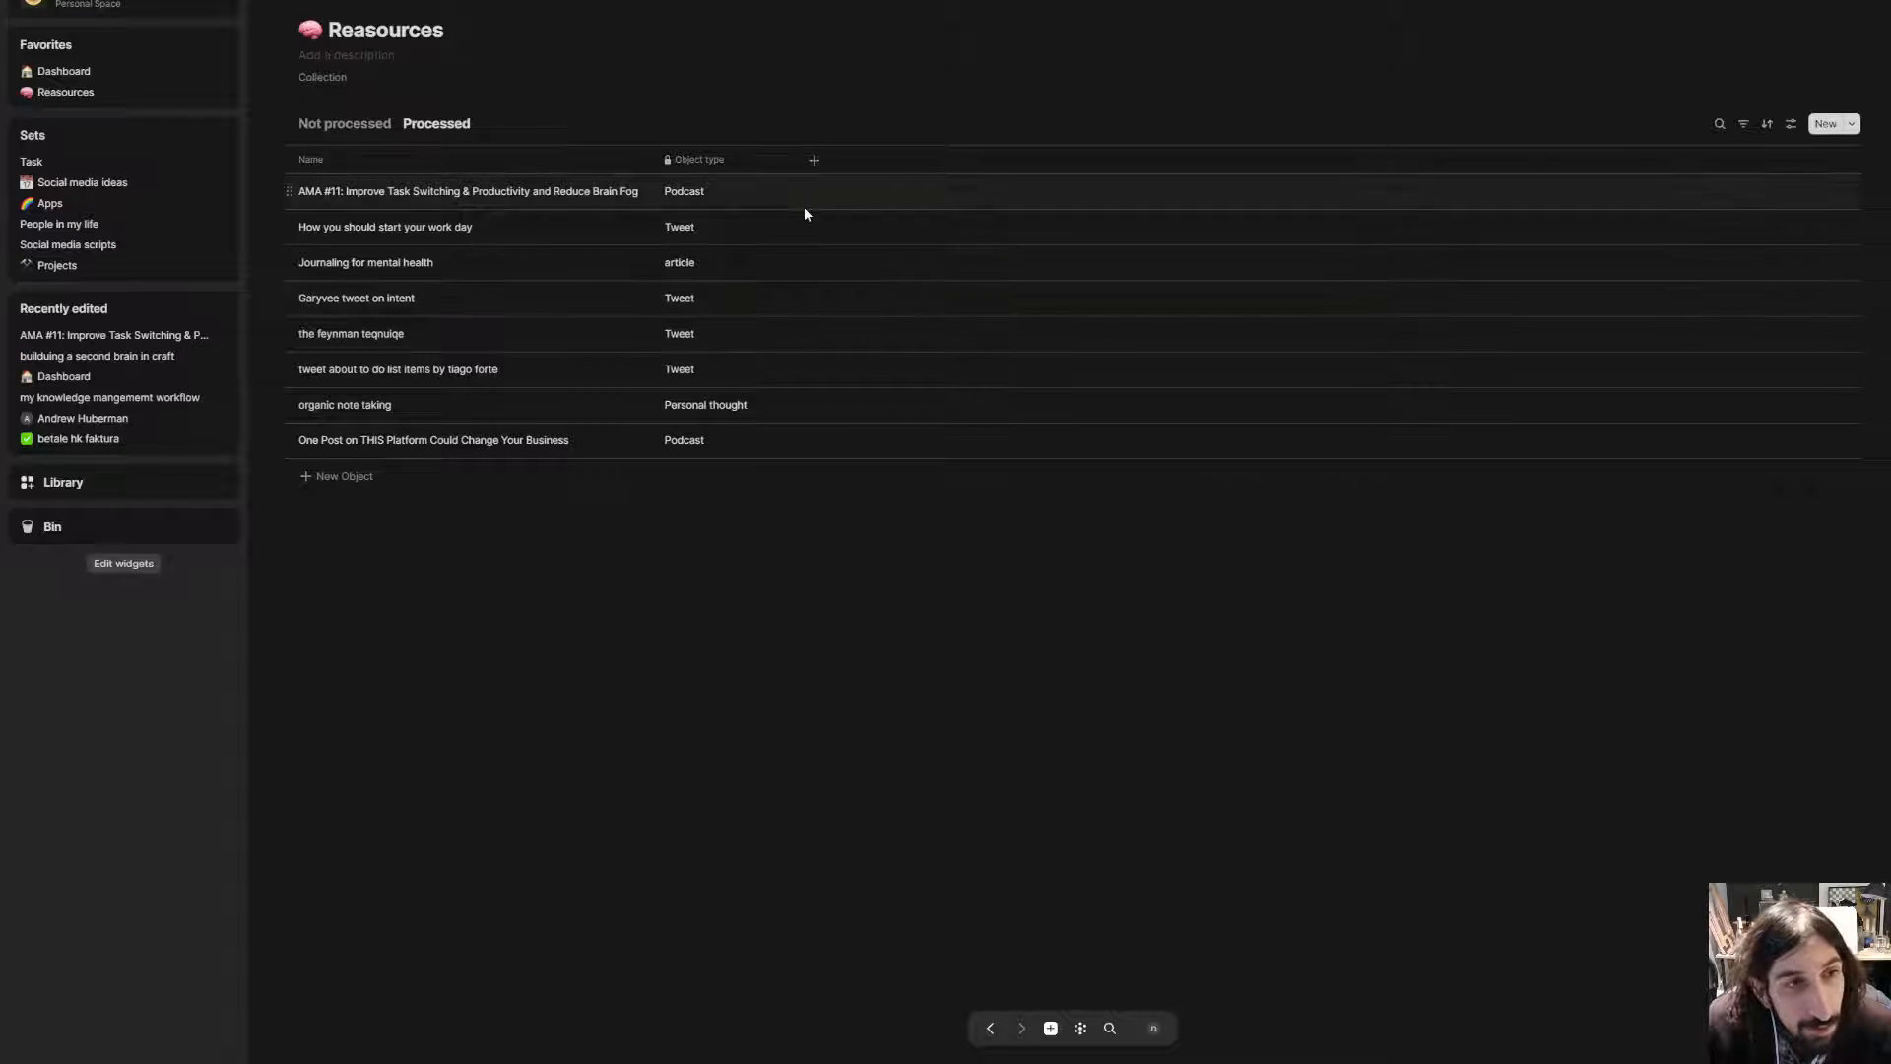
{"action": "left_click", "coordinate": [343, 122]}
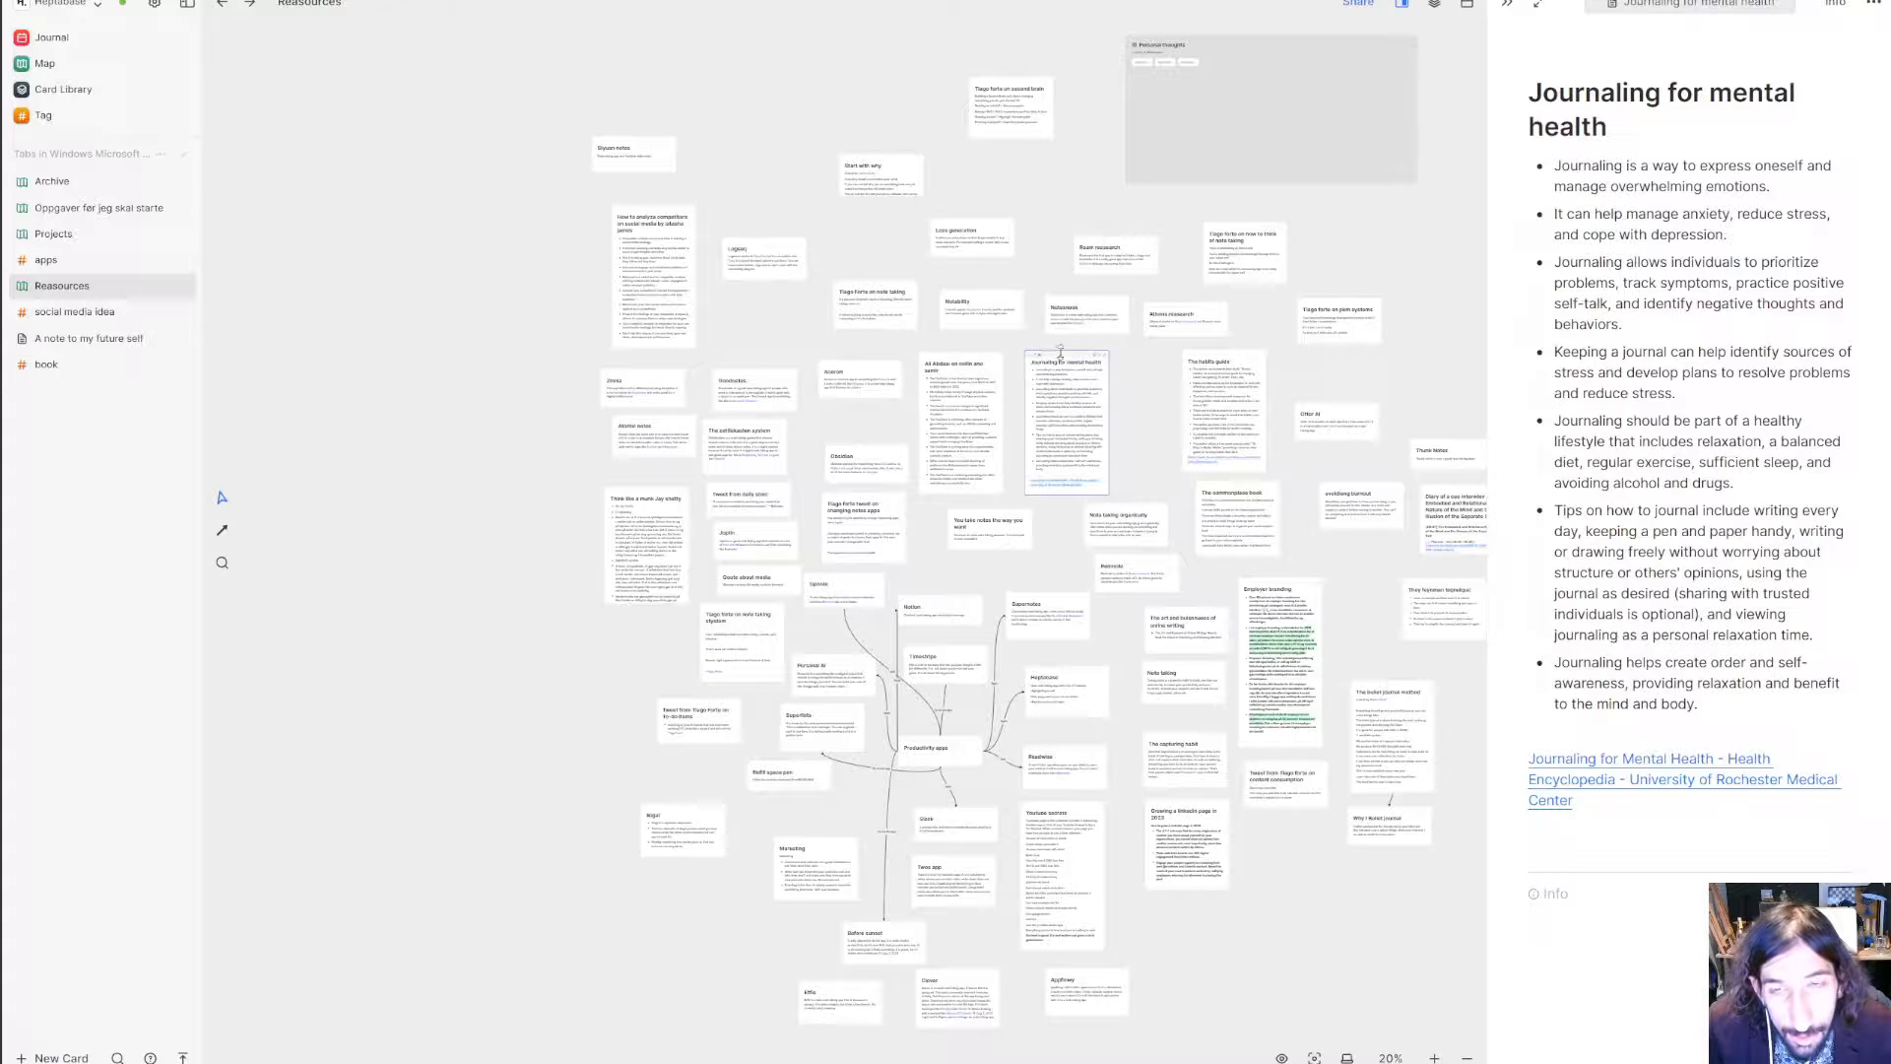
- In the Journaling for mental health card, highlight the last bullet purple and the stress bullet orange
{"action": "left_click", "coordinate": [101, 311]}
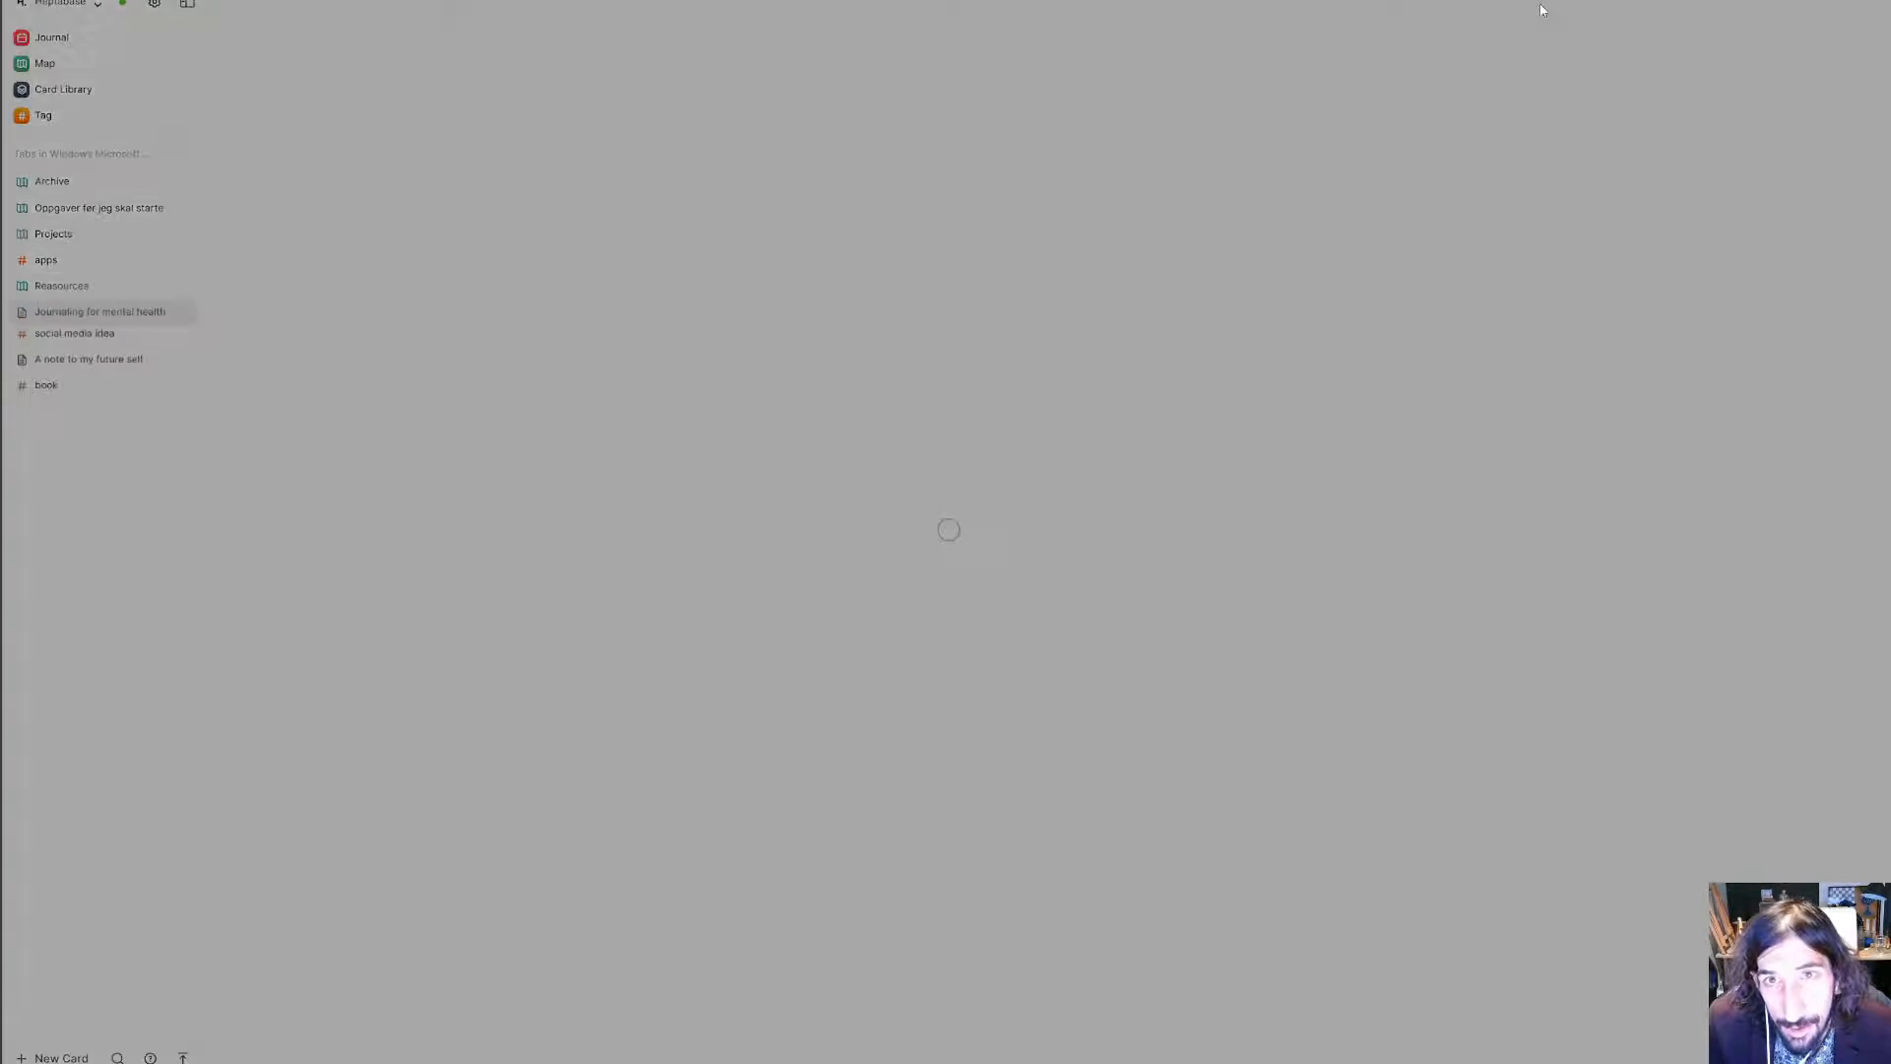
{"action": "left_click", "coordinate": [99, 311]}
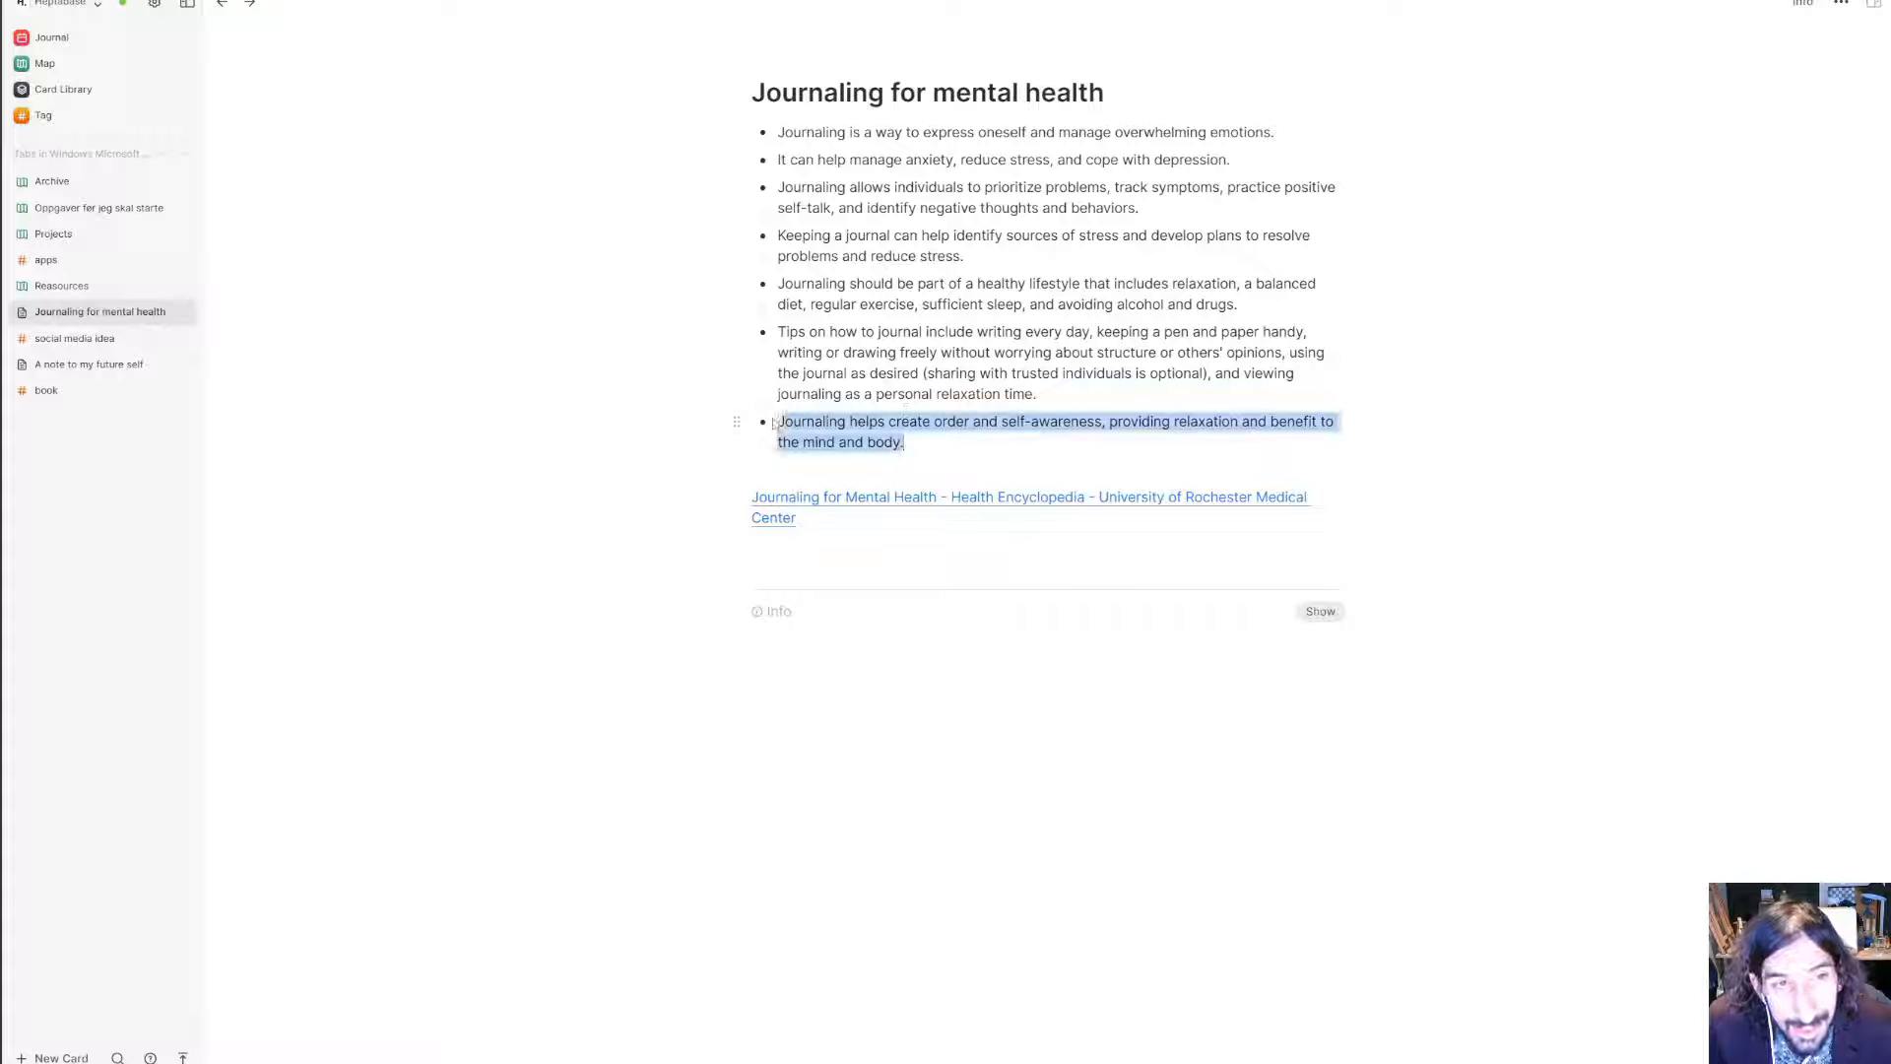
{"action": "left_click", "coordinate": [1030, 394]}
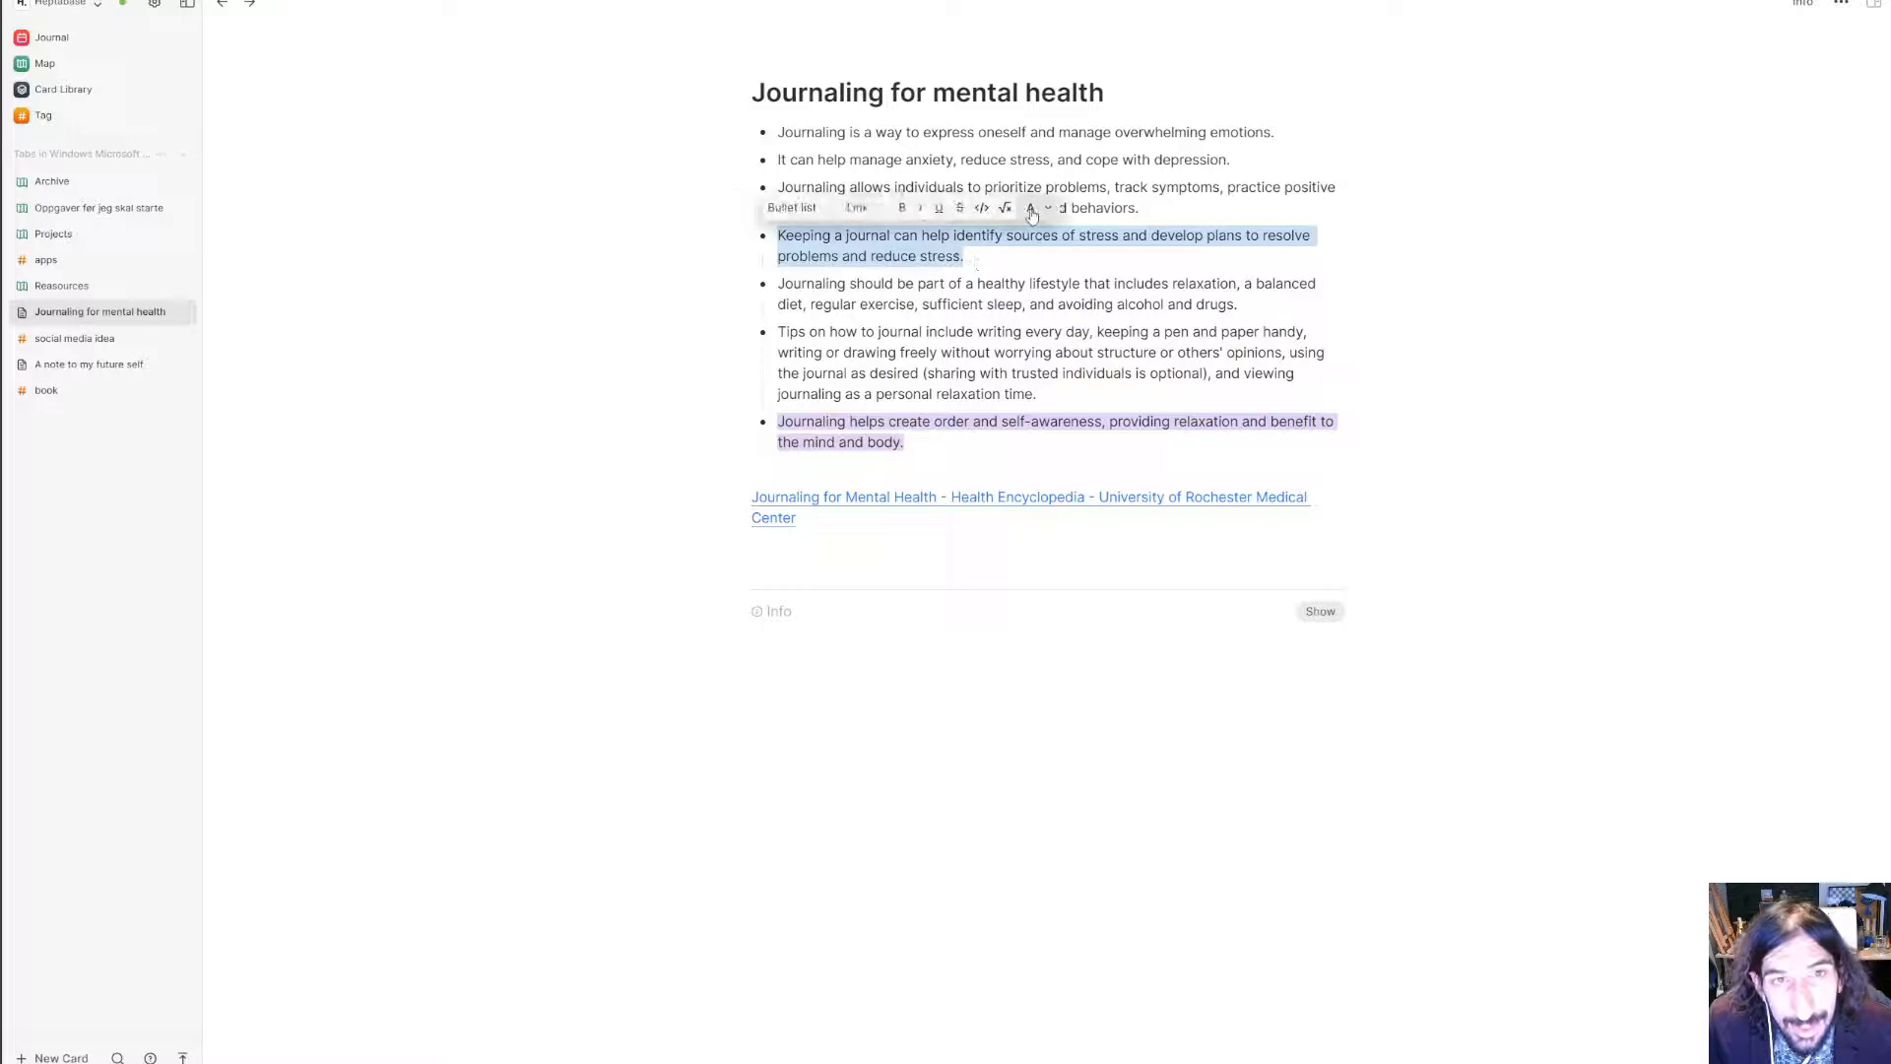
{"action": "left_click", "coordinate": [1030, 207]}
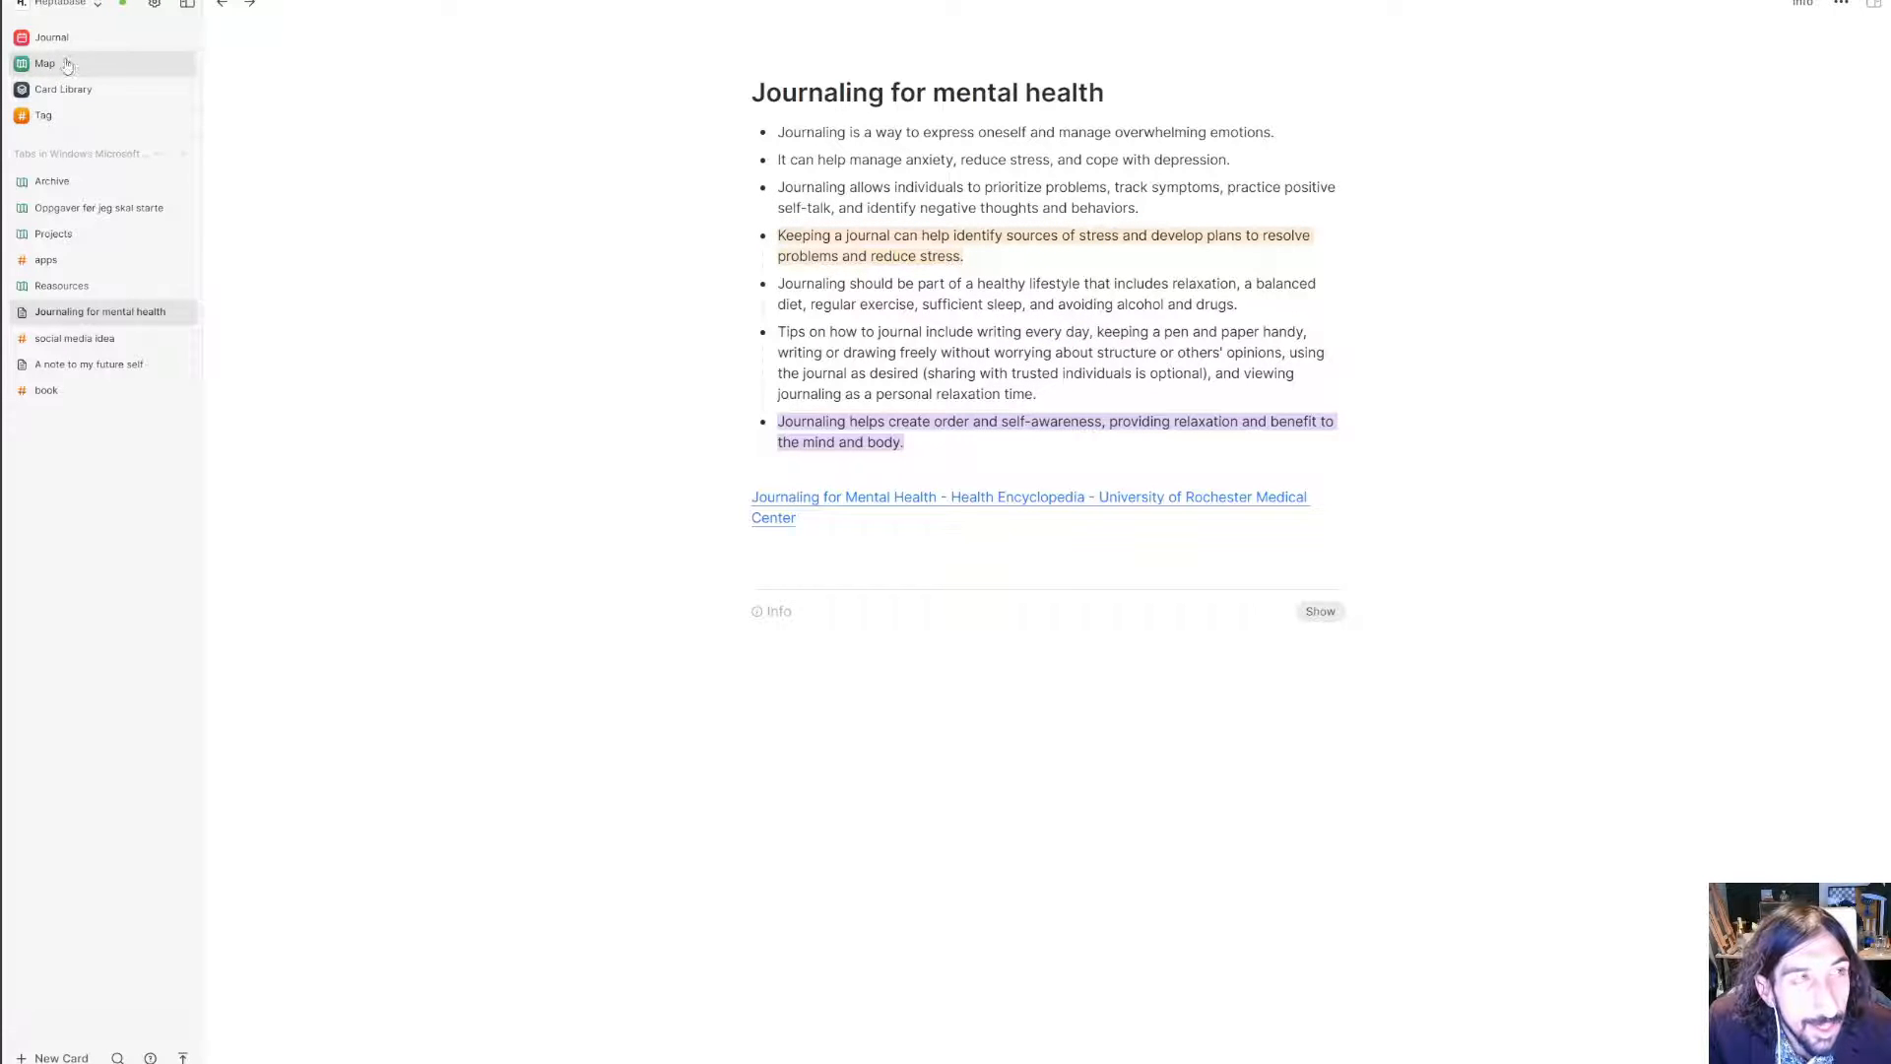
- In the Start with why card, highlight the Apple passage blue and the leaders line purple, then return to Map
{"action": "left_click", "coordinate": [45, 63]}
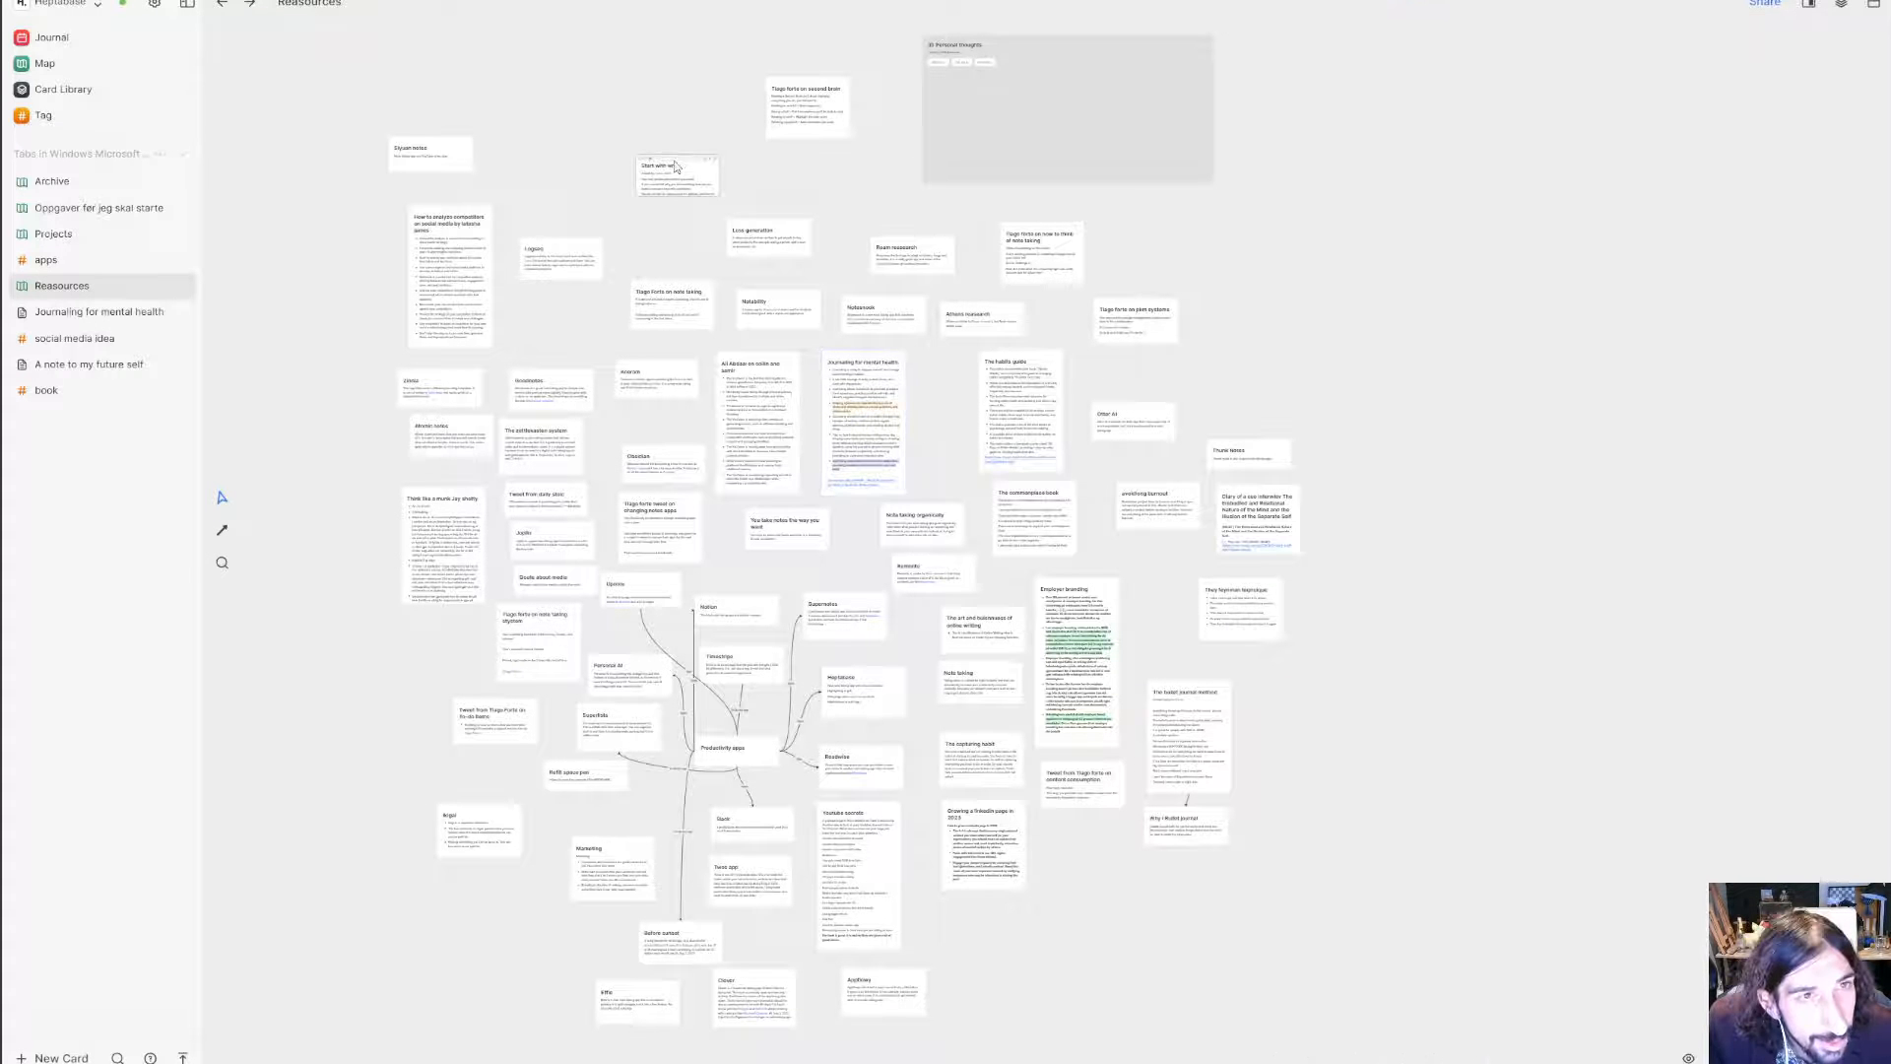
{"action": "left_click", "coordinate": [676, 175]}
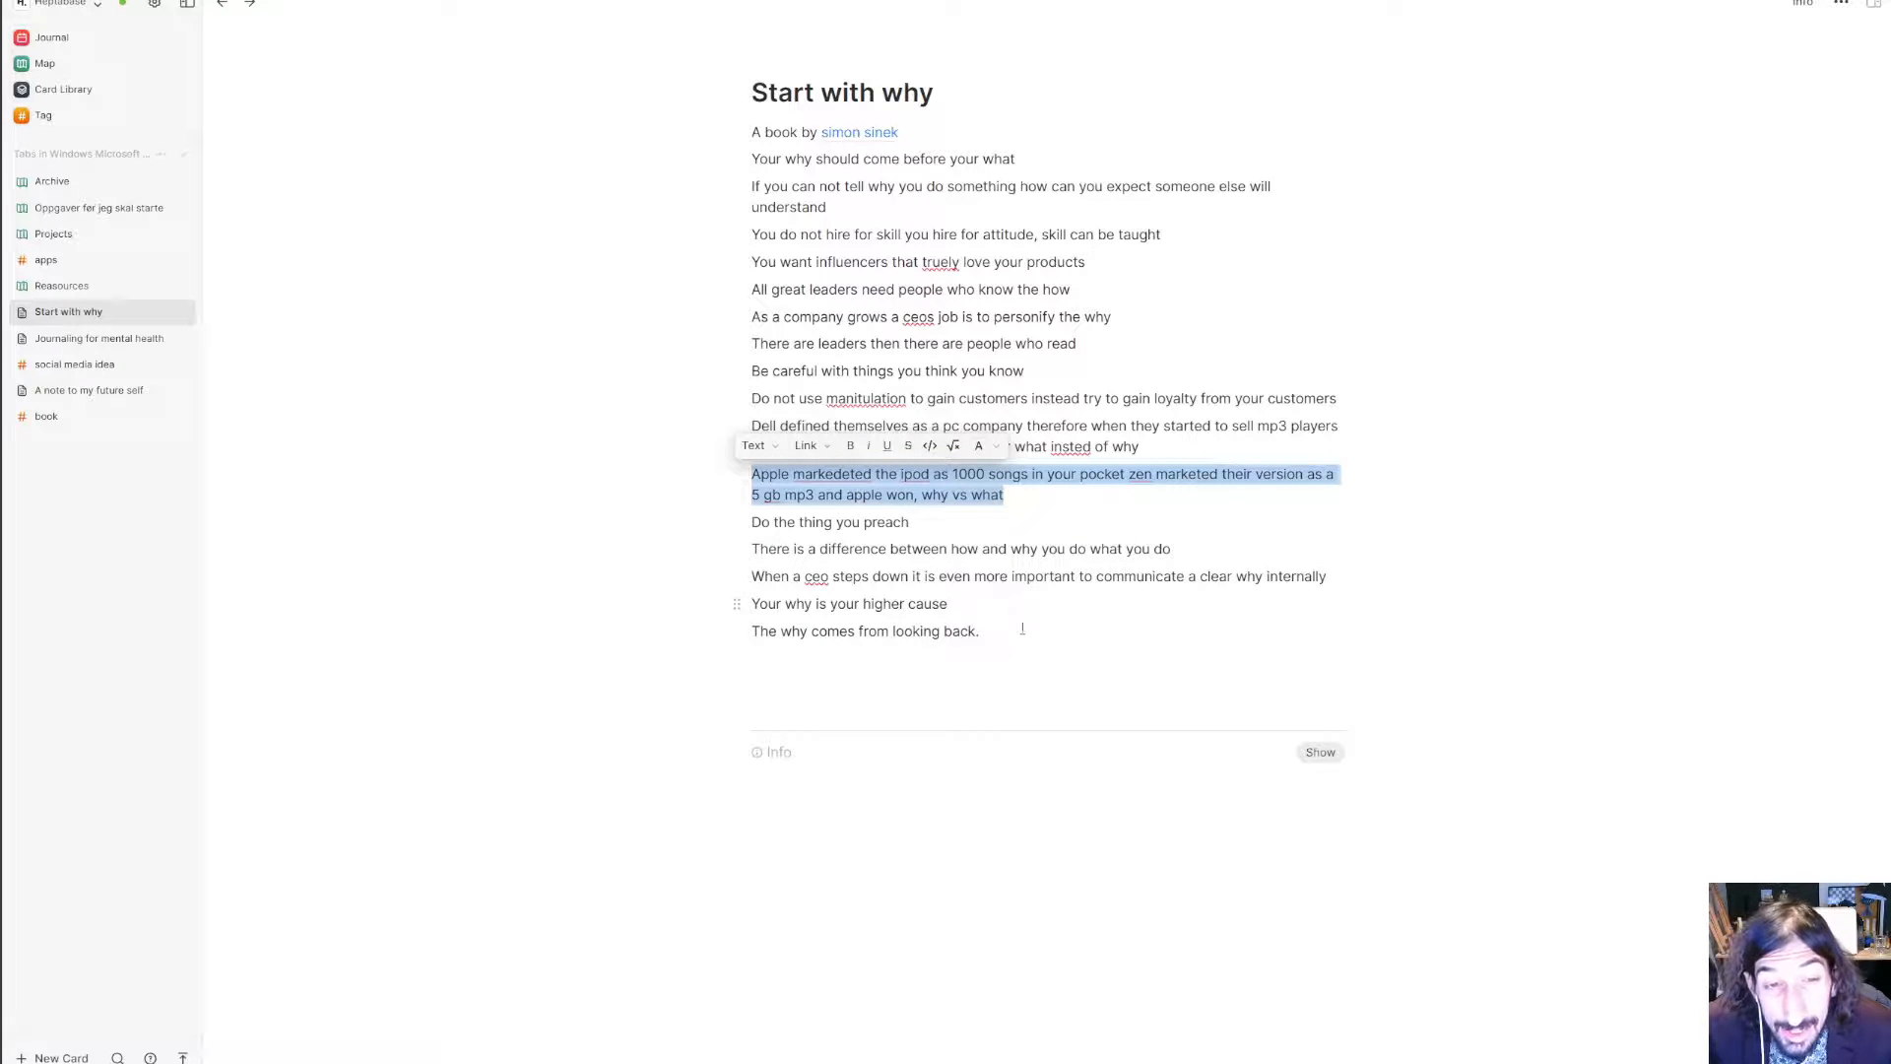
{"action": "left_click", "coordinate": [1076, 343]}
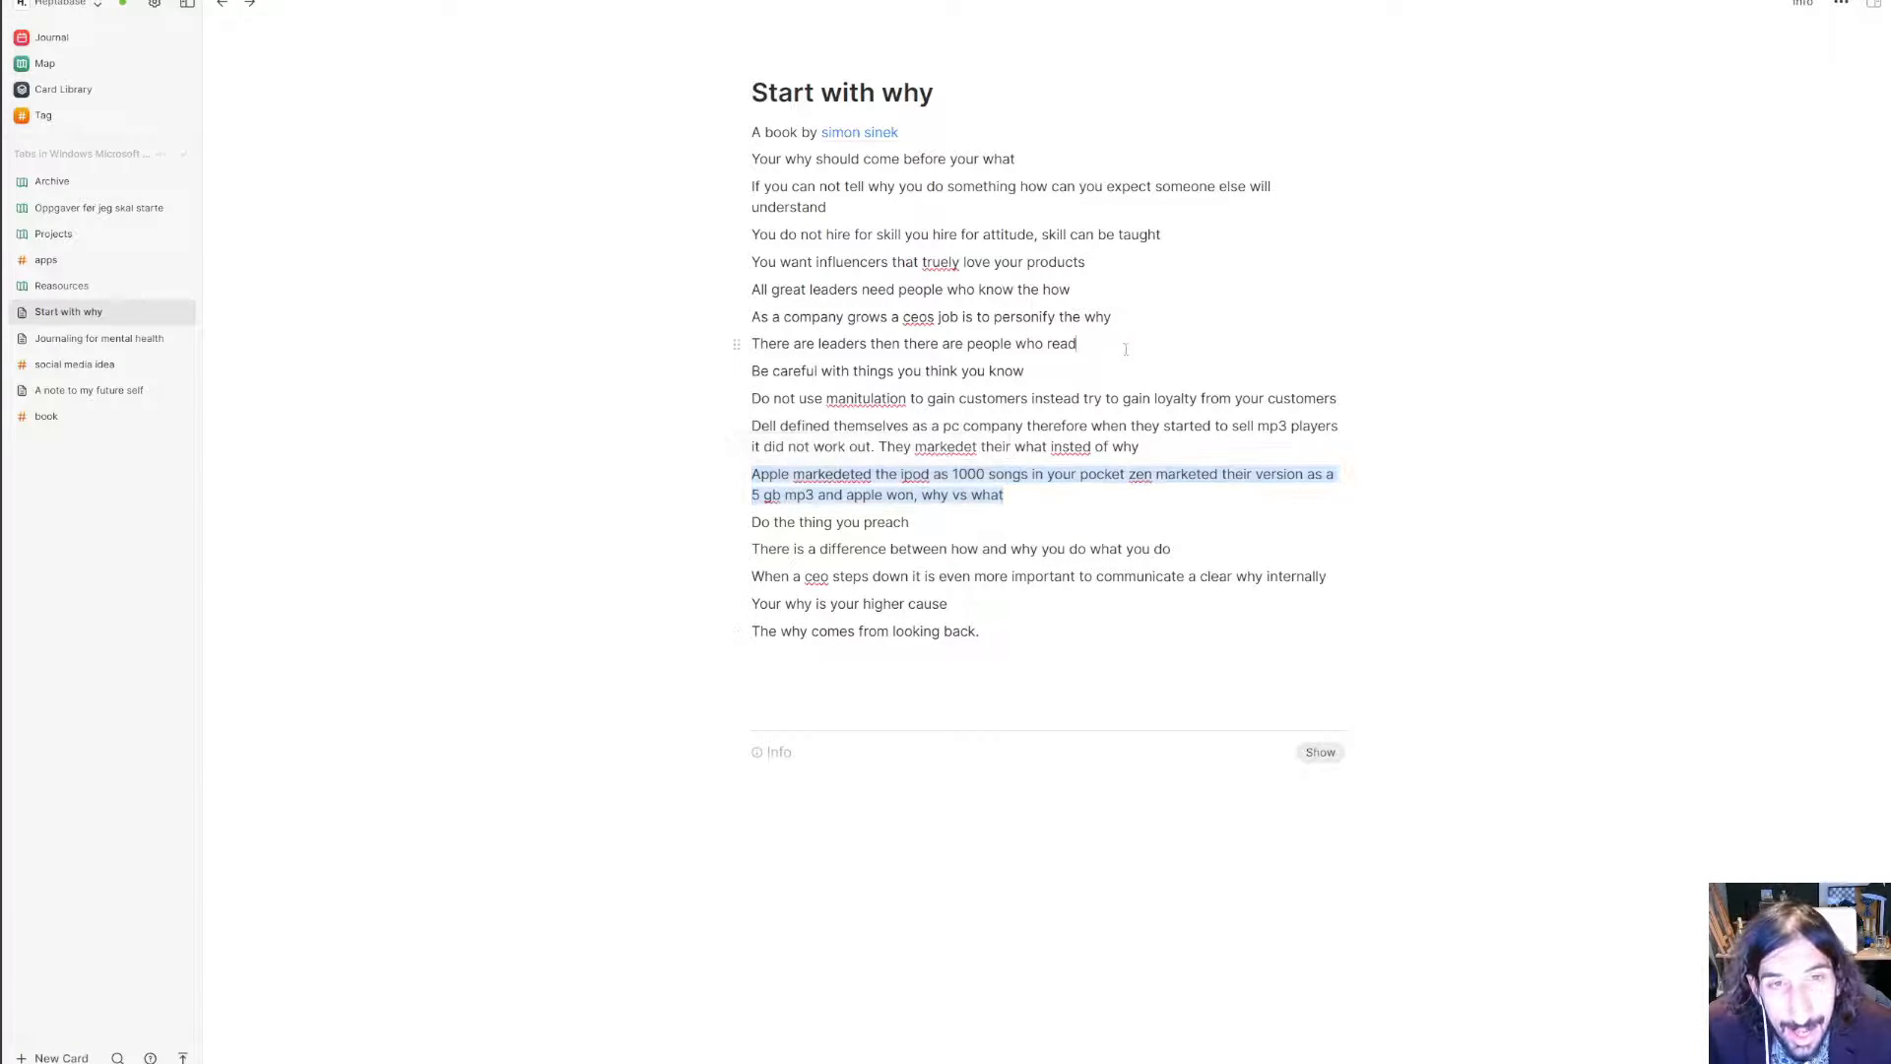
{"action": "left_click", "coordinate": [977, 315]}
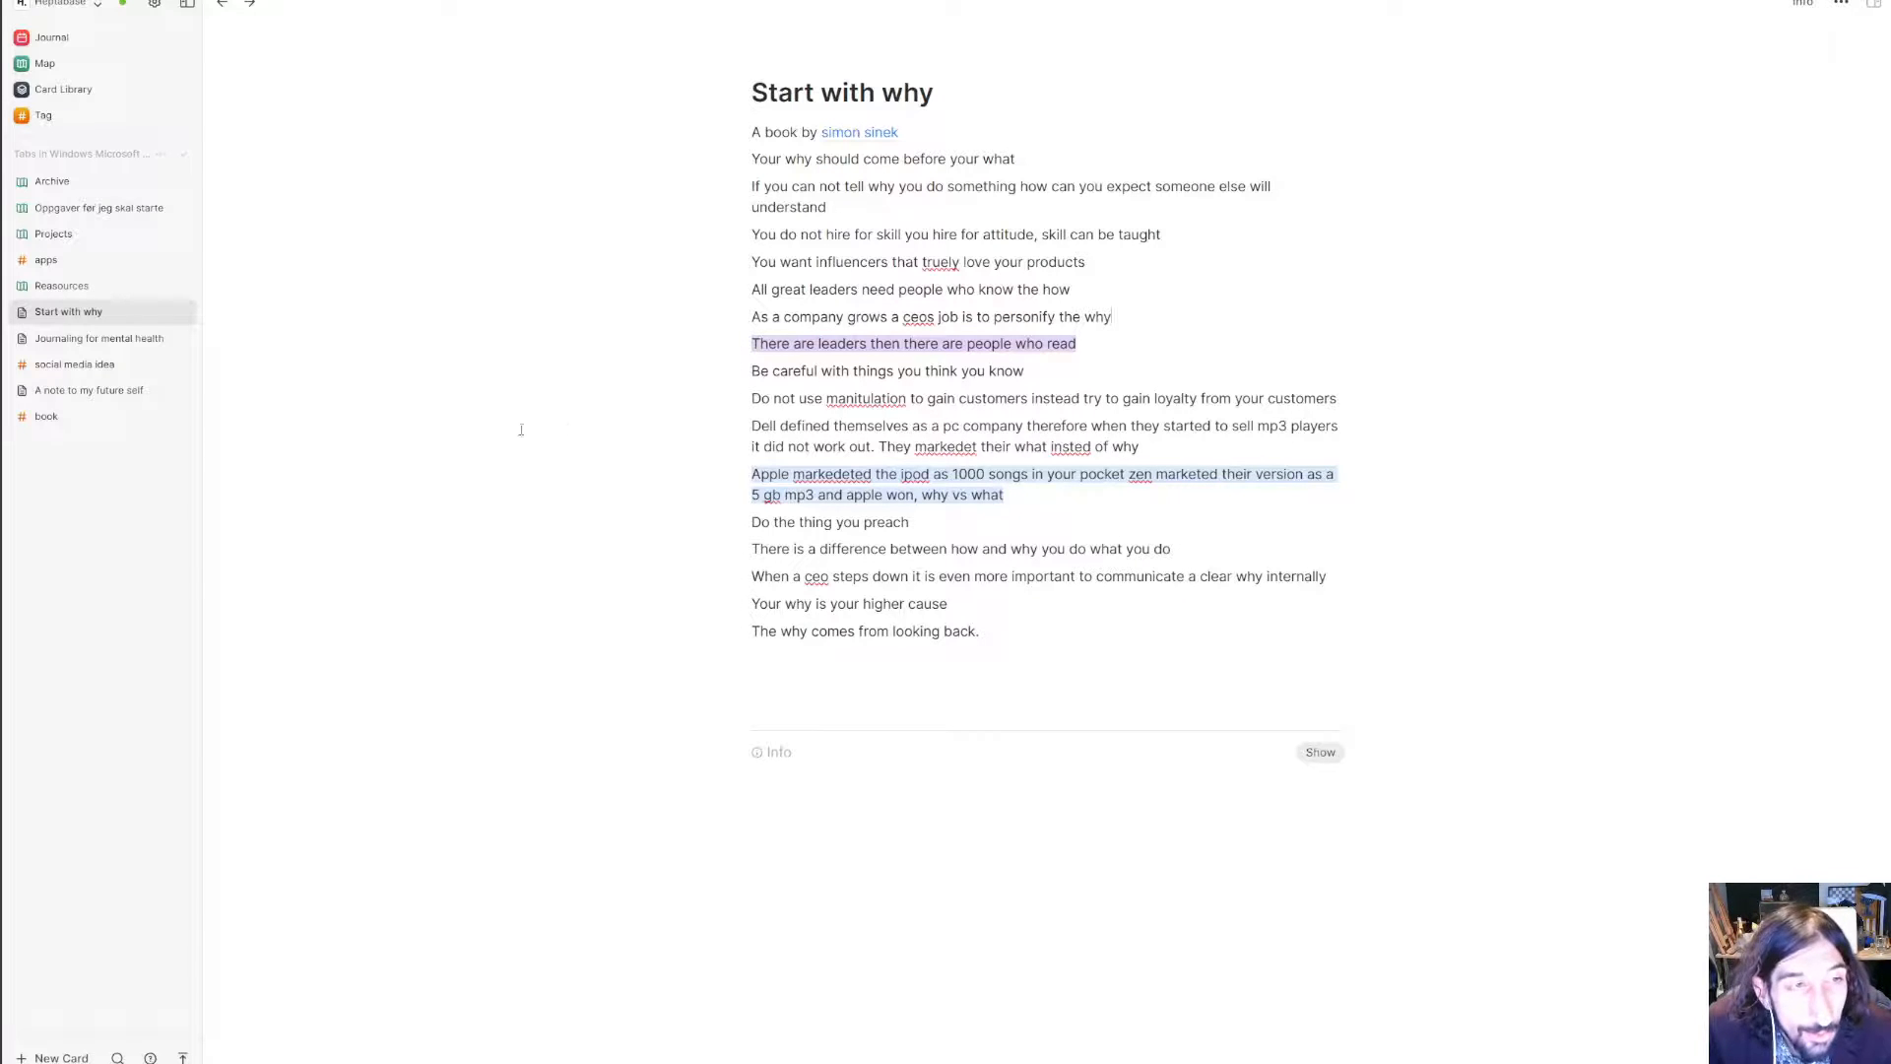
{"action": "left_click", "coordinate": [45, 63]}
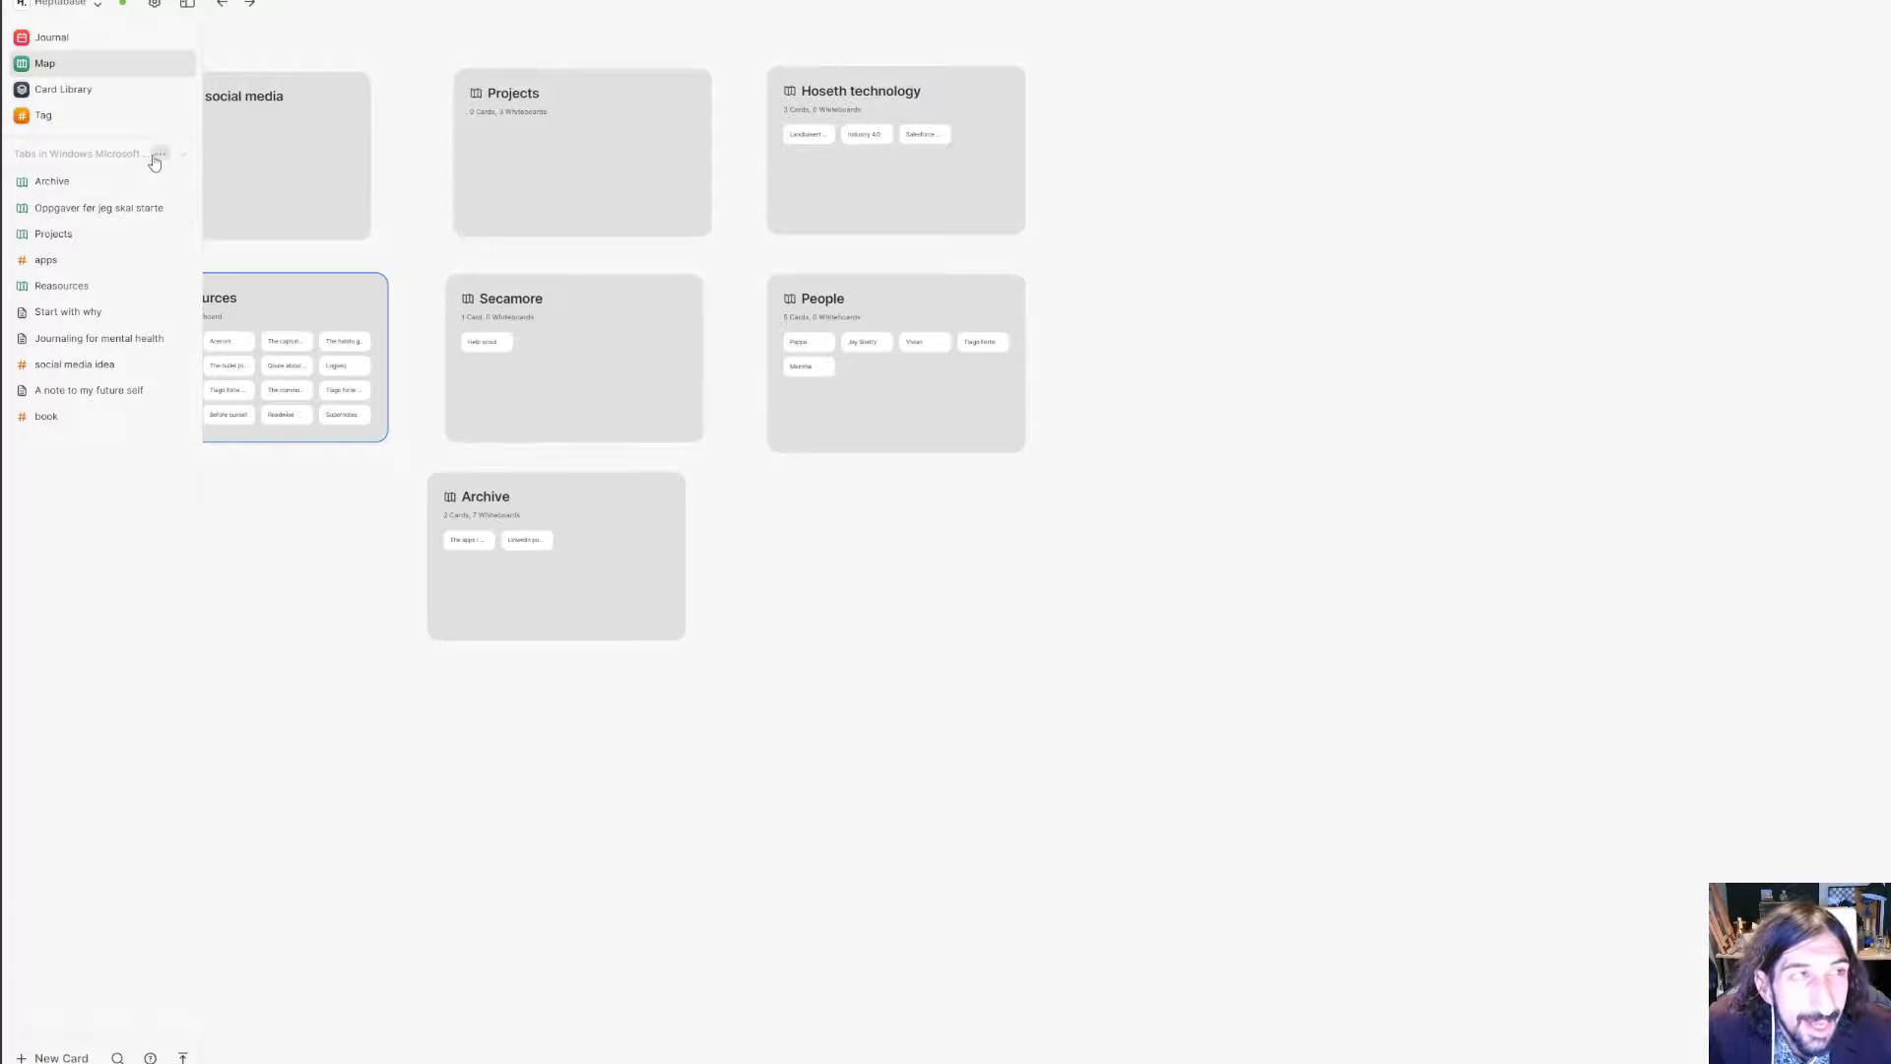
- Find Start with why in the Card Library and view the book card's highlights
{"action": "left_click", "coordinate": [63, 88]}
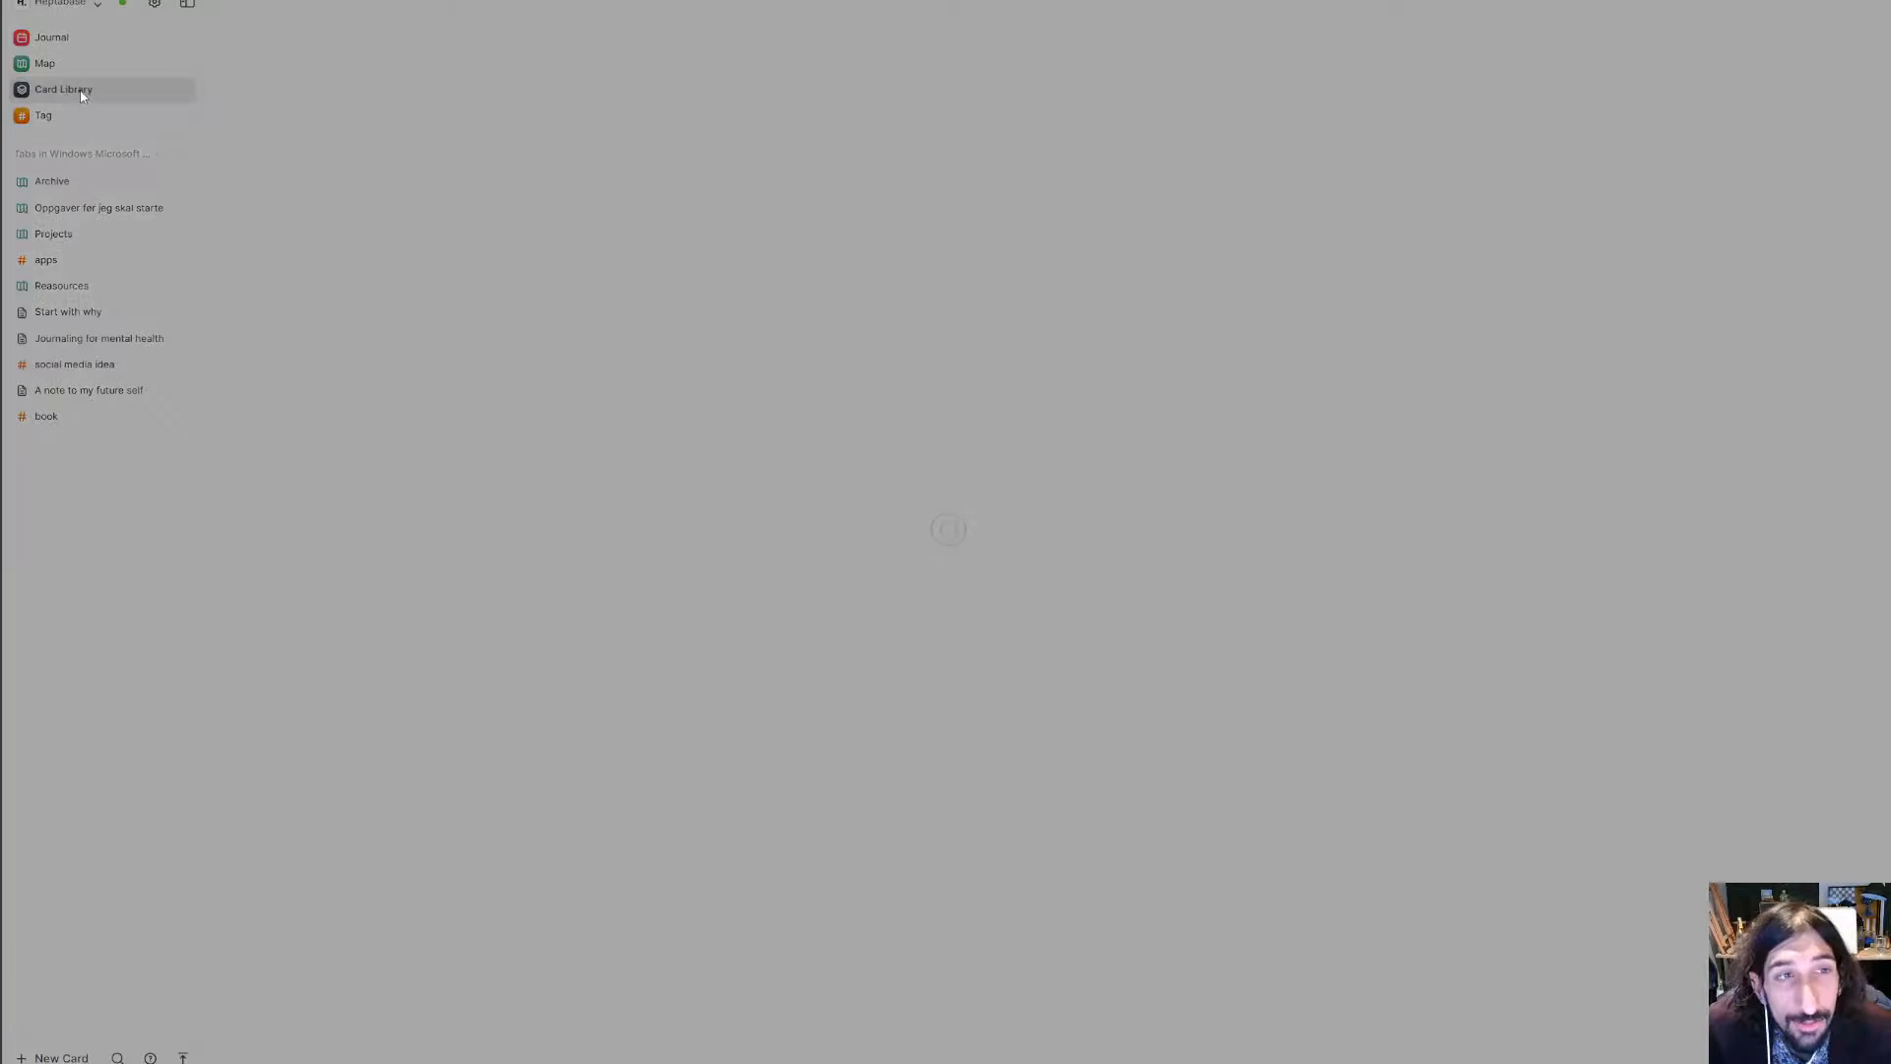
{"action": "left_click", "coordinate": [63, 89]}
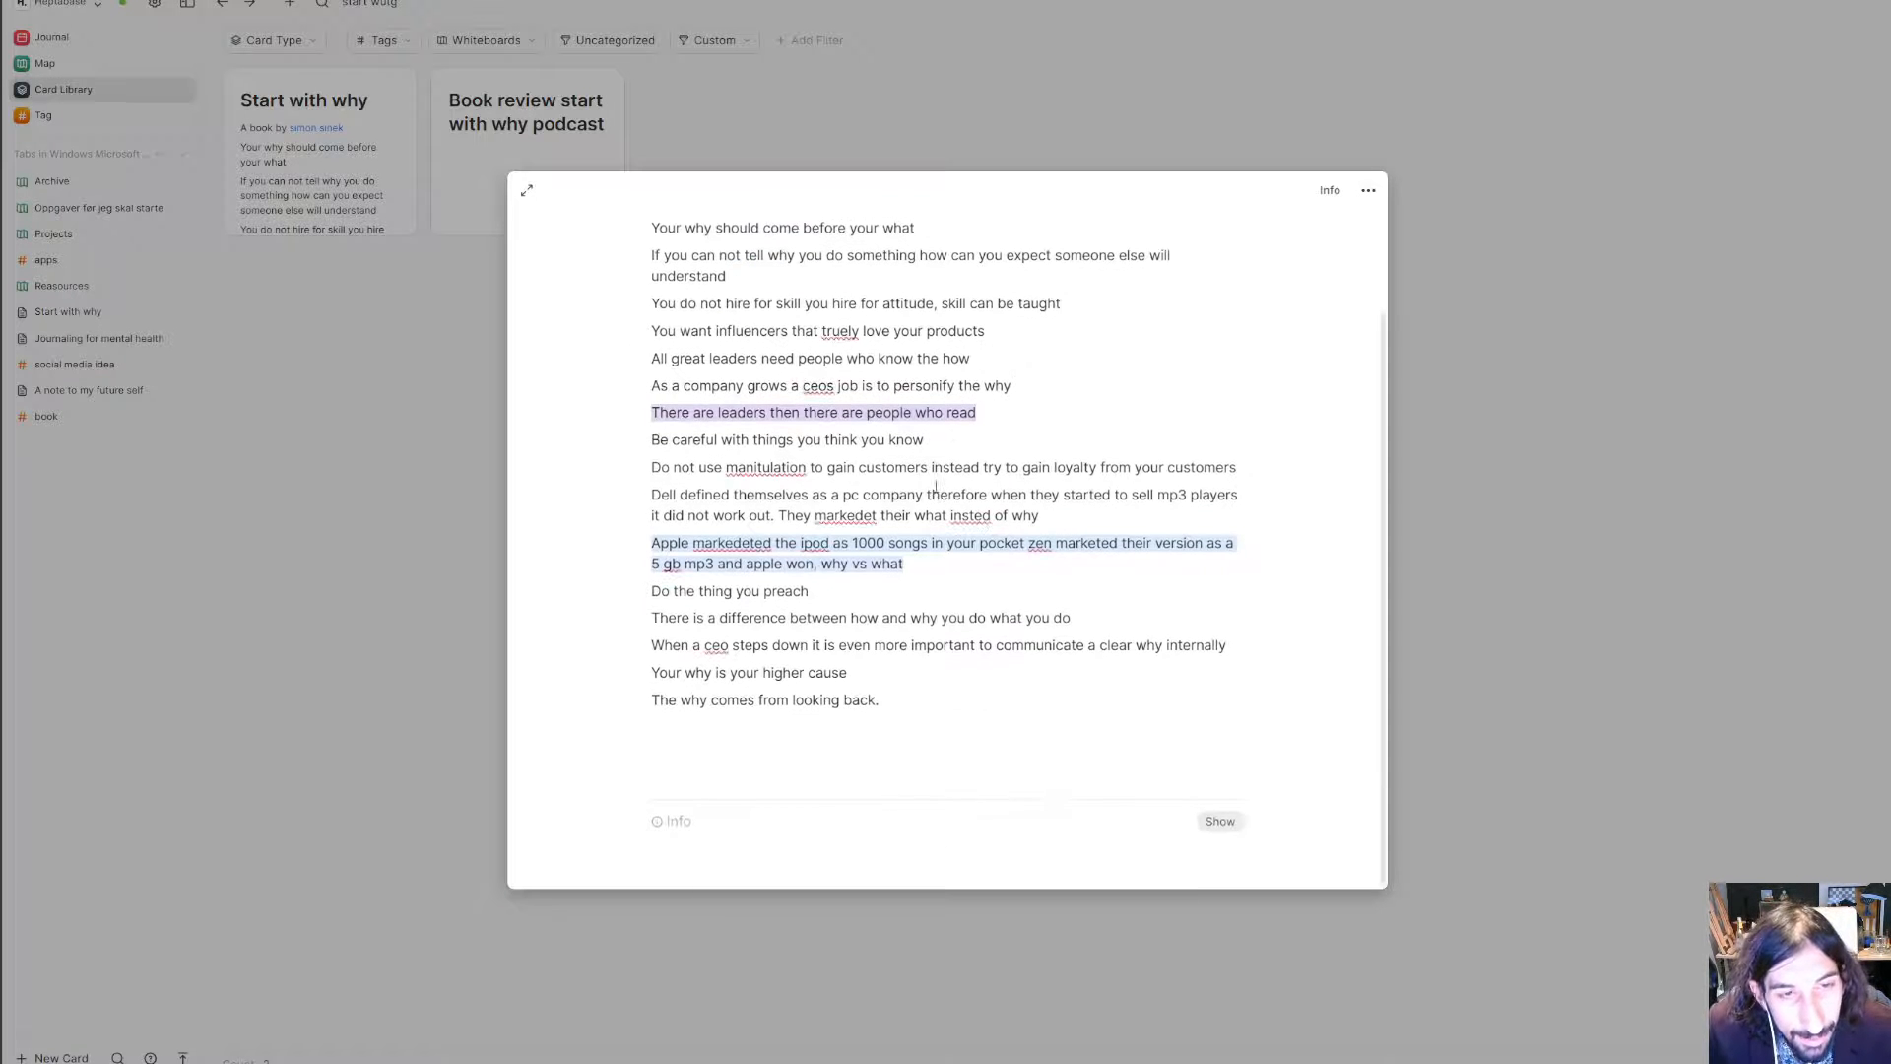
{"action": "scroll", "scroll_direction": "up", "scroll_amount": 3}
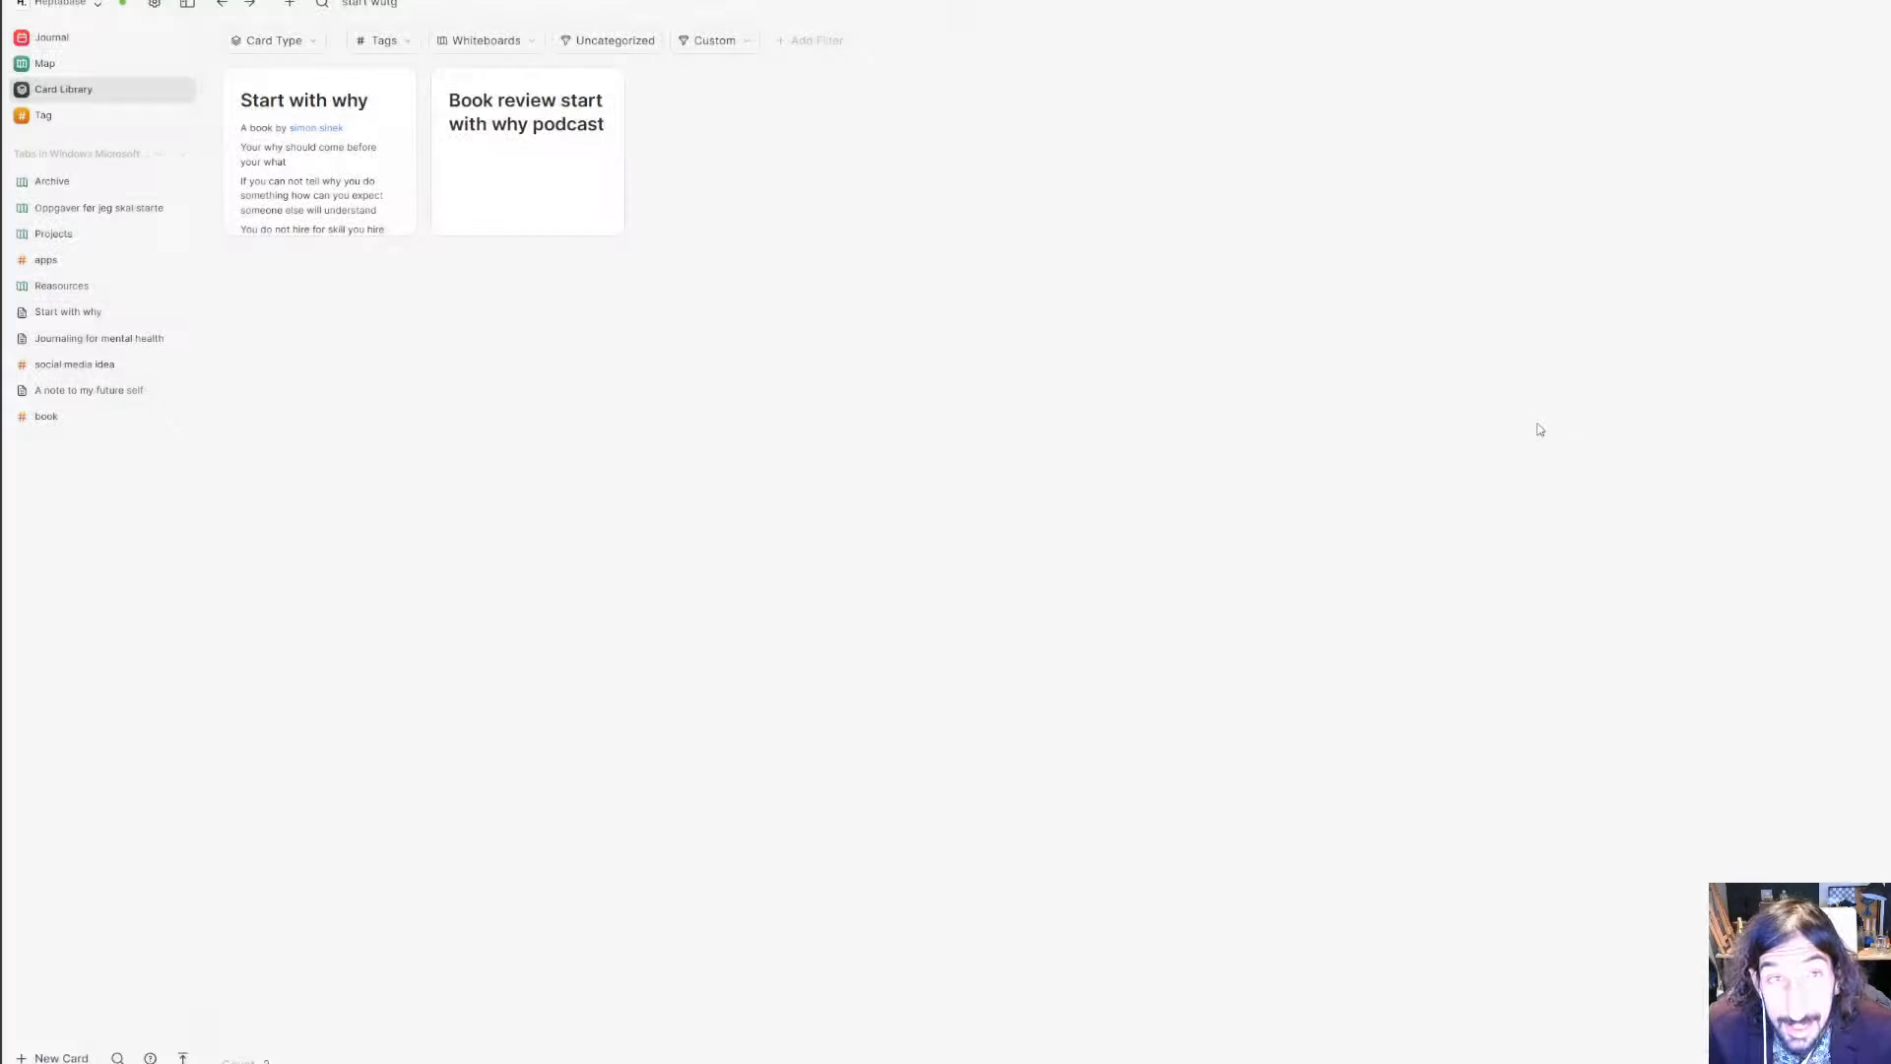
{"action": "mouse_move", "coordinate": [43, 114]}
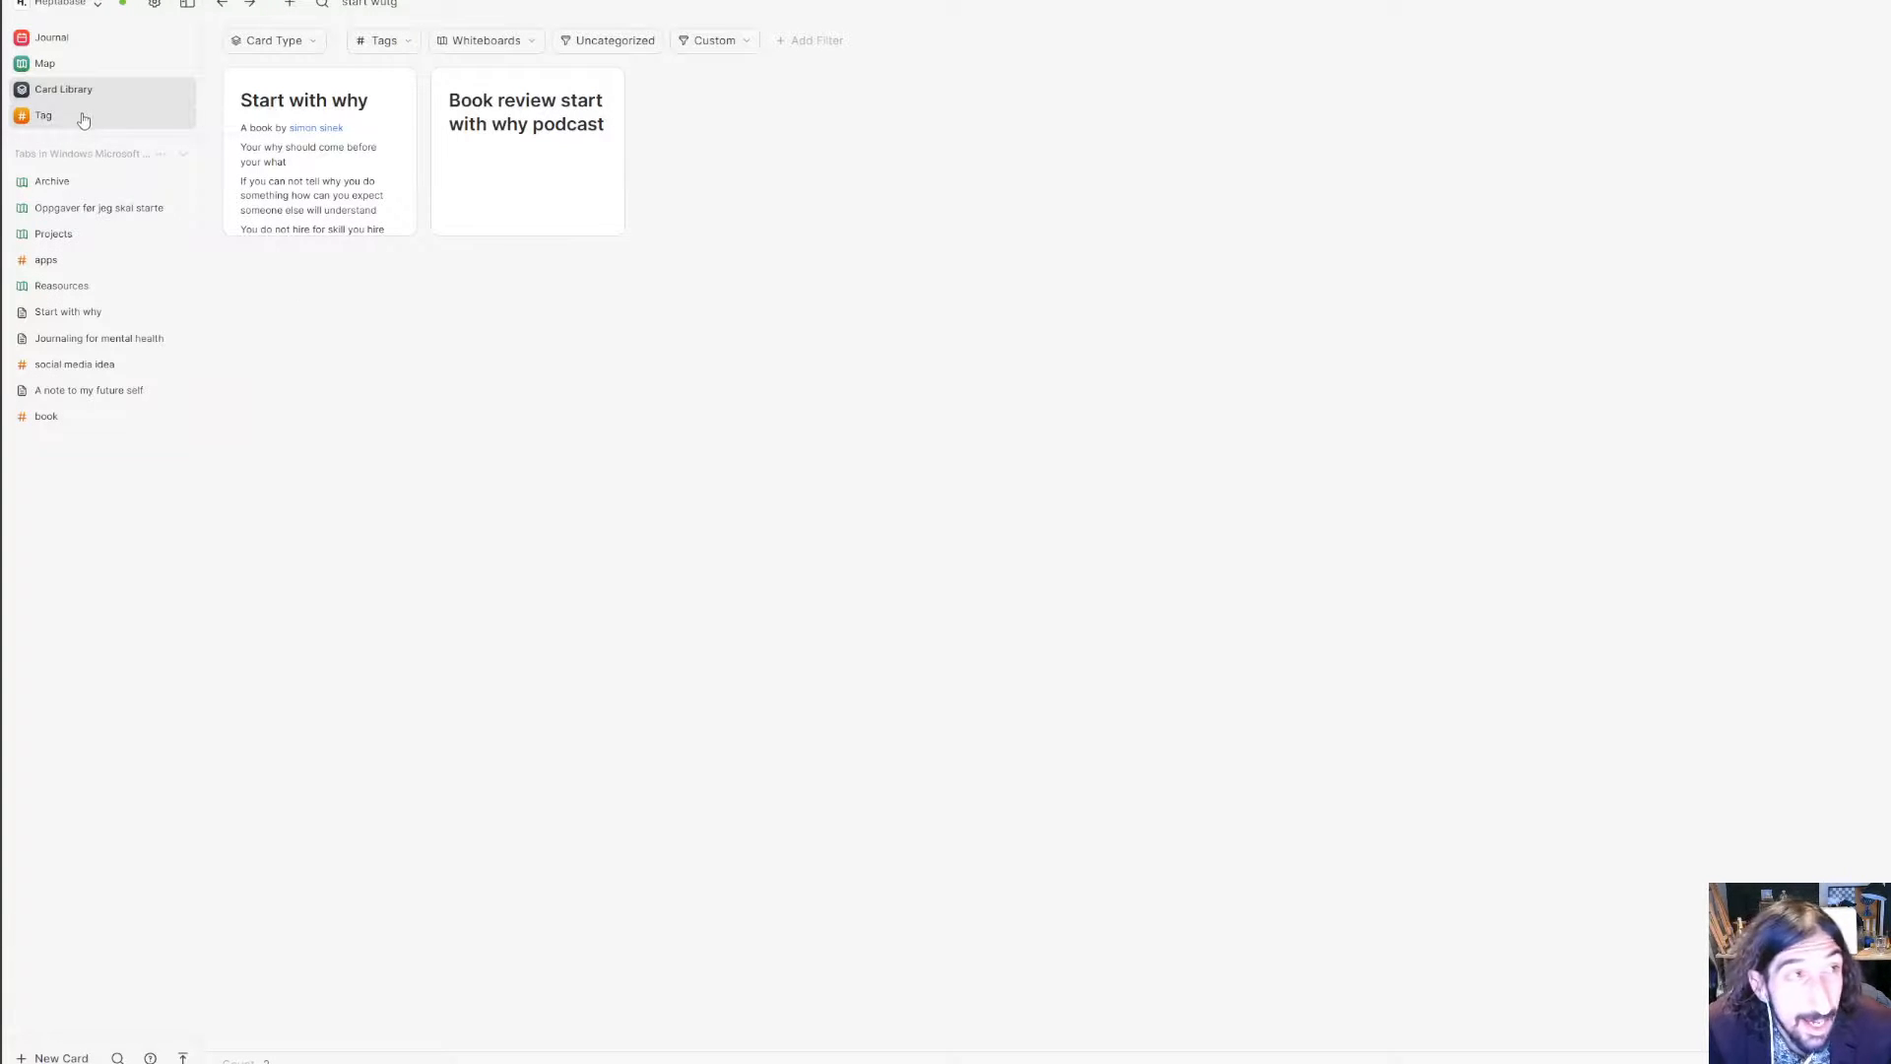
- From the Tag overview, open the social media idea database as a table of 13 ideas
{"action": "left_click", "coordinate": [43, 114]}
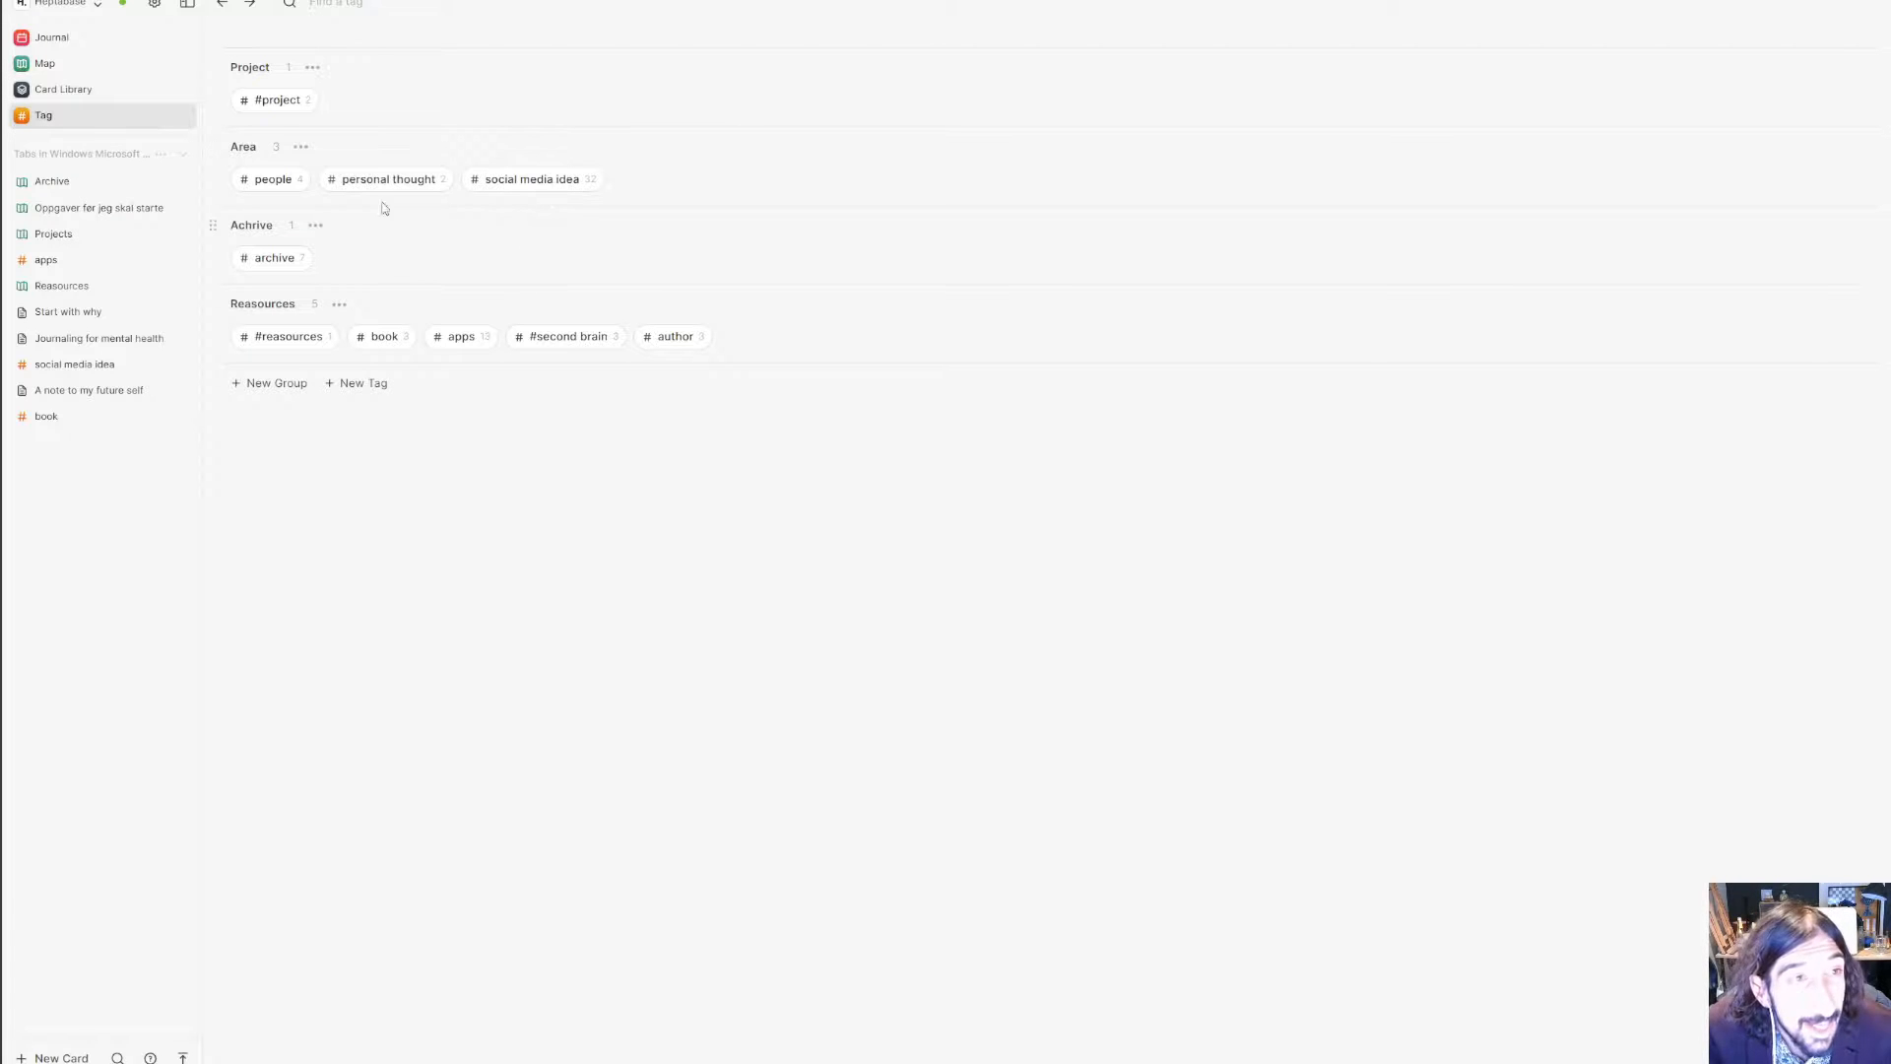
{"action": "left_click", "coordinate": [73, 363]}
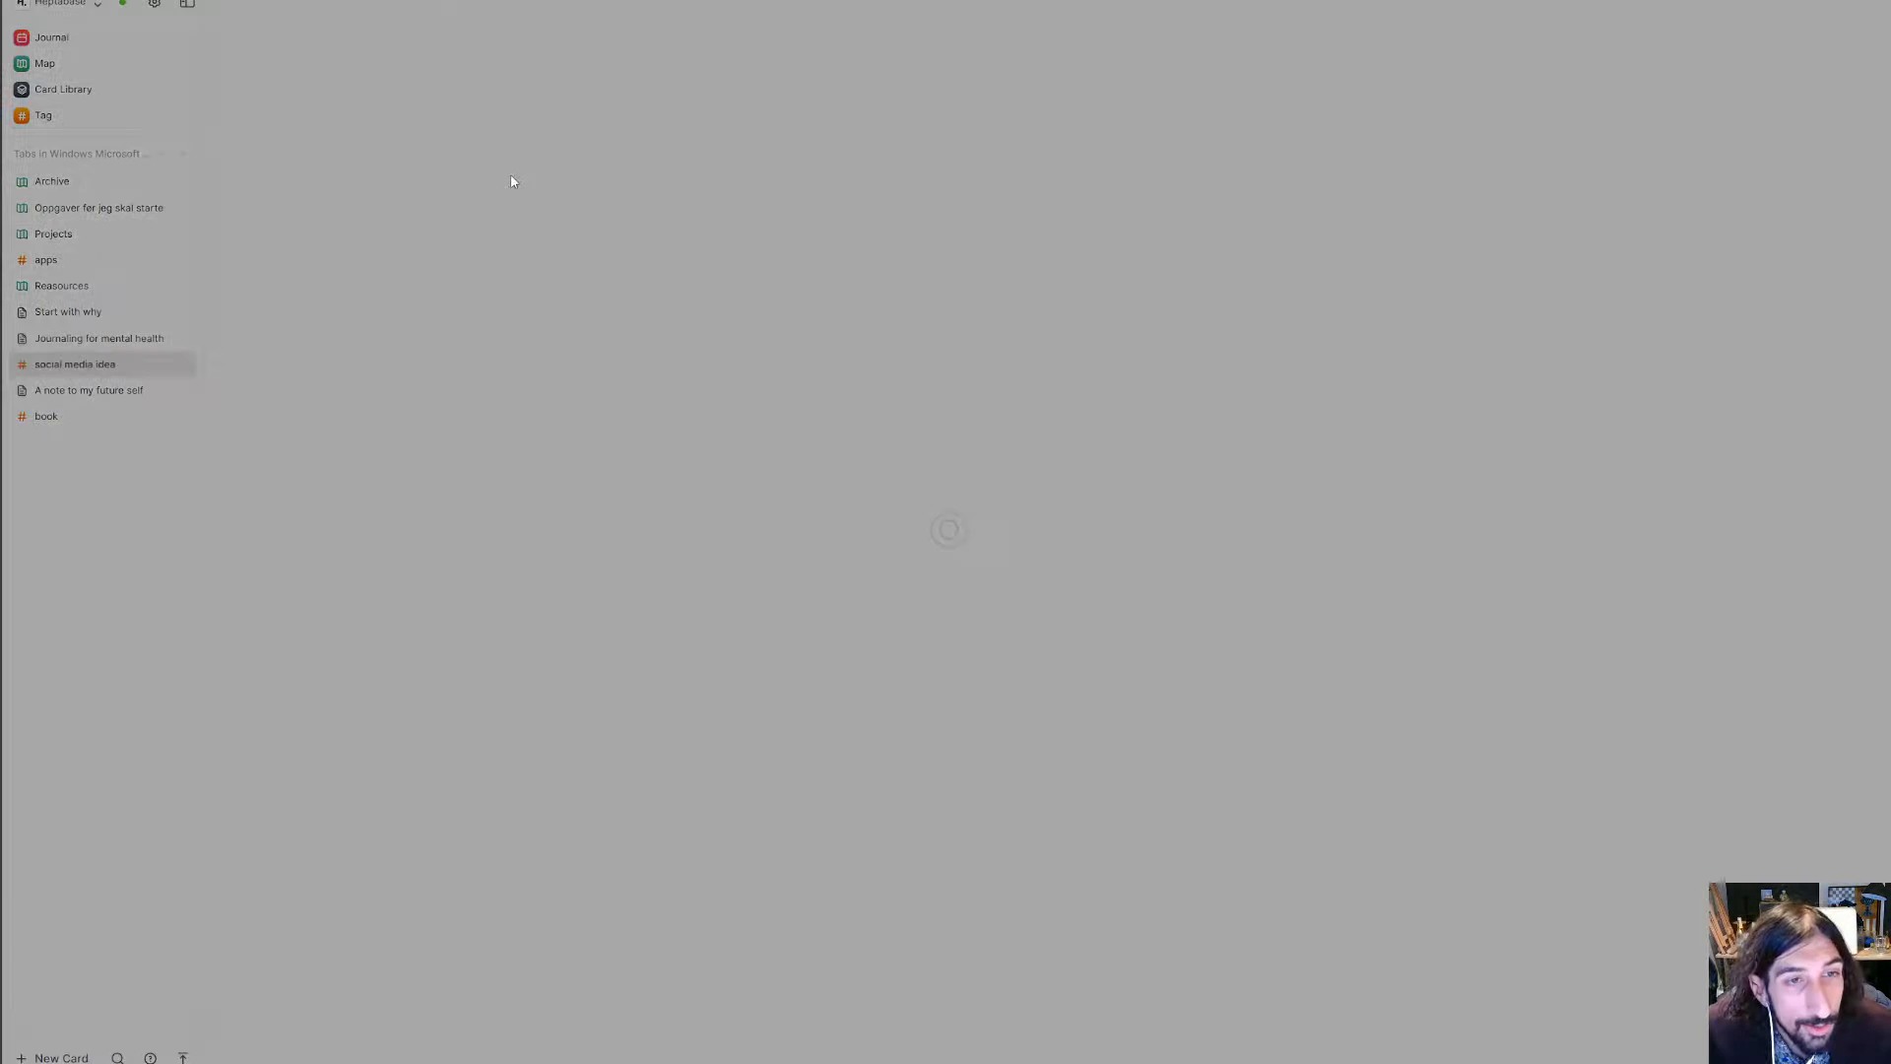
{"action": "left_click", "coordinate": [75, 362]}
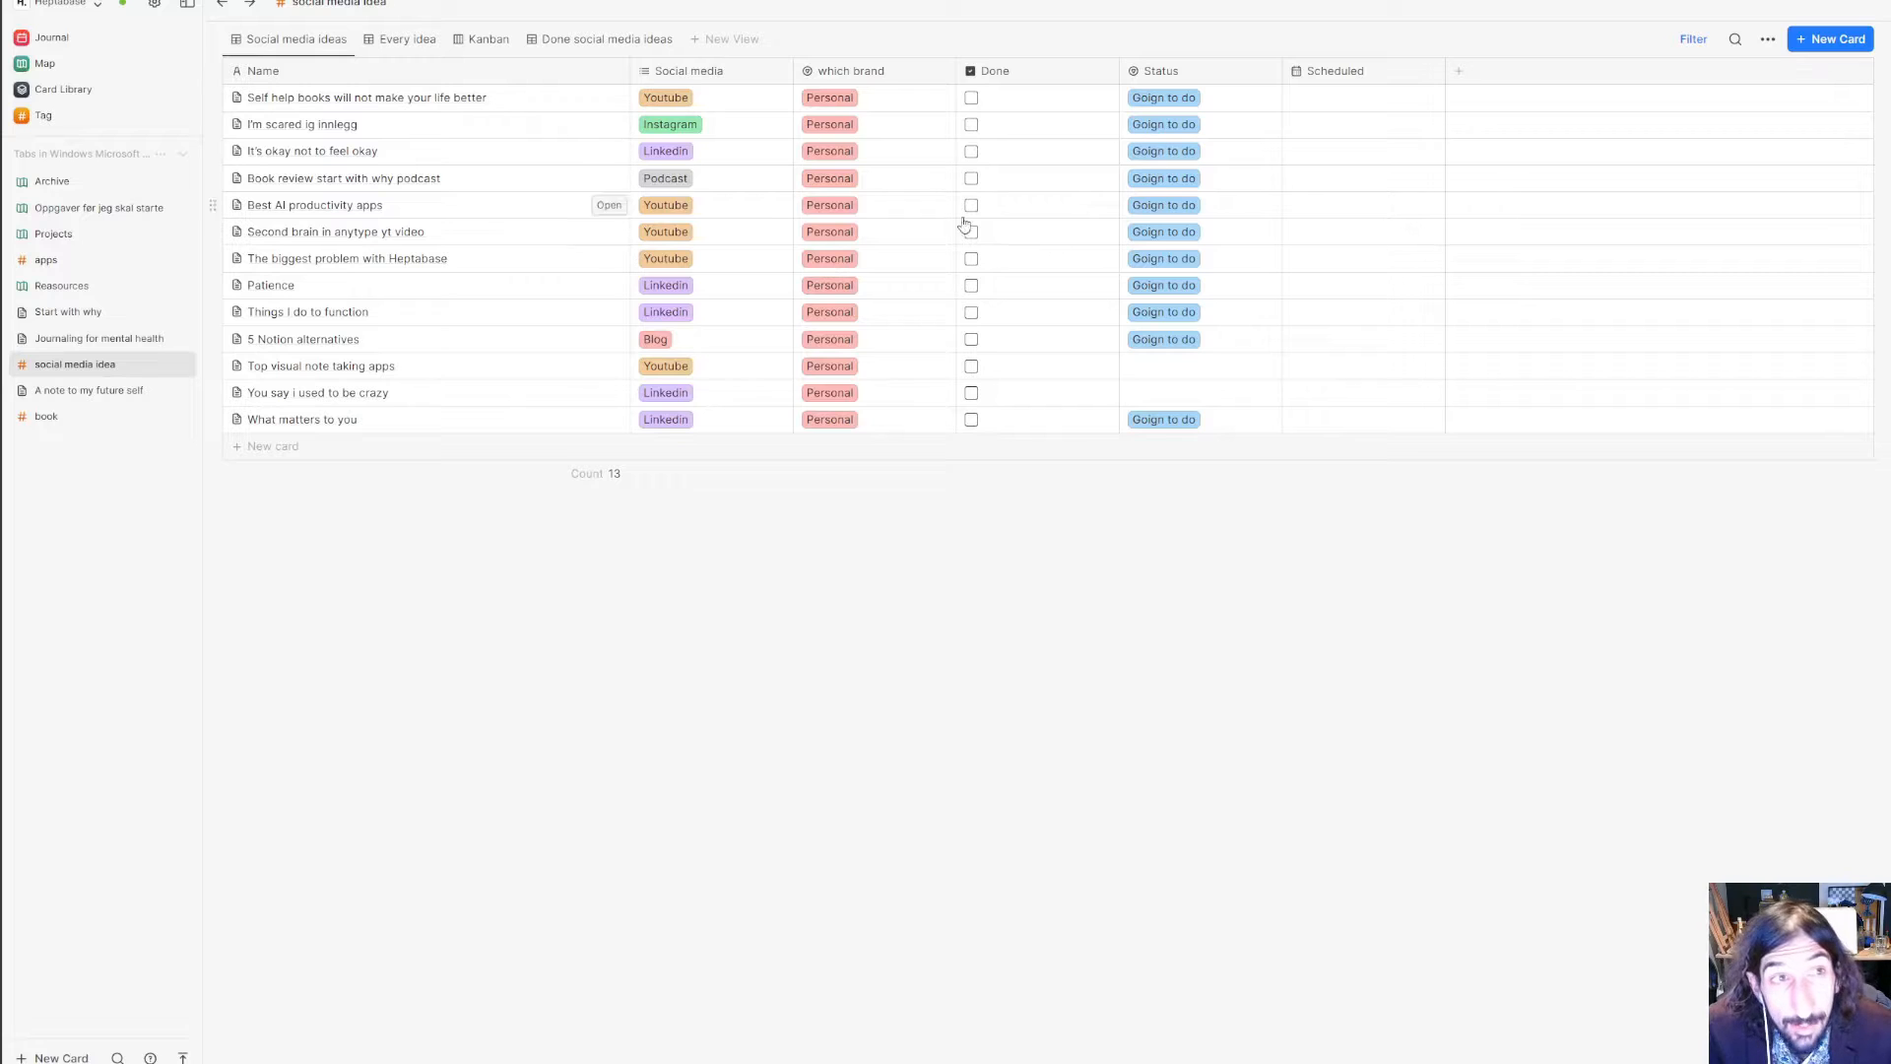
{"action": "left_click", "coordinate": [1692, 39]}
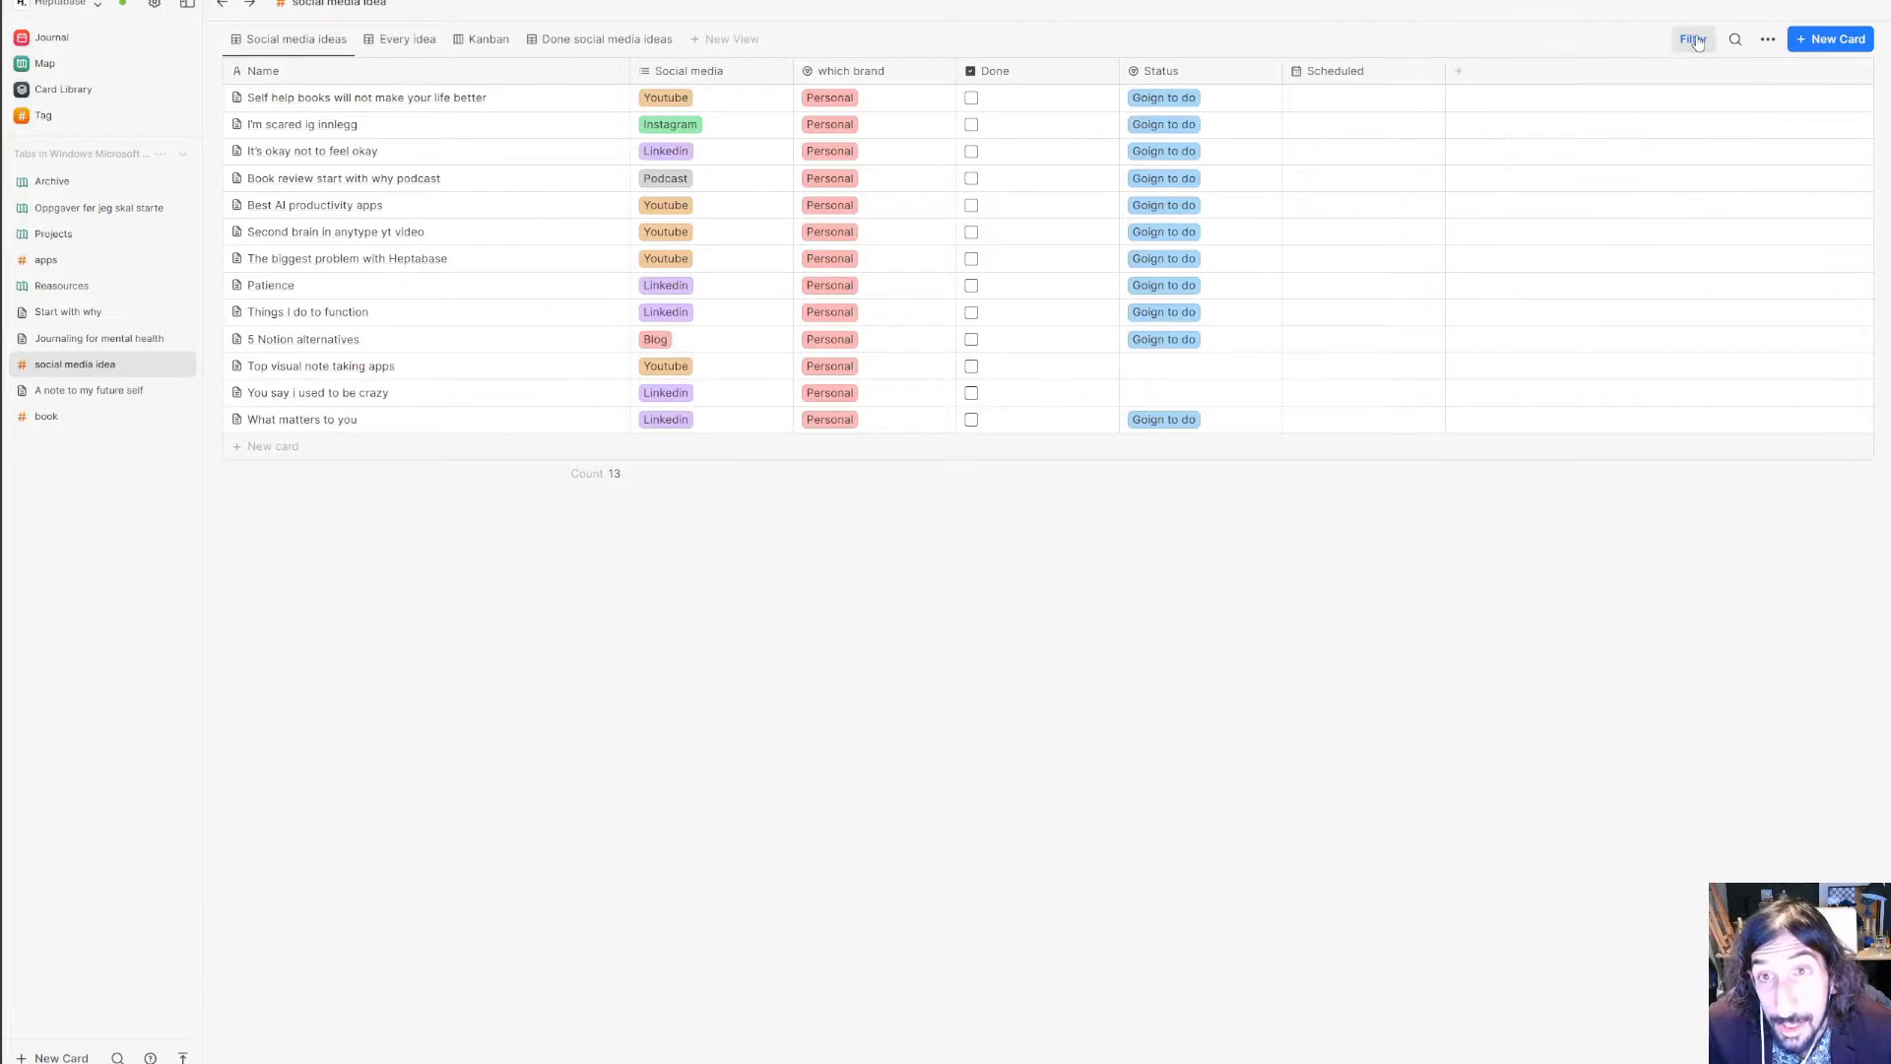
{"action": "mouse_move", "coordinate": [1202, 394]}
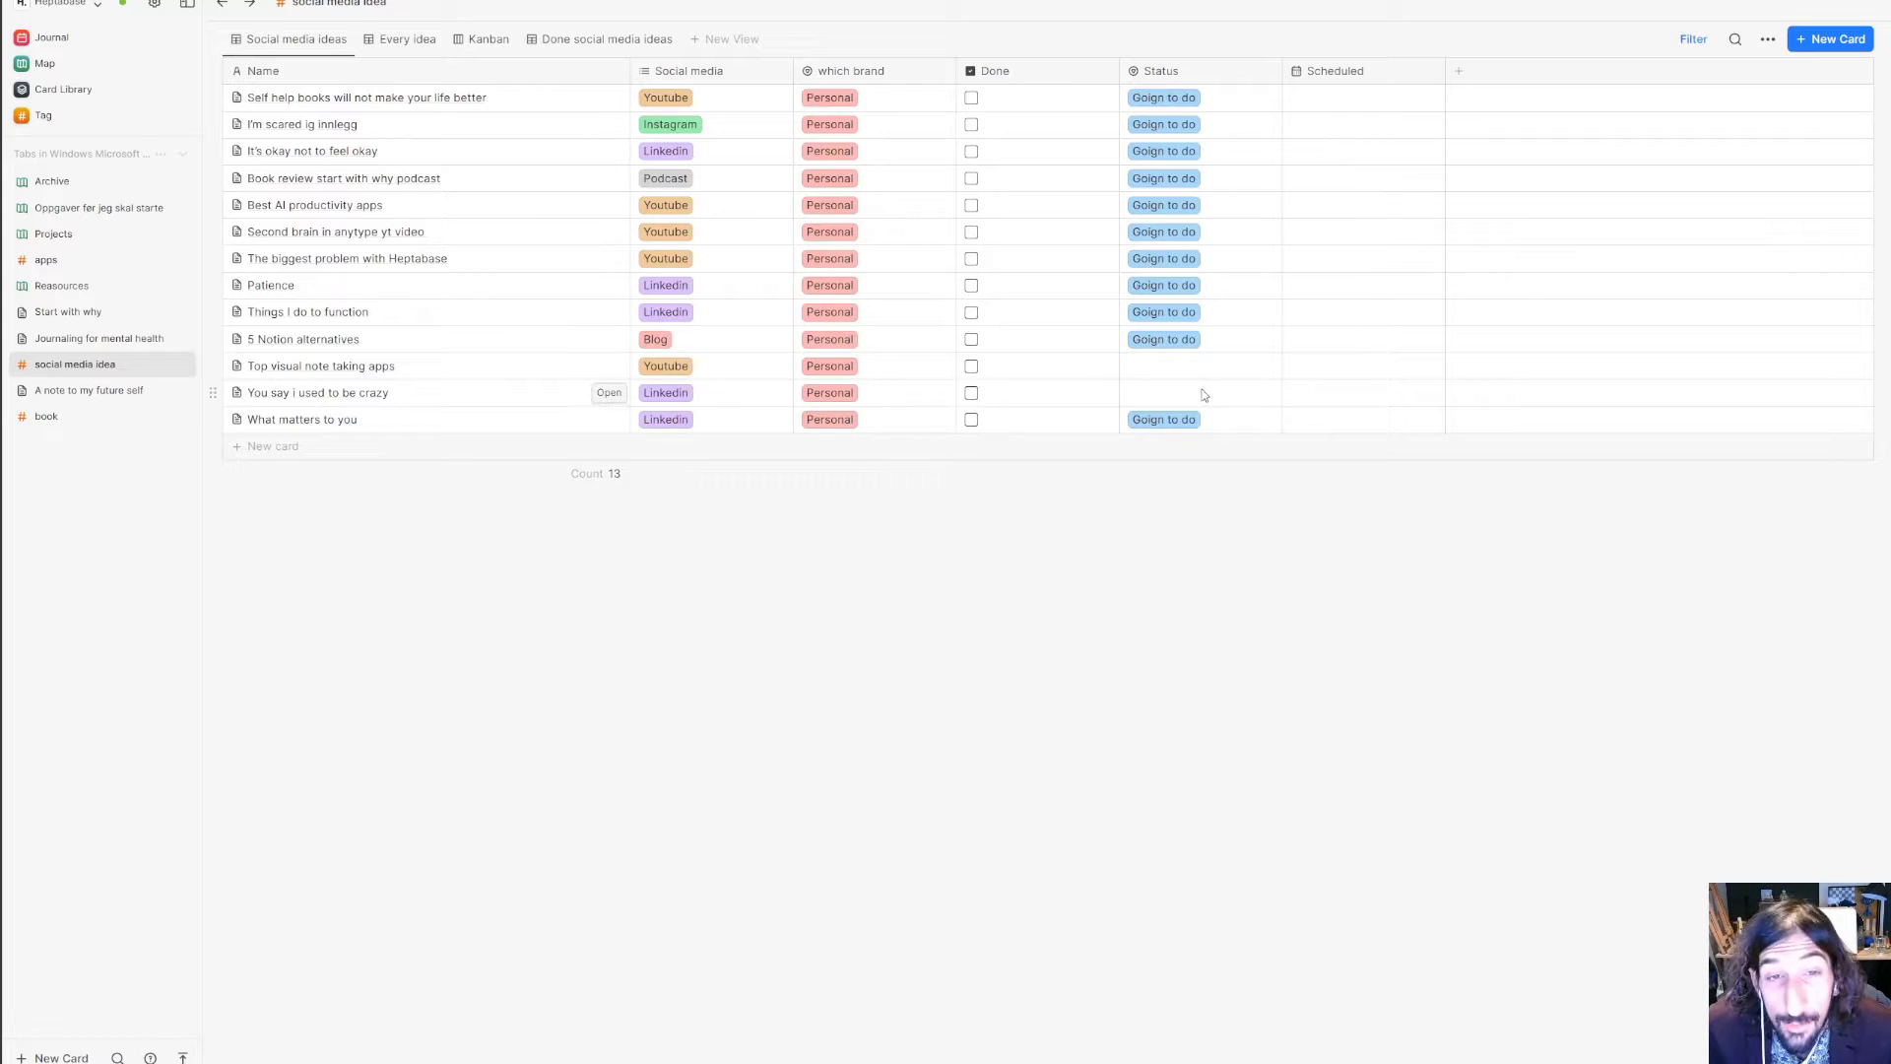
{"action": "mouse_move", "coordinate": [1391, 516]}
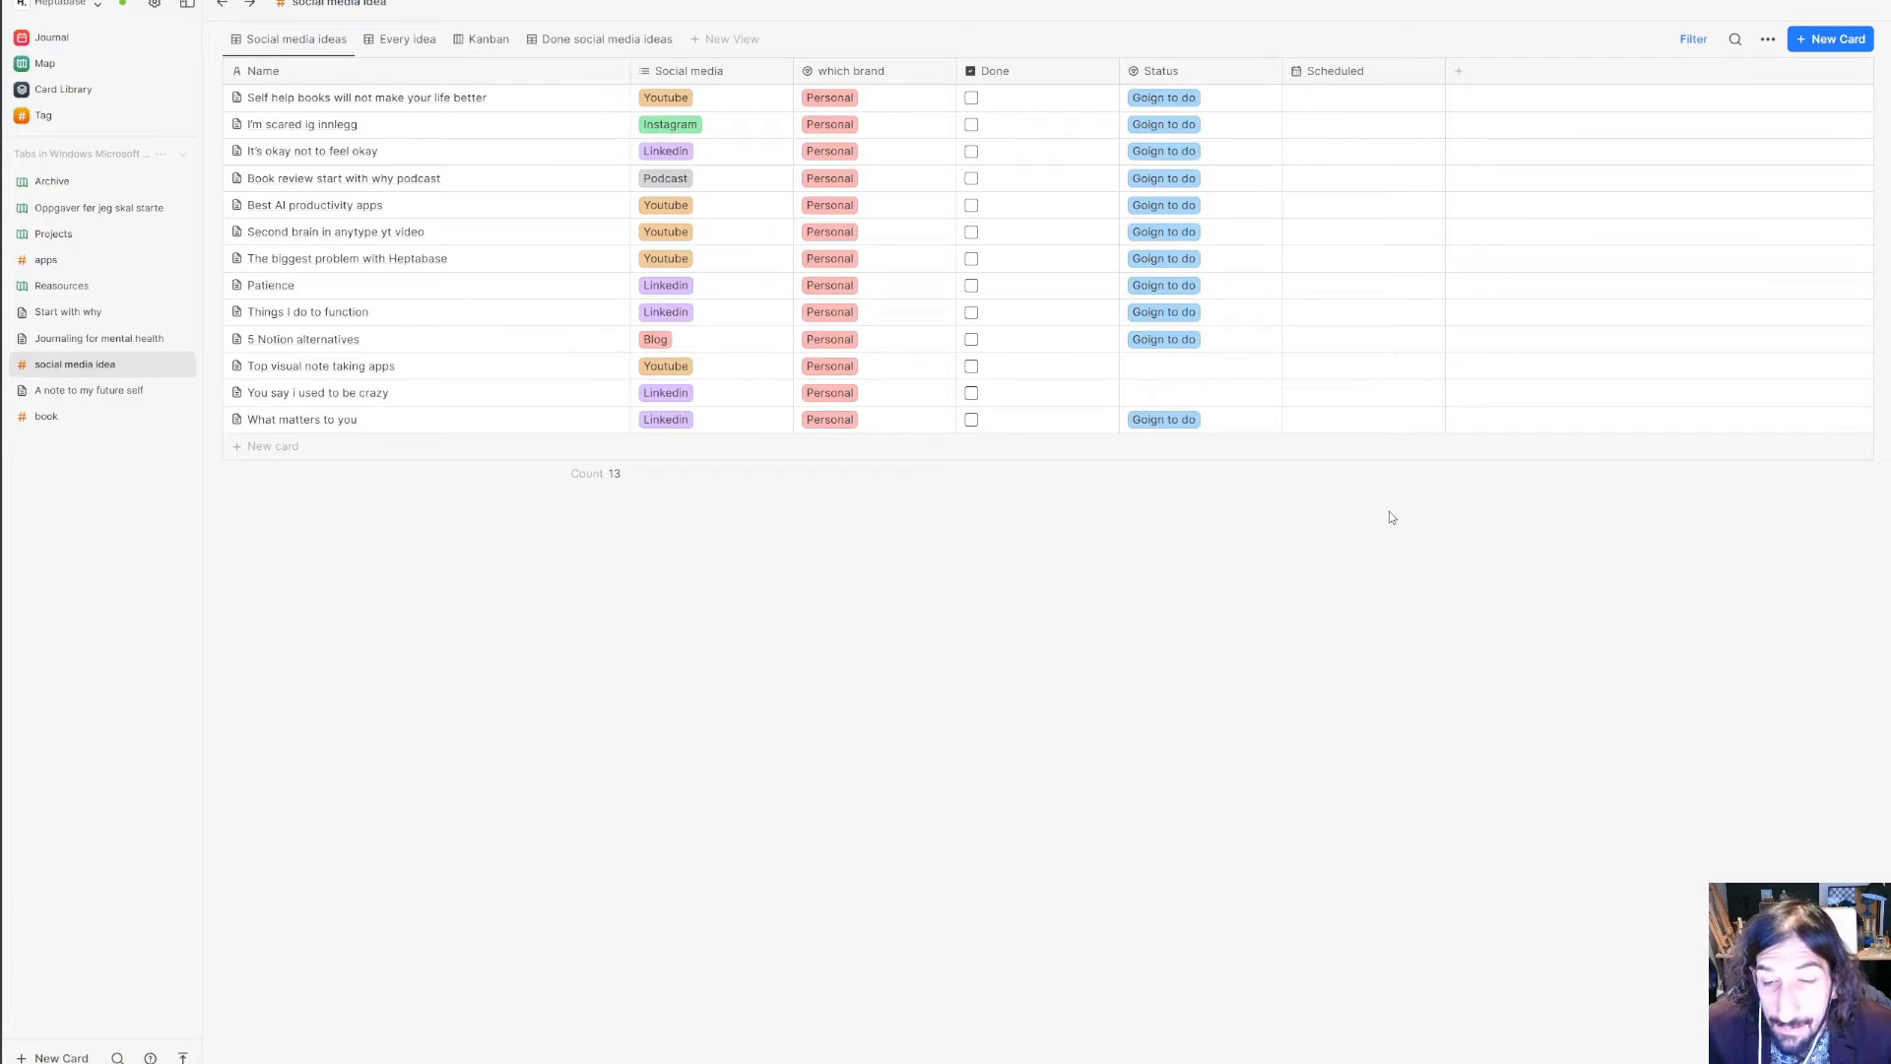